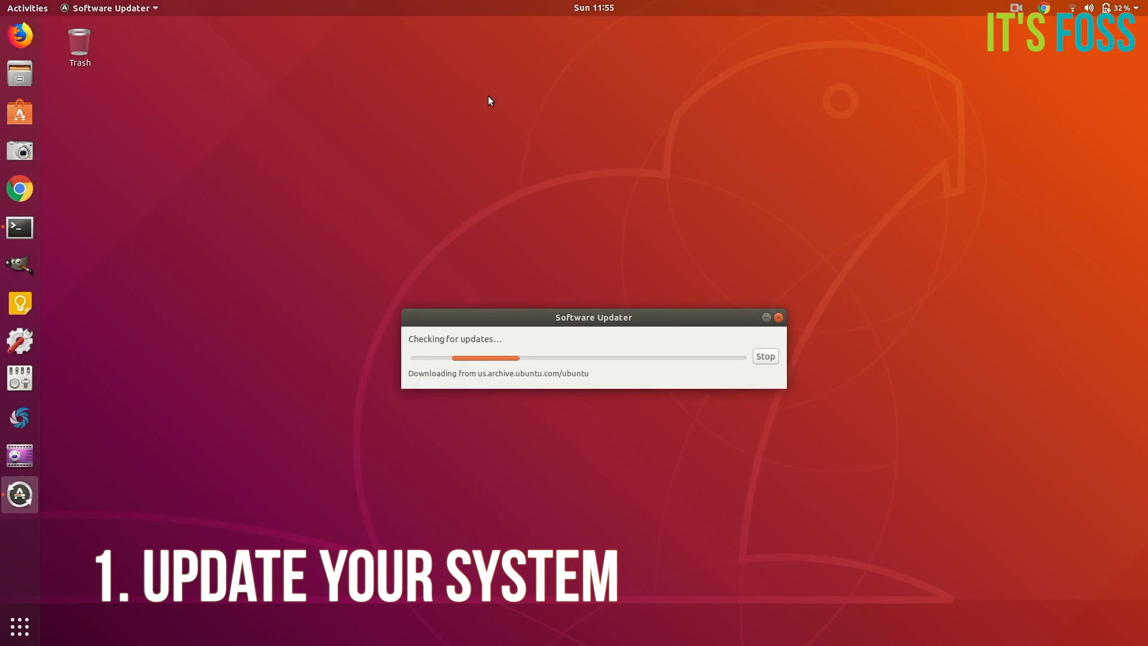
- Run 'sudo apt update && sudo apt upgrade -y' in a new Terminal
click(20, 227)
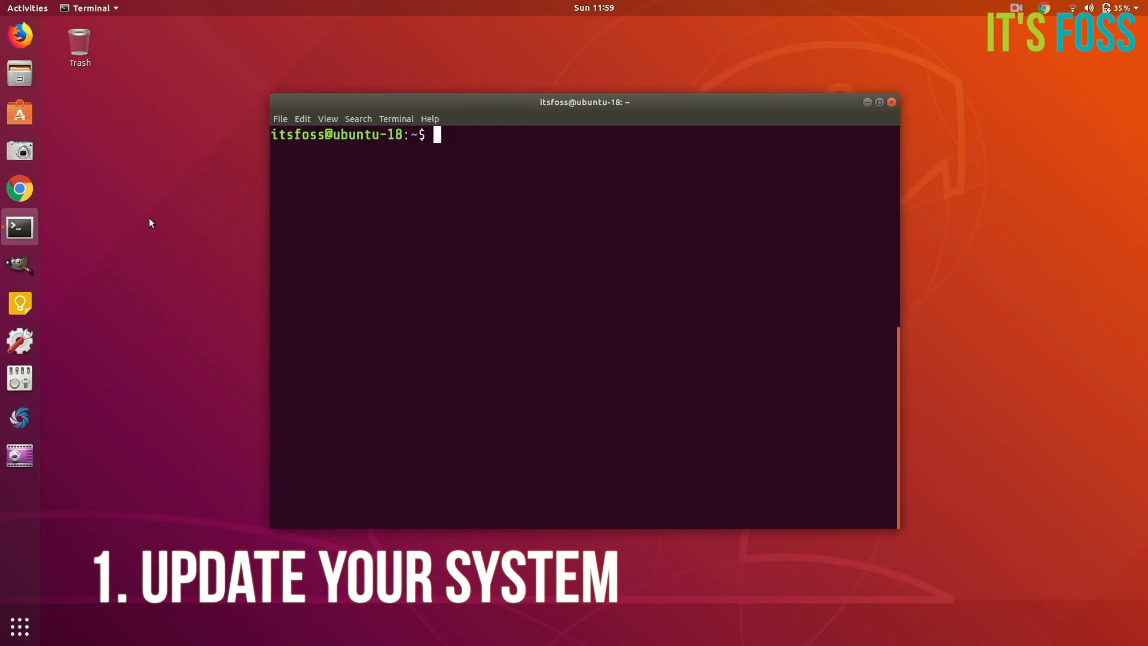
text(sudo apt update)
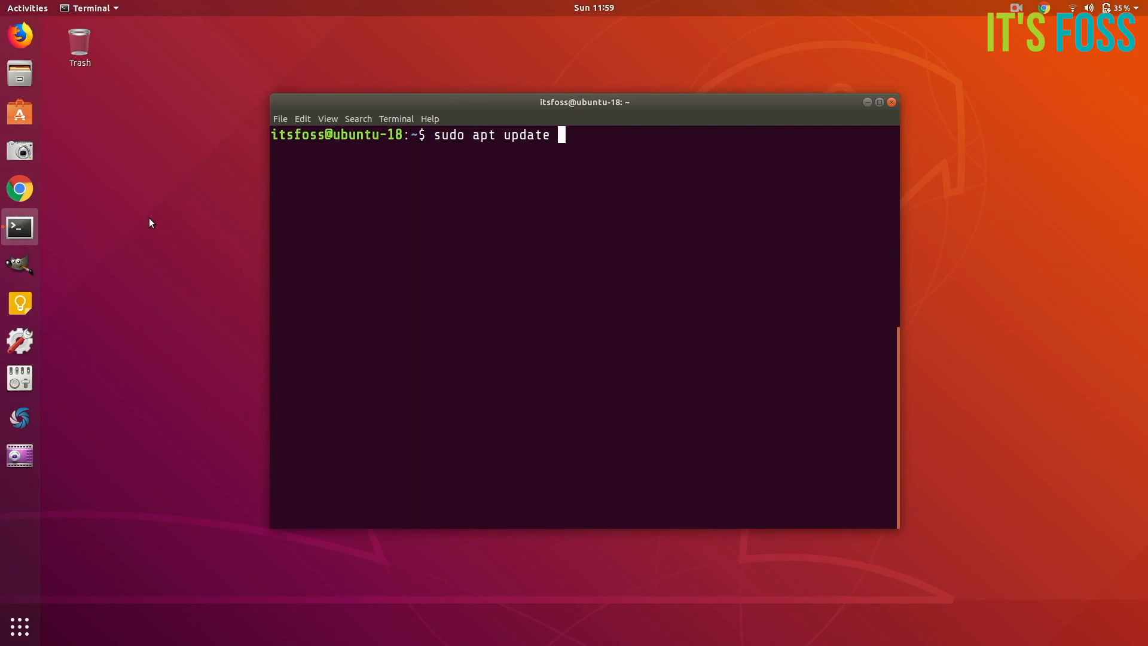
text(&& sudo apt)
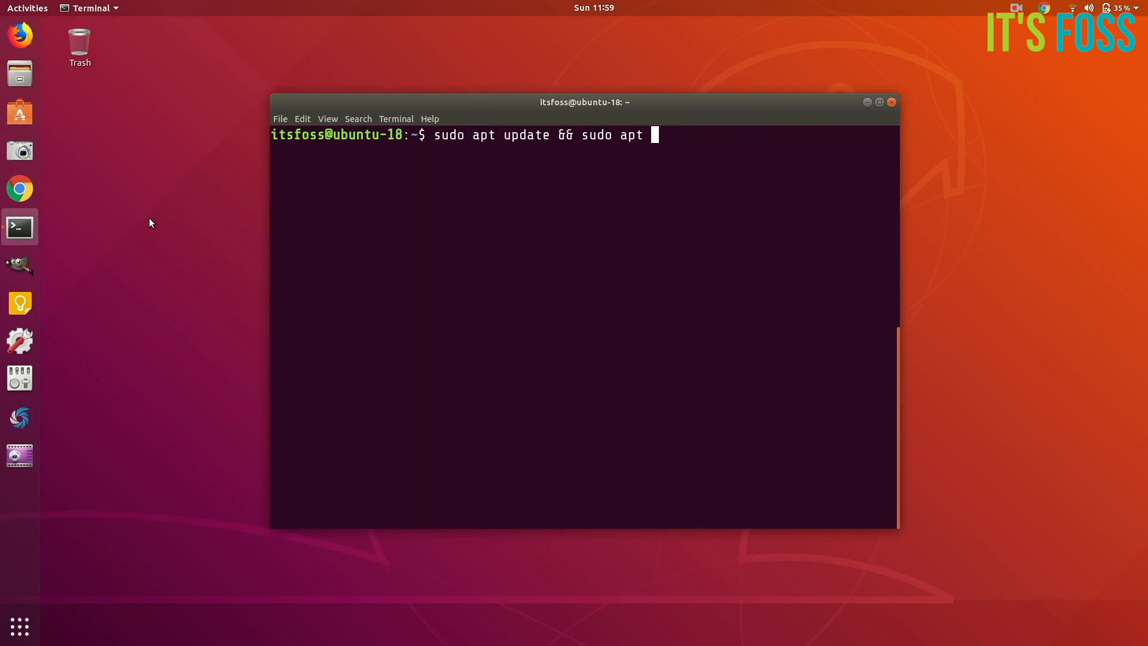
text(upgrade)
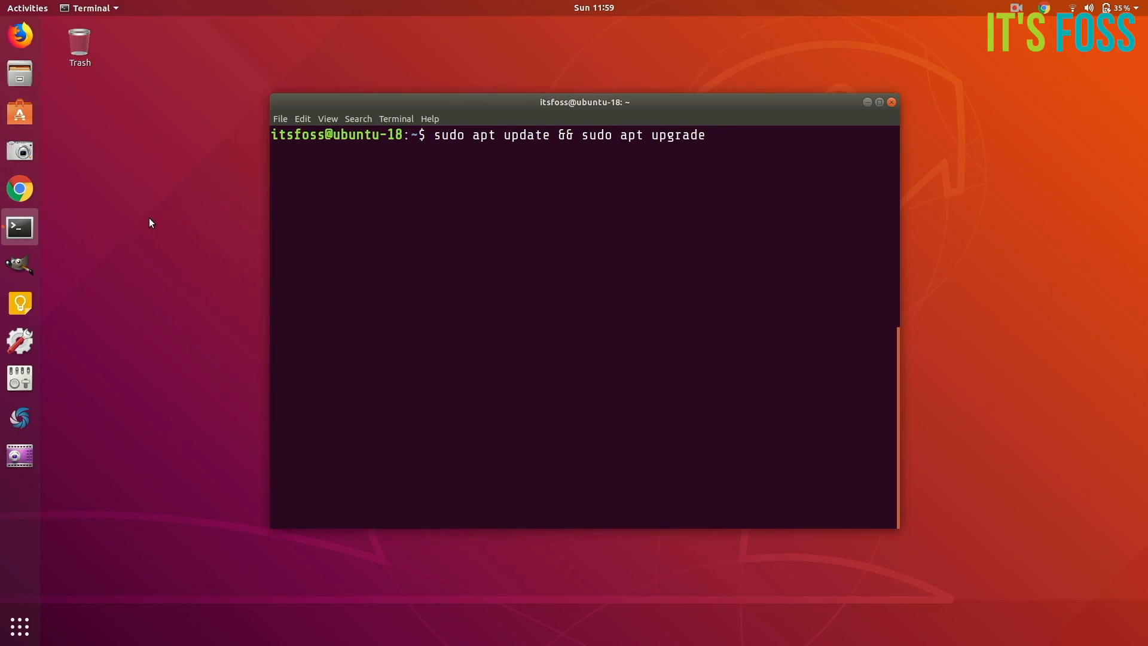
text(-y)
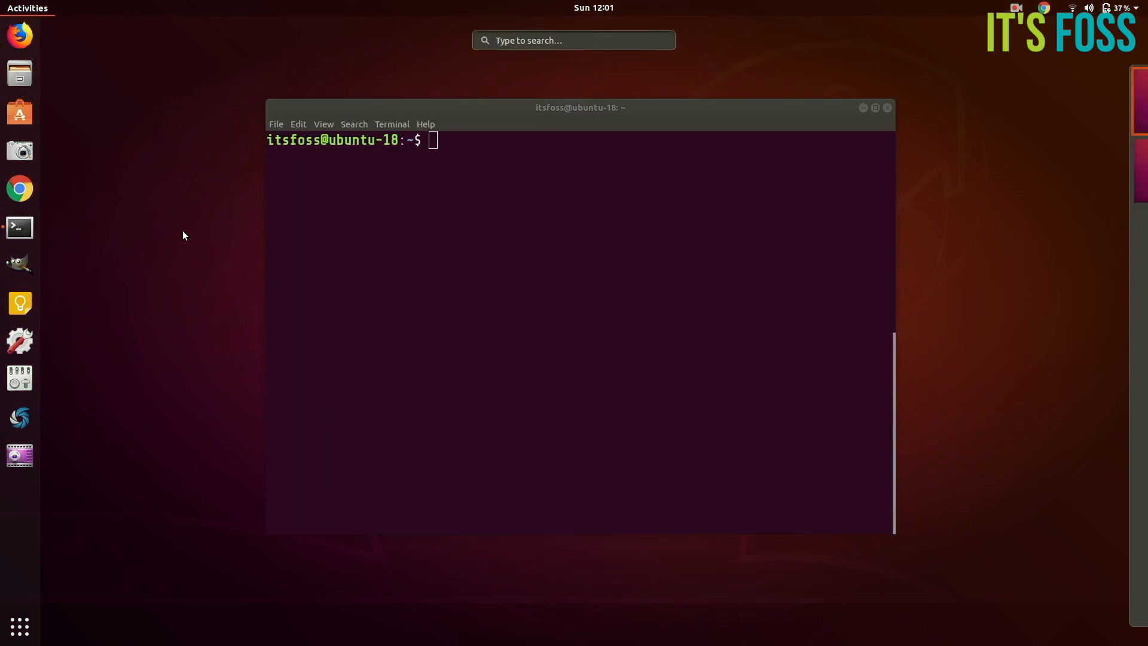
- Search the Activities overview for 'softwa' to find Software & Updates
text(softwa)
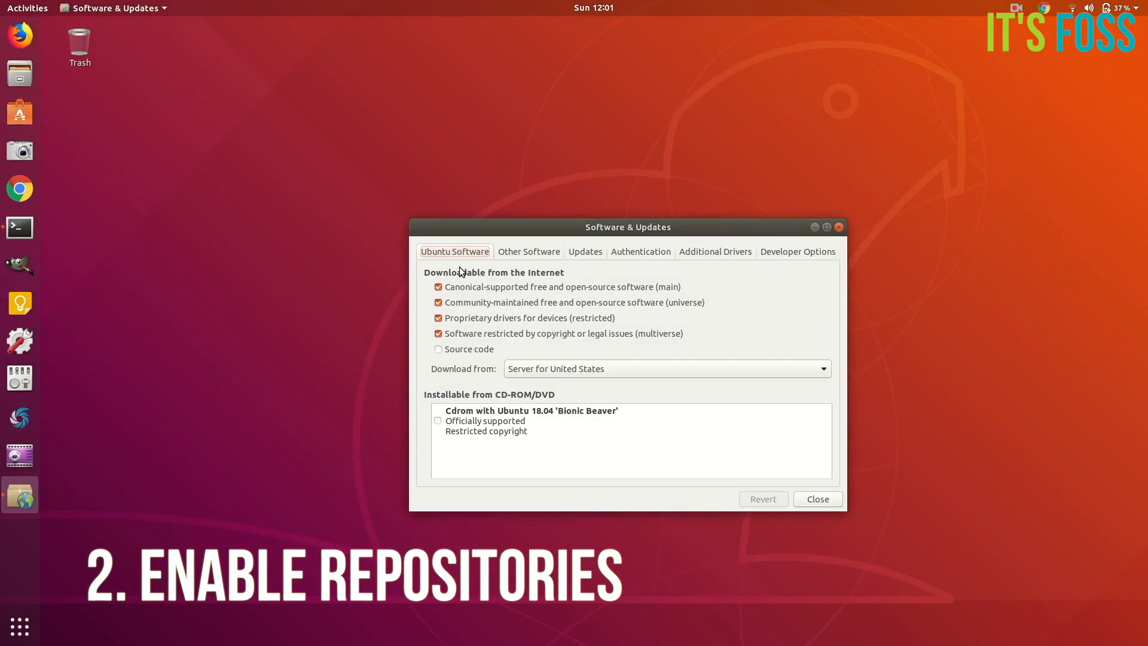
mouse_move(460, 301)
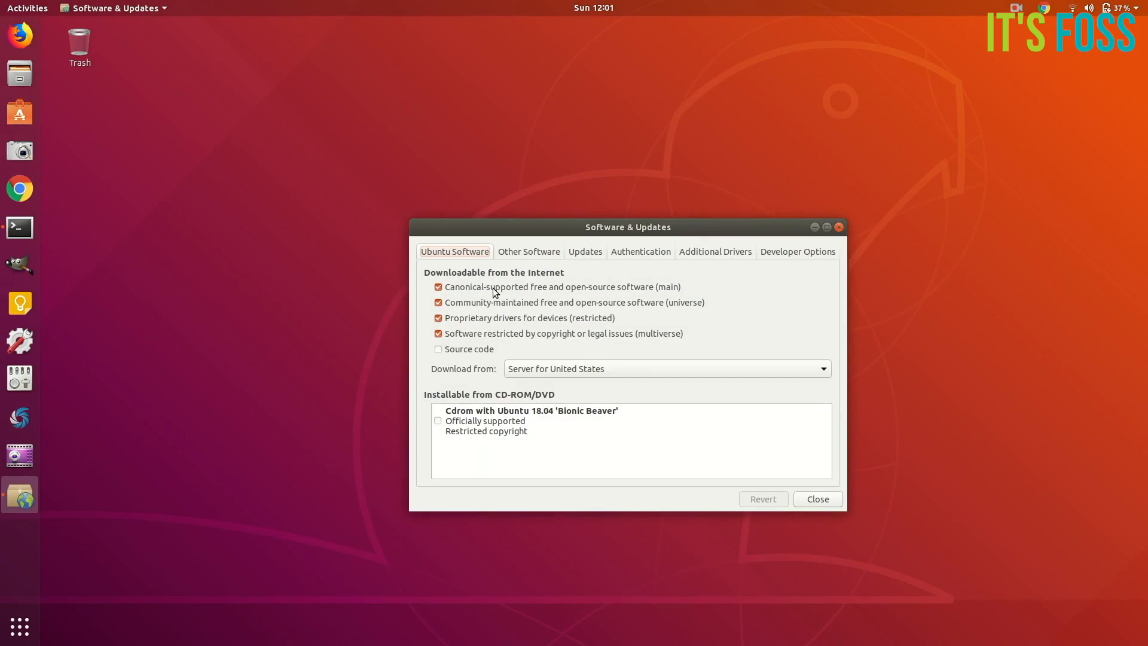
- Enable the main, universe, restricted and multiverse repositories in Ubuntu Software
click(528, 252)
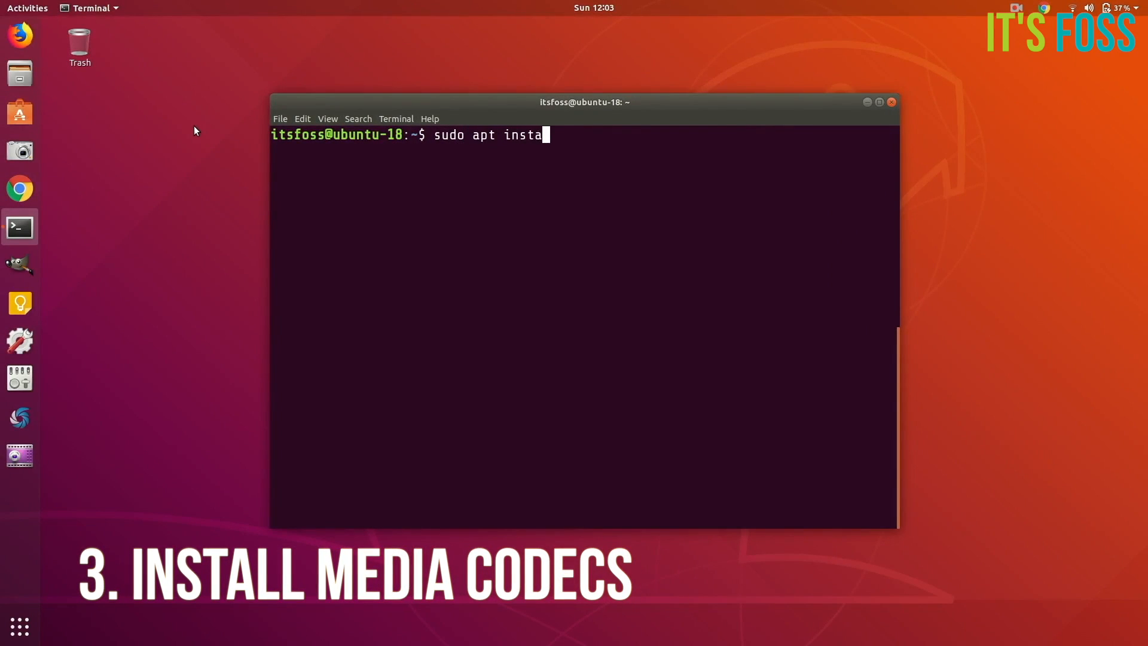
- Install ubuntu-restricted-extras and libdvd-pkg with apt
text(ll ubuntu)
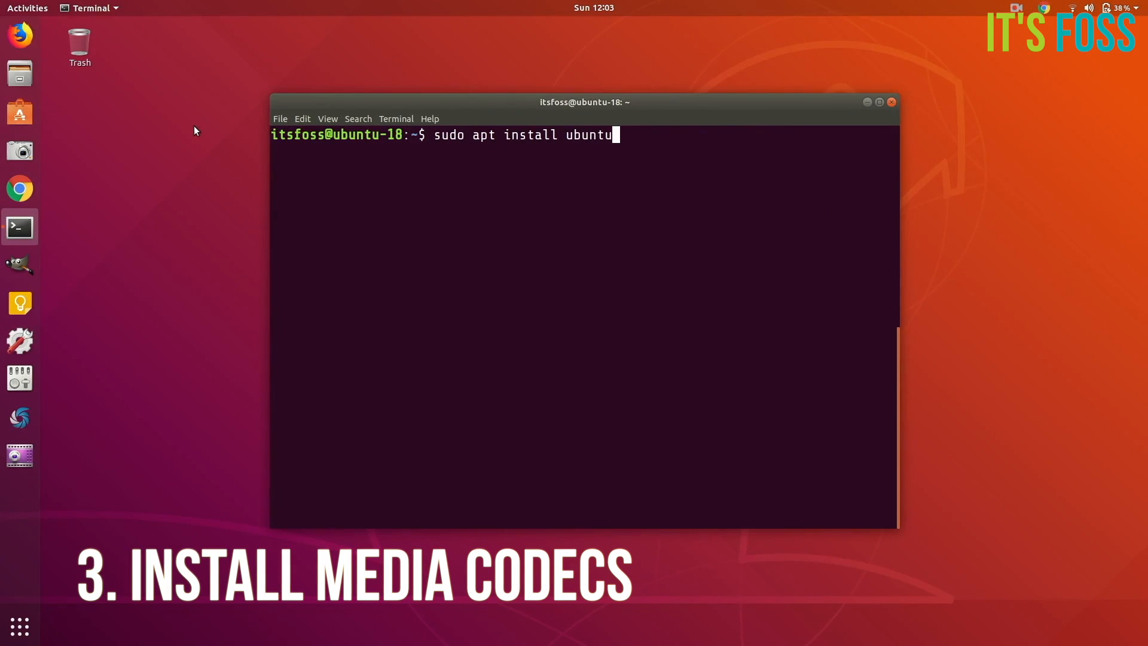
text(-restricted-)
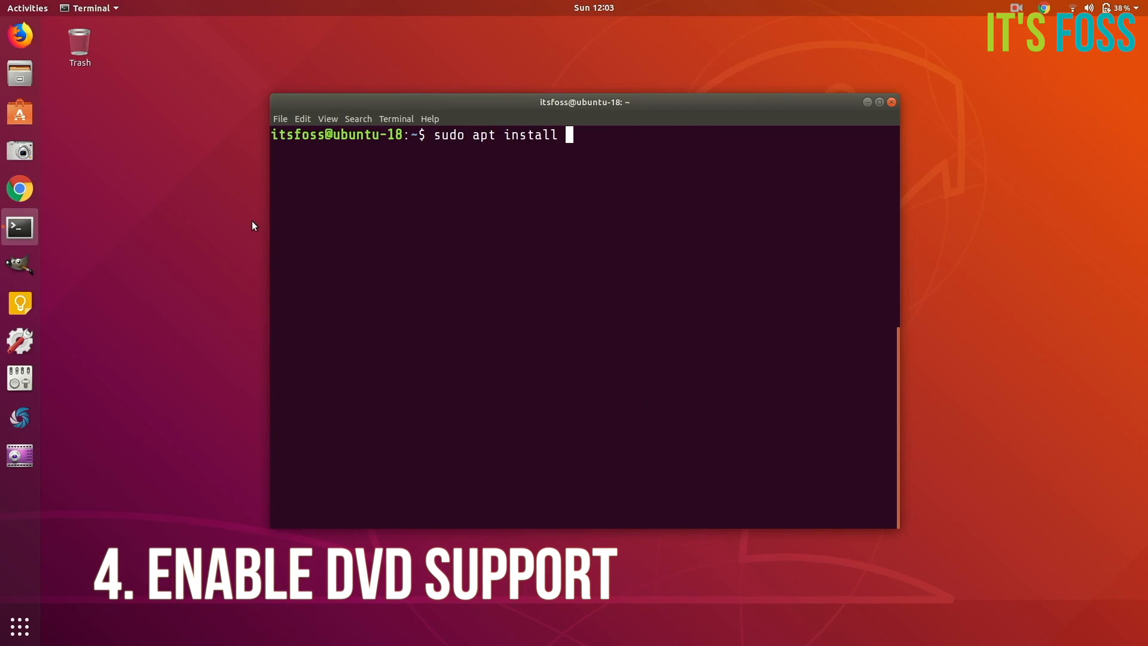
text(libd)
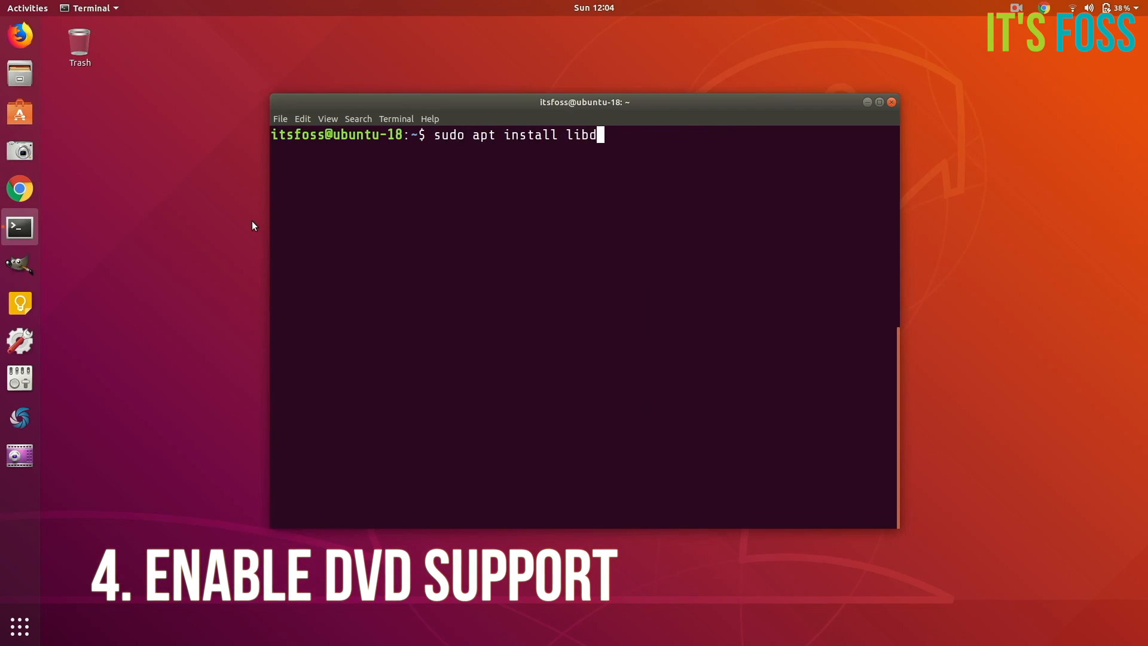
text(vd-pkg)
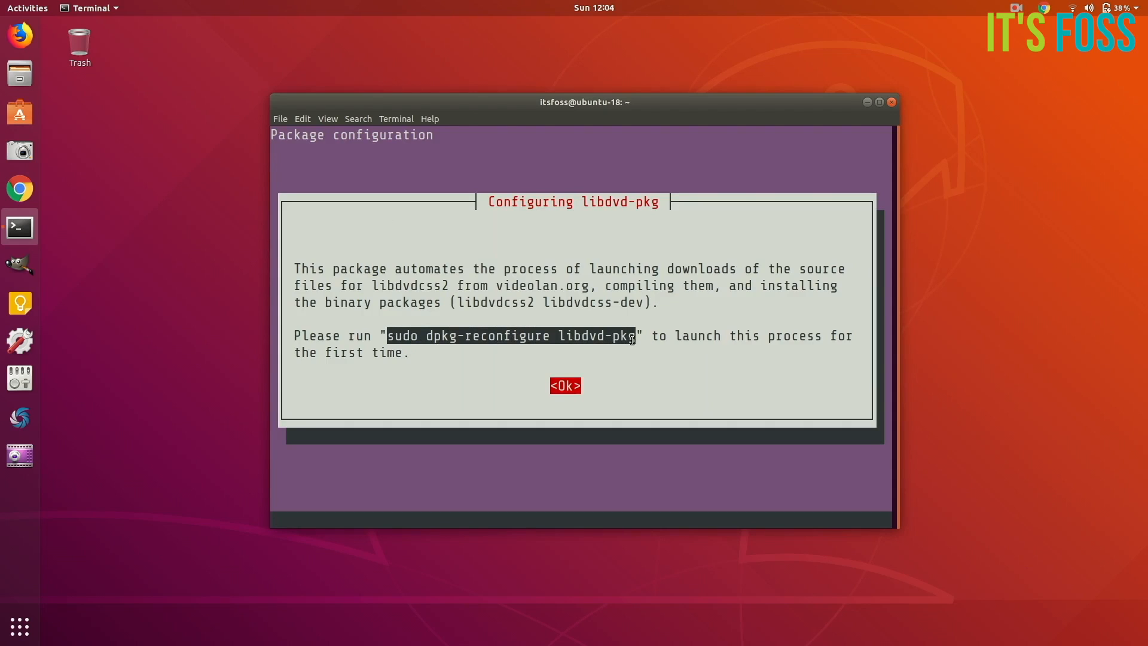
- Copy the suggested reconfigure command and dismiss the libdvd-pkg notice
right_click(605, 337)
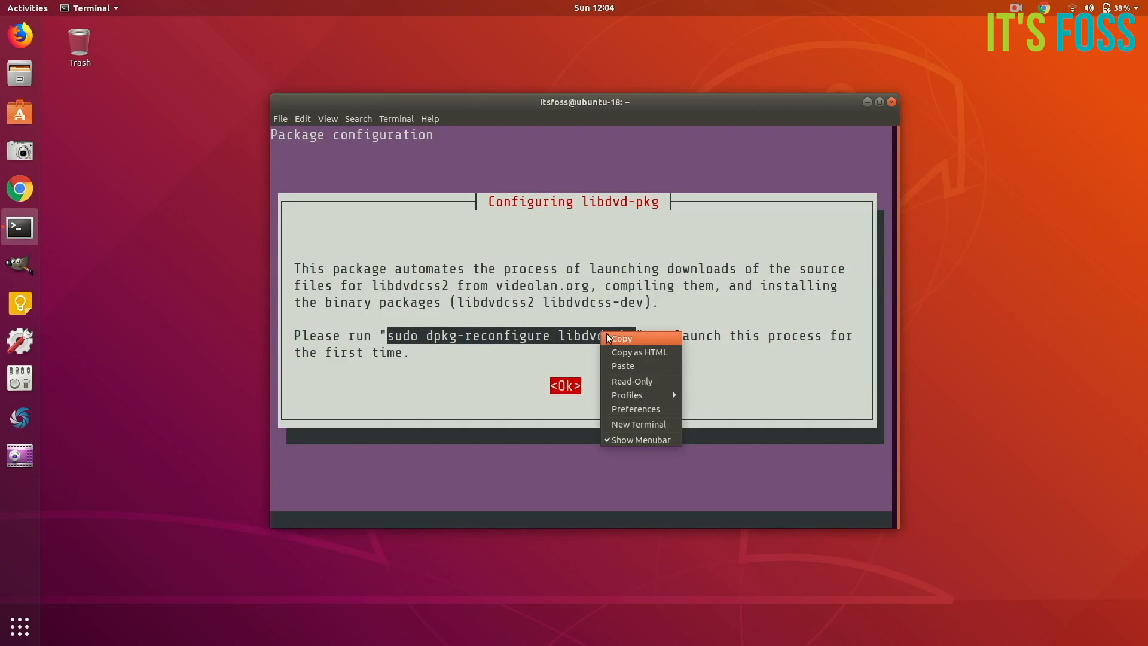
click(622, 338)
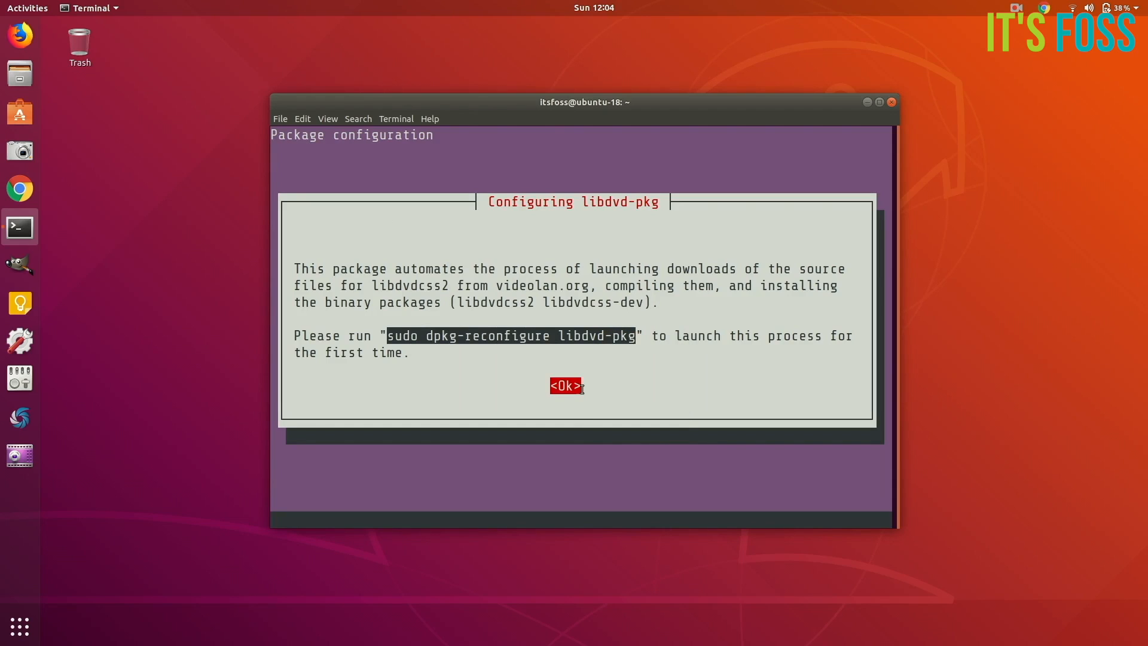
click(565, 385)
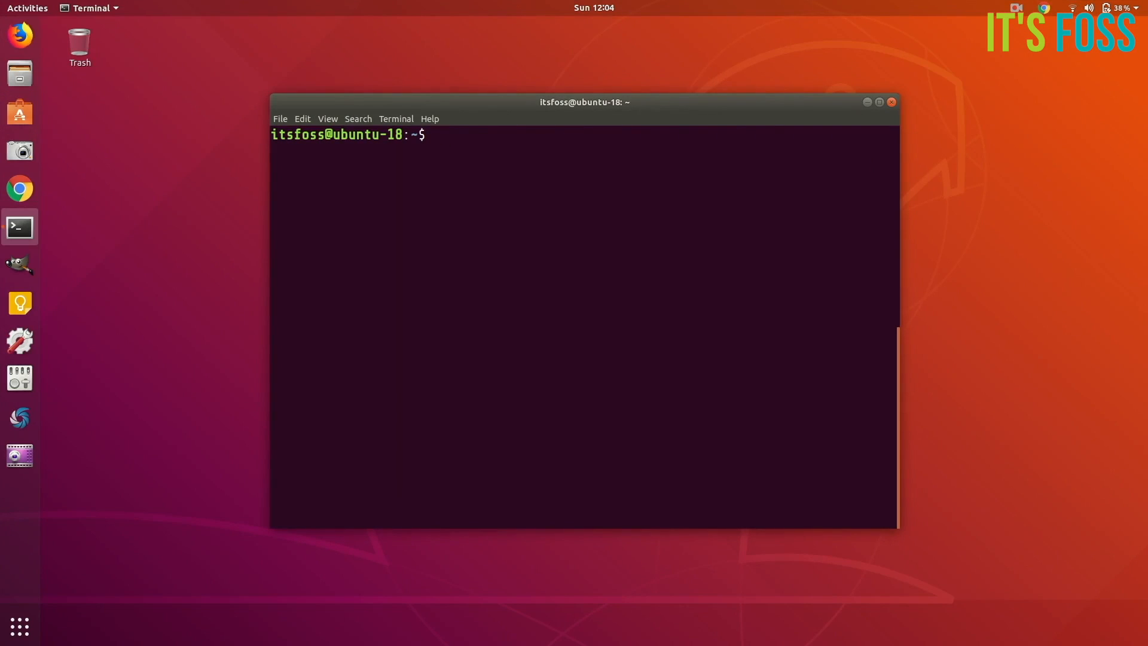
- Run 'sudo dpkg-reconfigure libdvd-pkg' and confirm building libdvdcss2
text(sudo dpkg-reconfigure libdvd-pkg)
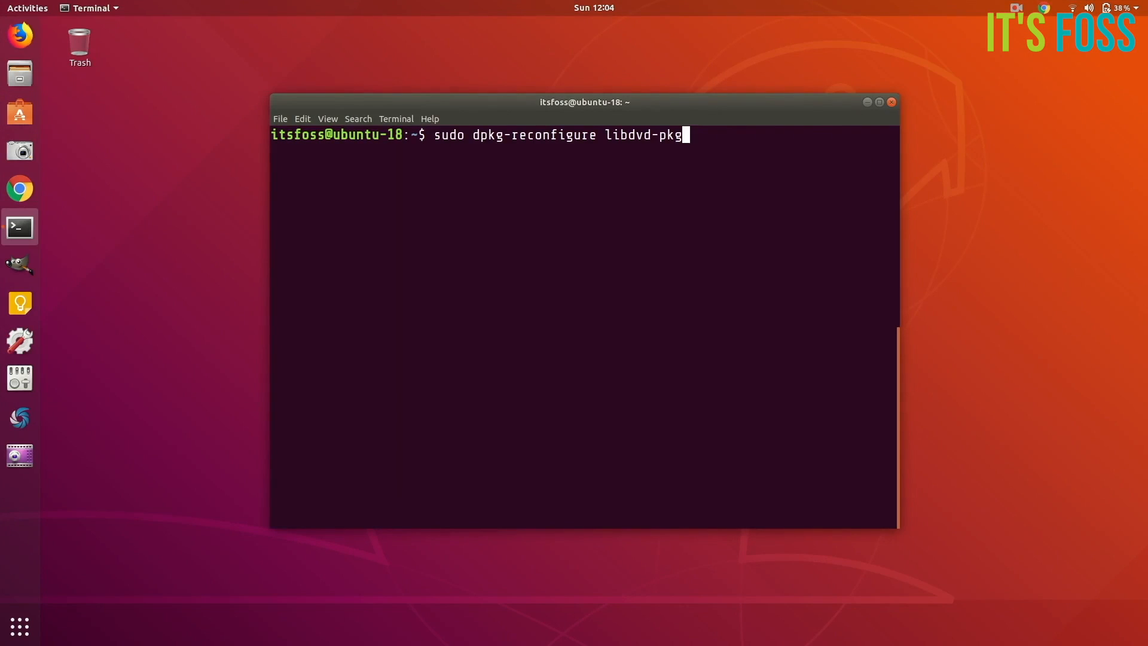
key(Return)
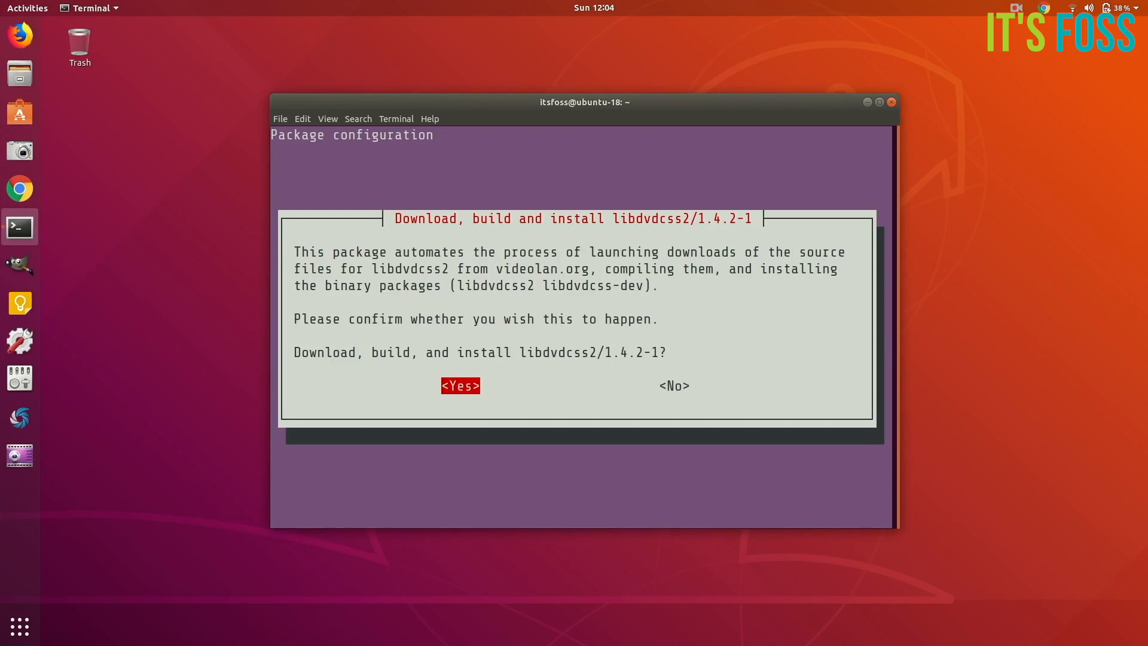
click(460, 385)
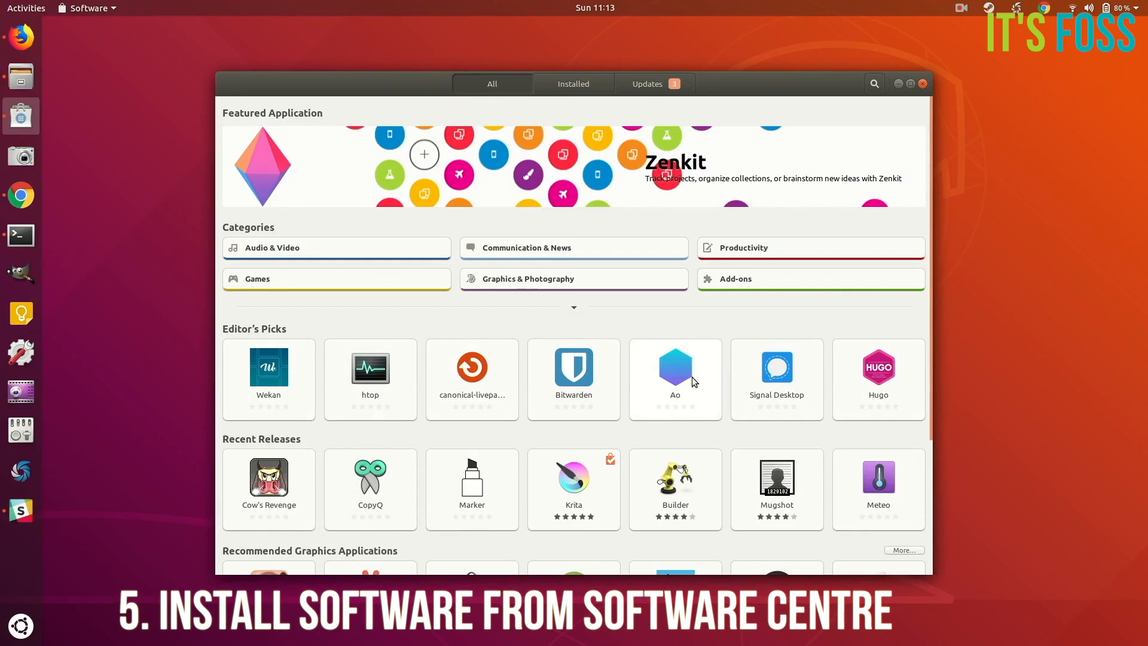
- Browse the Hugo and Inkscape detail pages and return to the overview
click(675, 378)
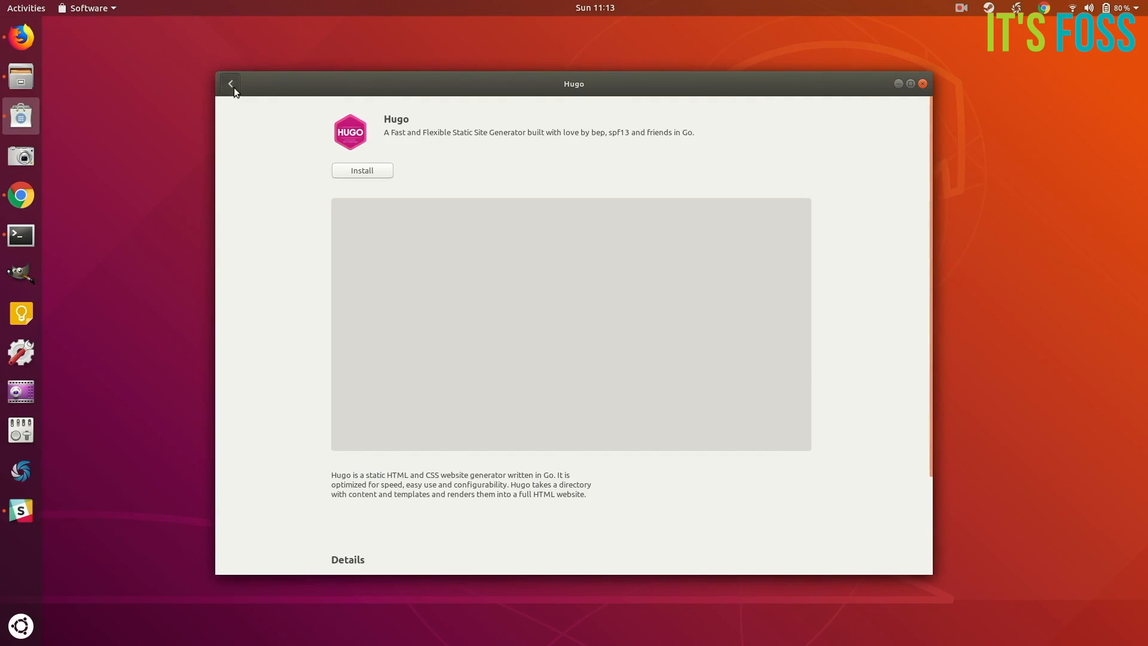
click(230, 82)
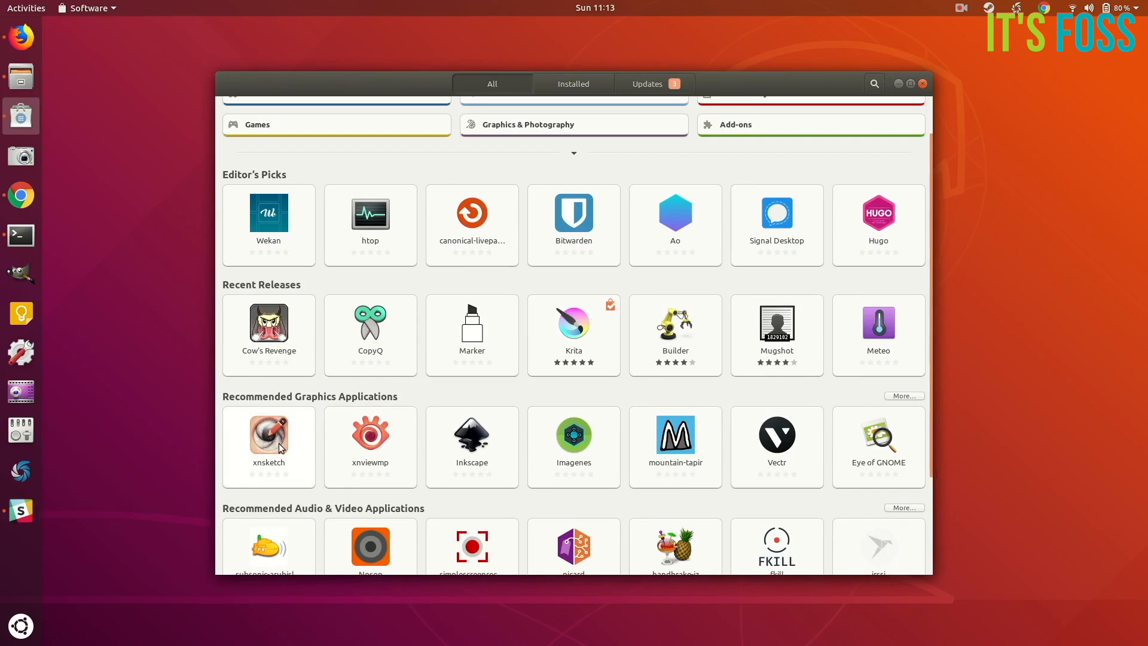
click(471, 434)
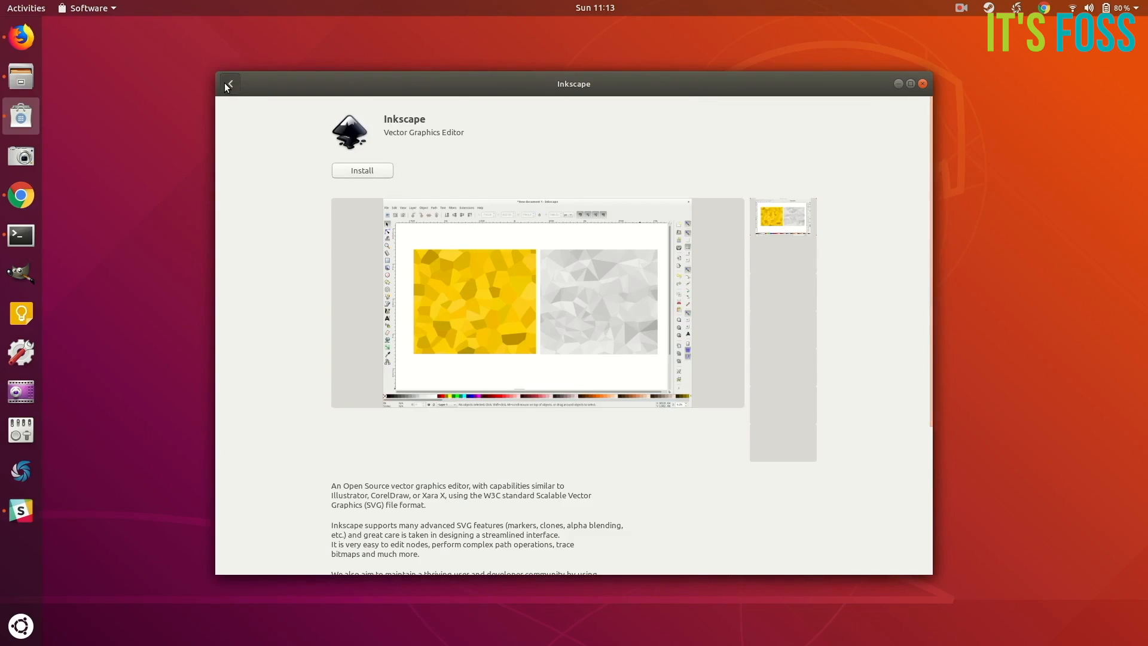
click(230, 83)
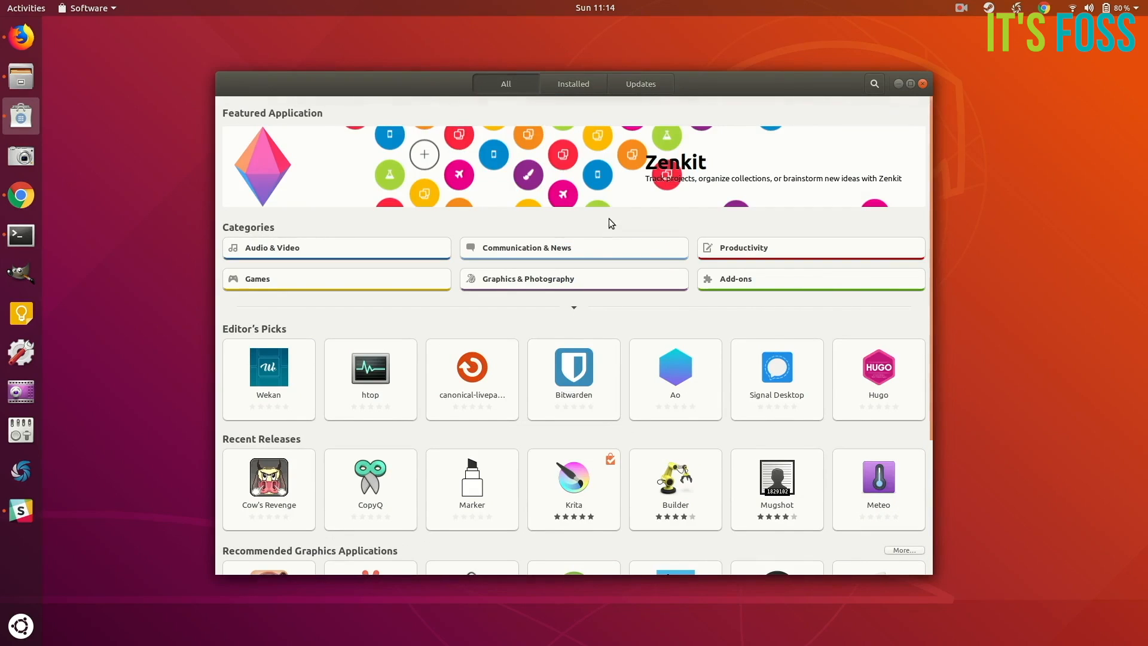
- Search Ubuntu Software for 'skype' and open the Skype result
click(874, 84)
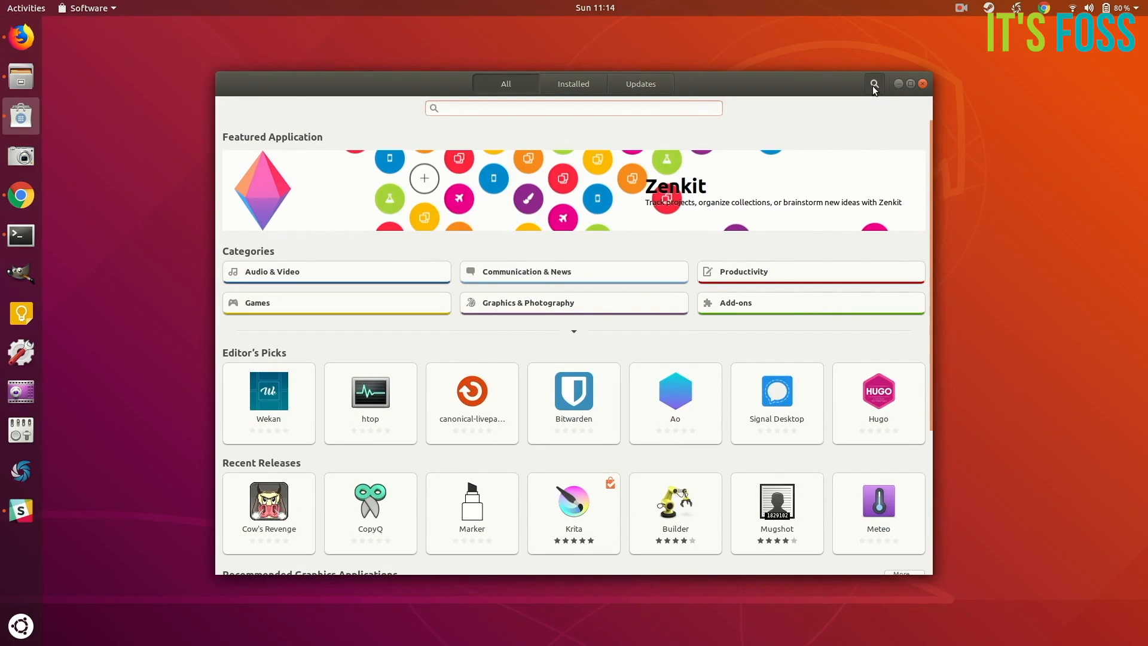
text(skype)
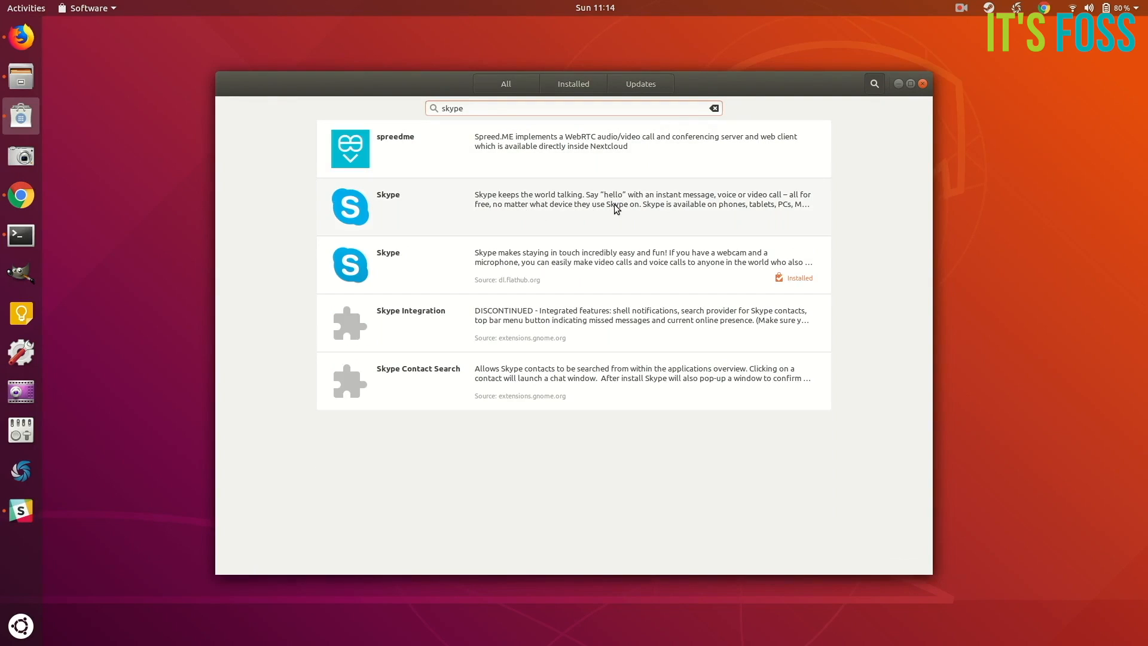
mouse_move(549, 237)
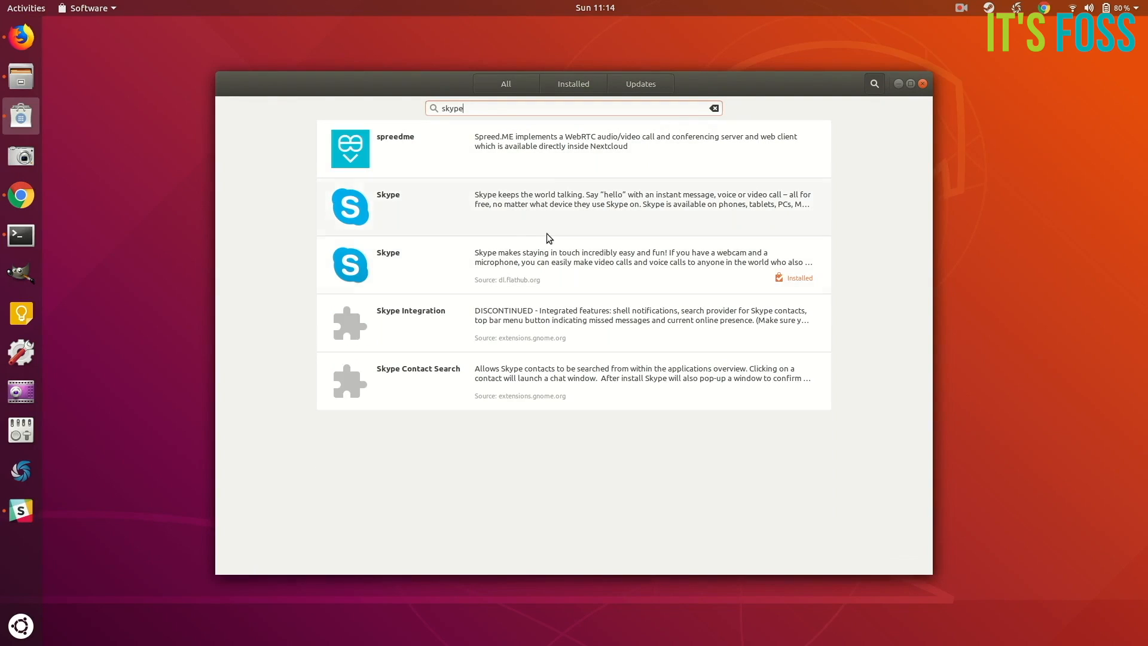
click(387, 207)
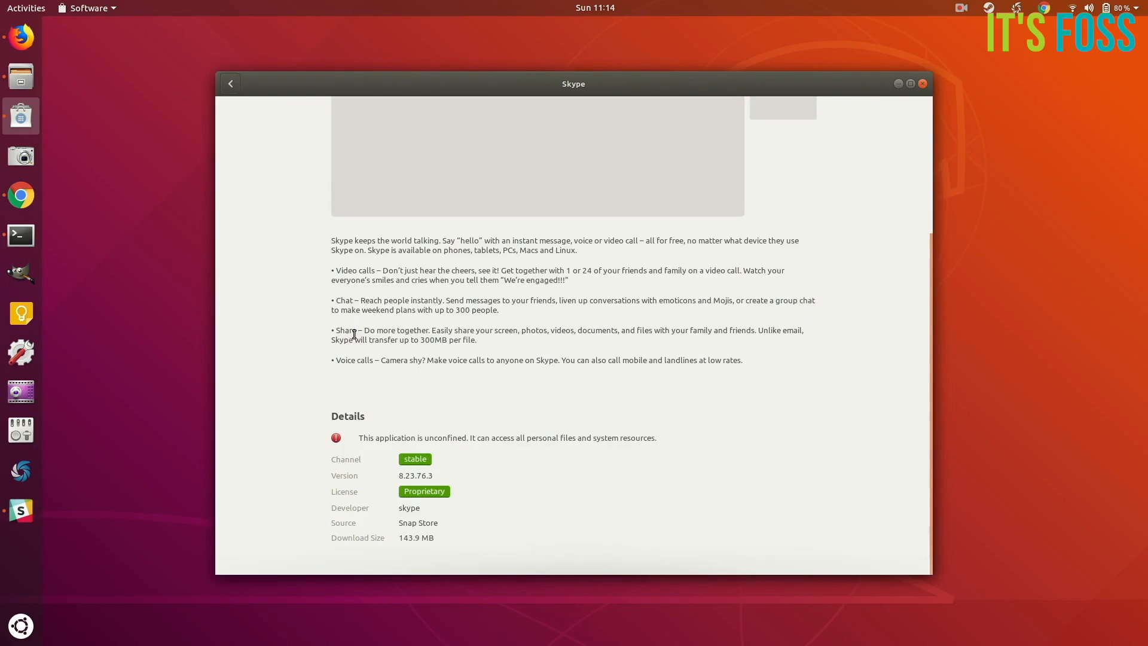
mouse_move(241, 100)
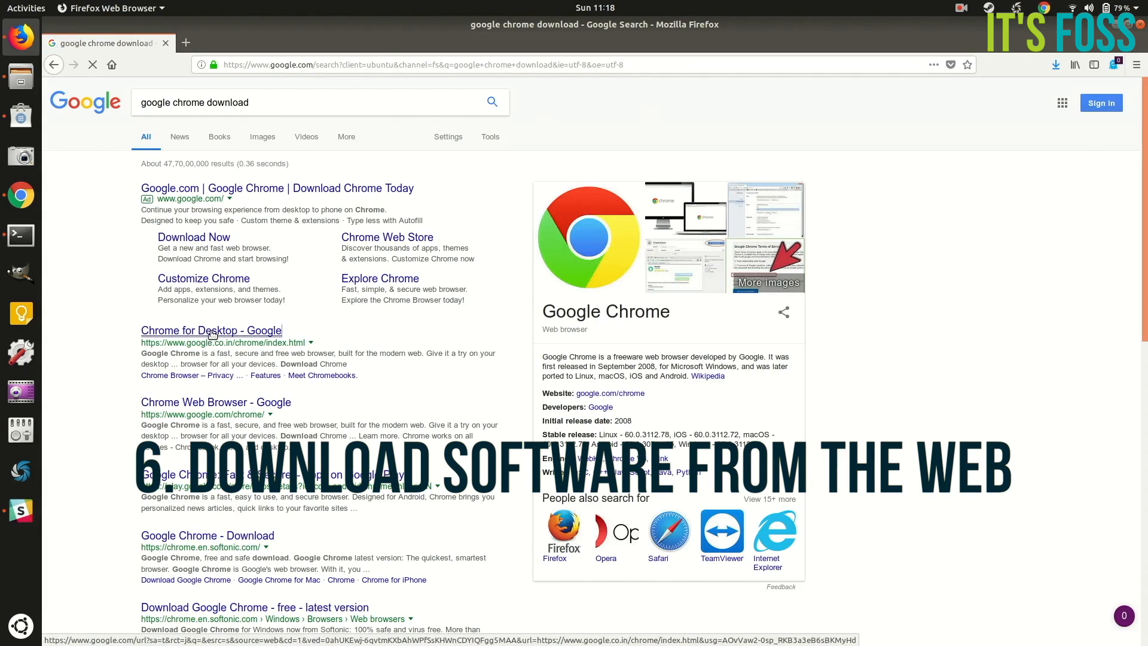
- Download the 64-bit .deb Chrome package, accepting the terms and saving the file
click(210, 330)
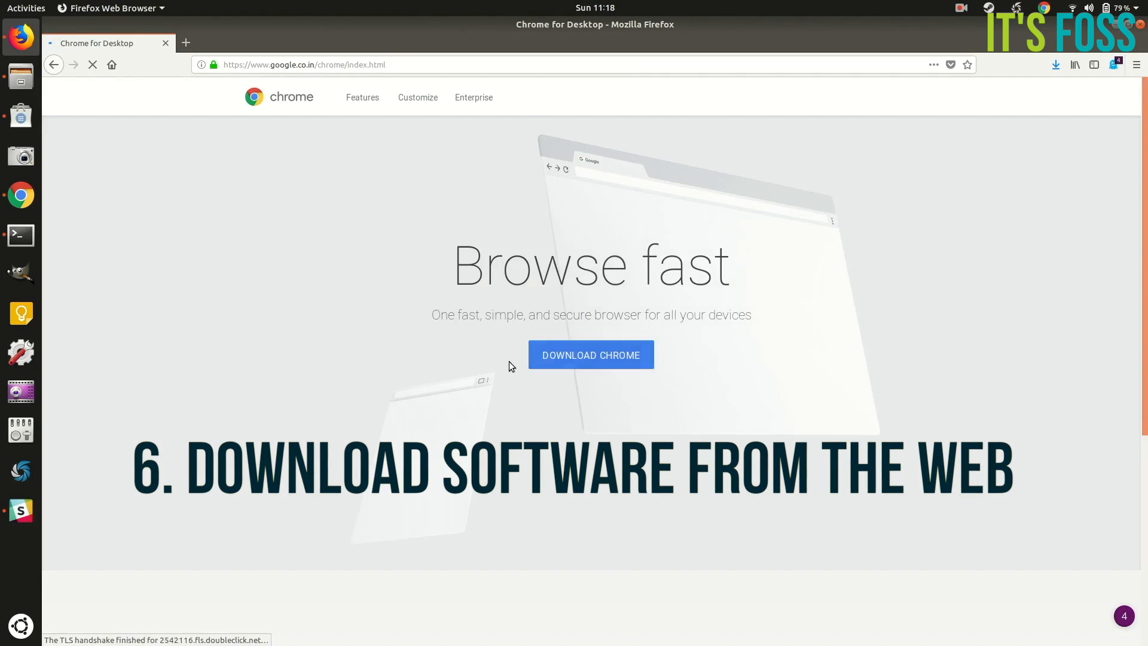
click(591, 354)
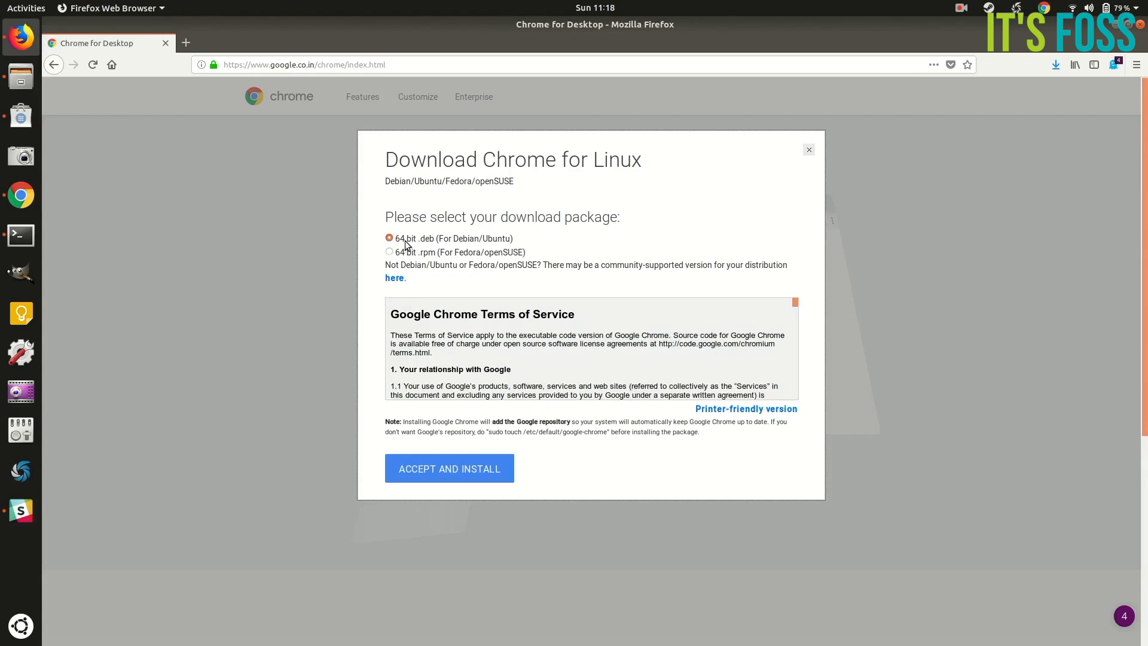
mouse_move(562, 239)
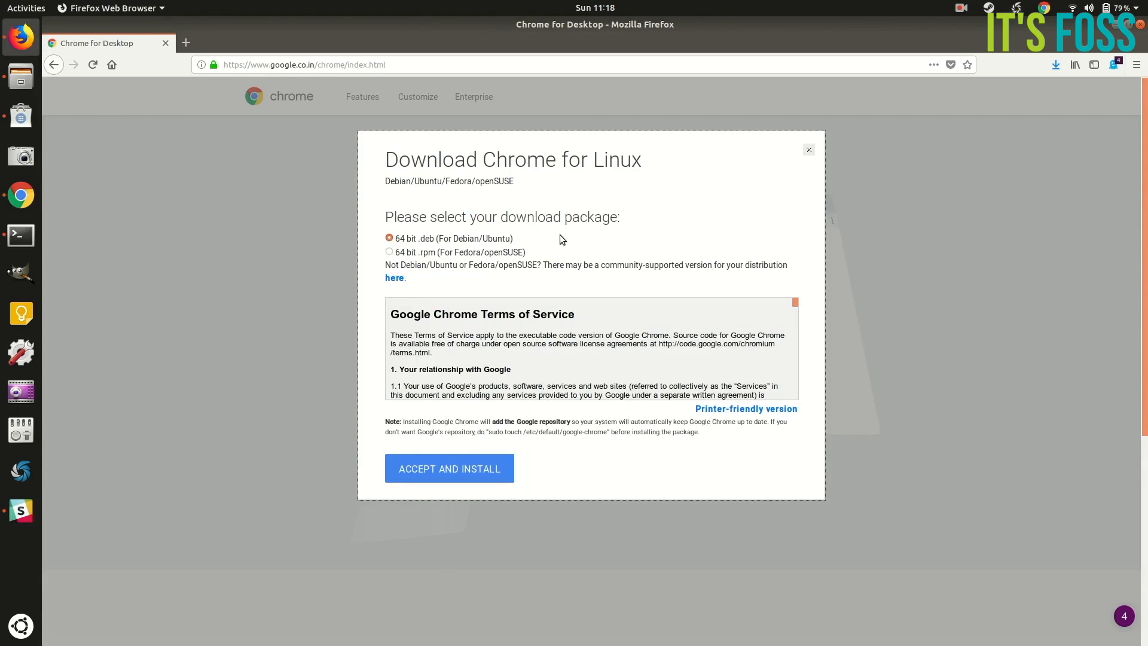
click(450, 469)
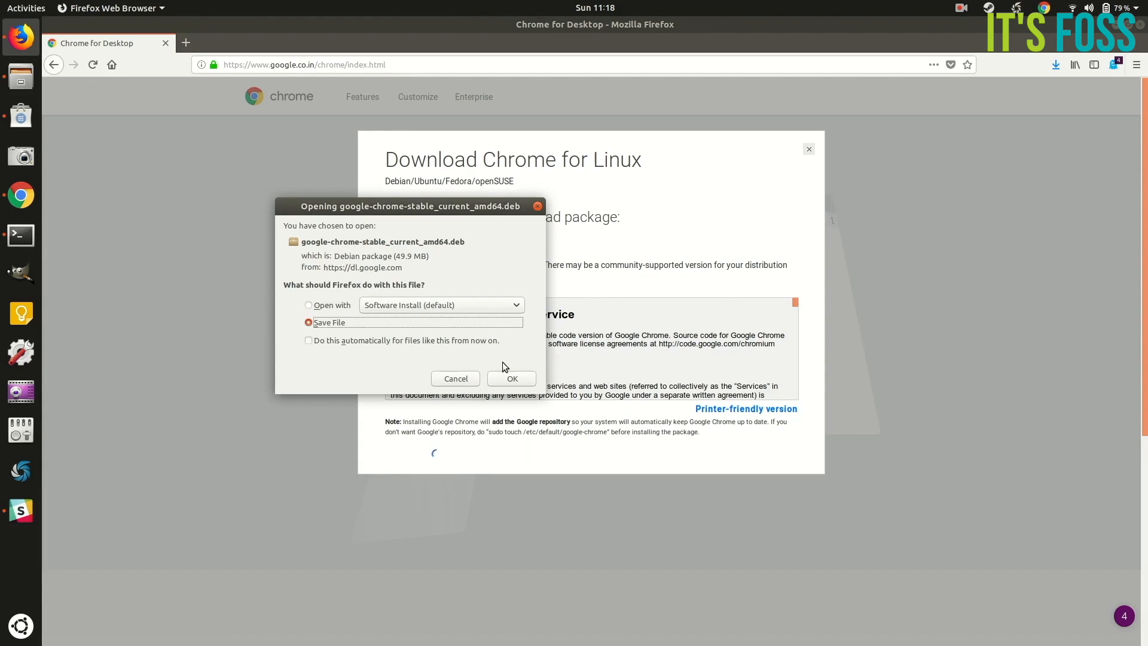
click(512, 378)
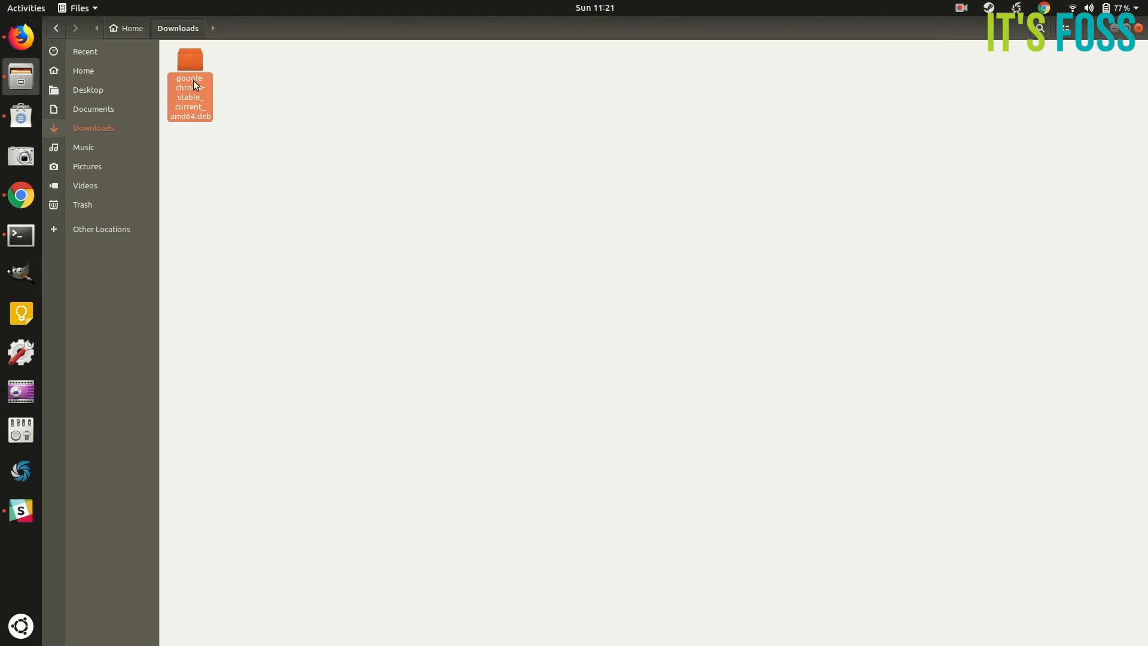
- Install google-chrome-stable from the downloaded .deb, authenticating with the password
double_click(189, 90)
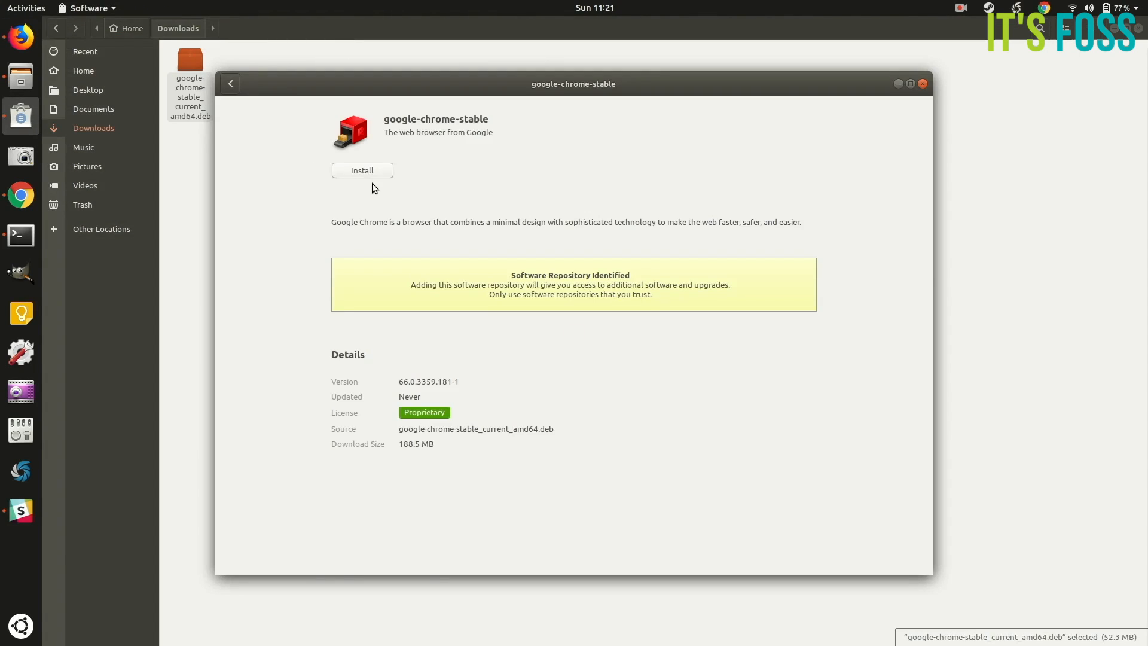
click(361, 169)
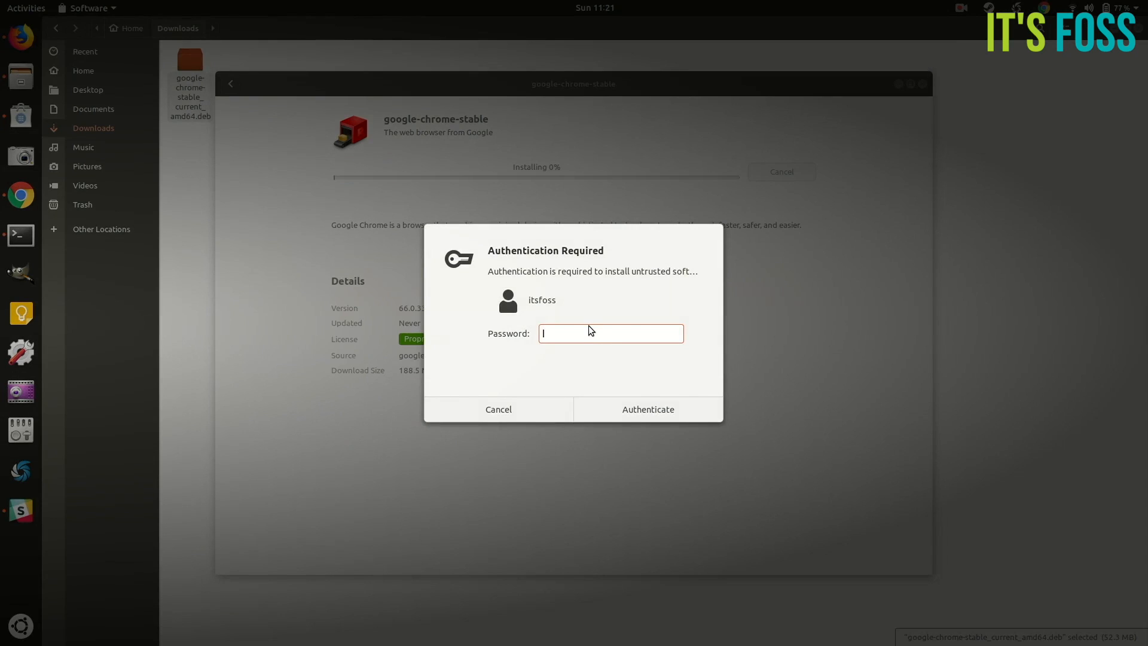
text(password)
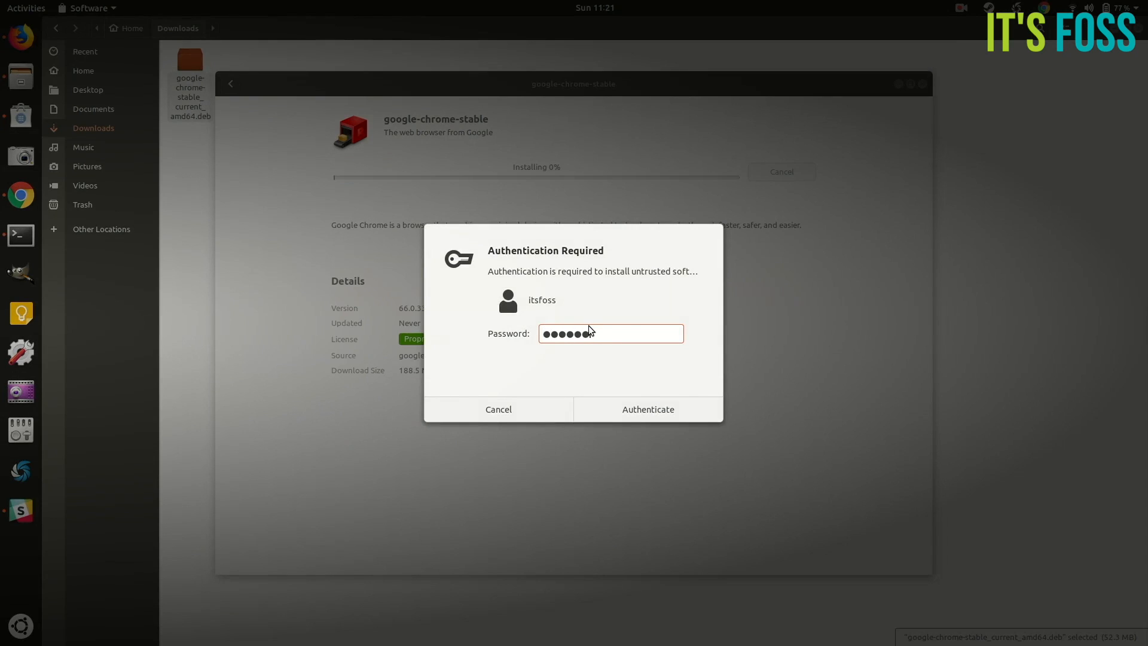
click(647, 409)
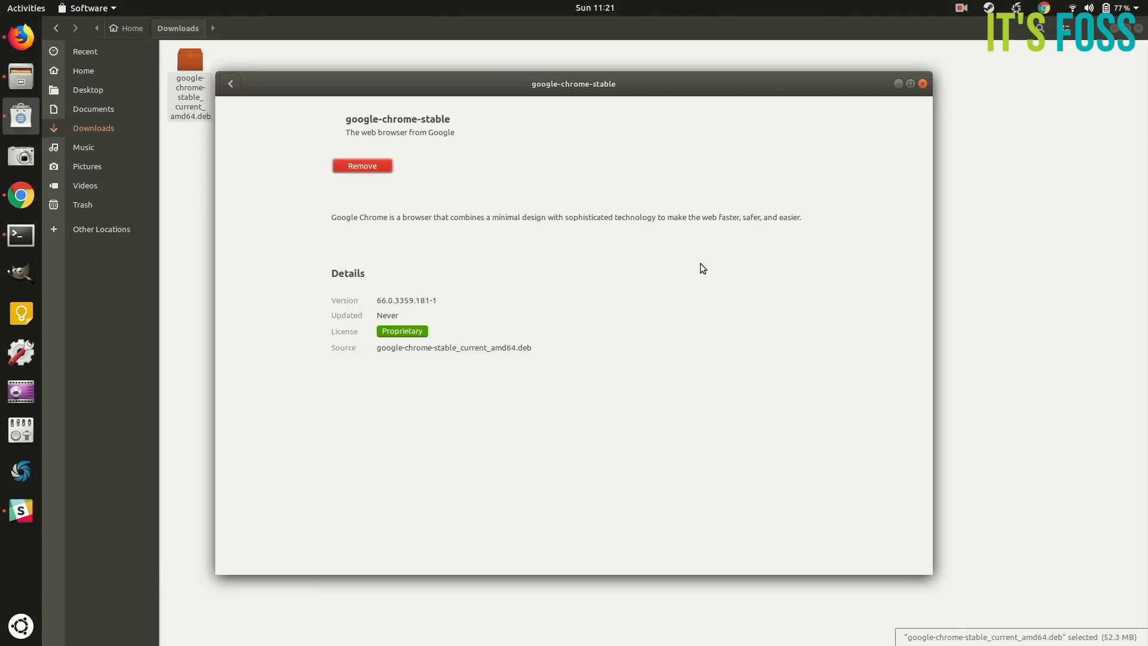
mouse_move(1023, 106)
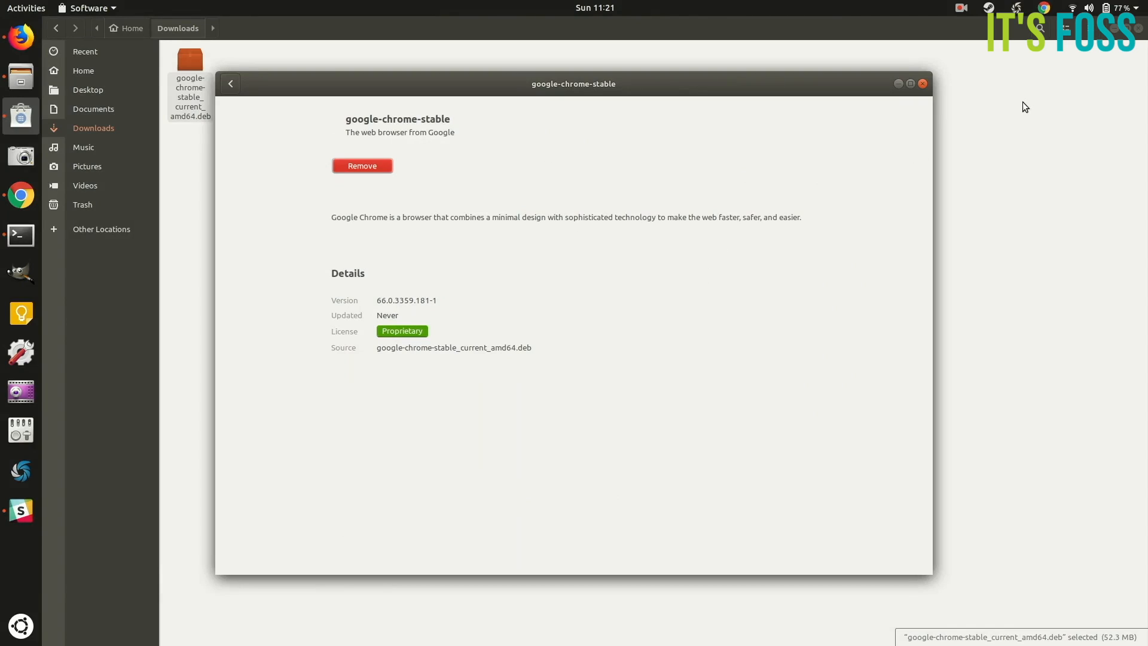
click(21, 235)
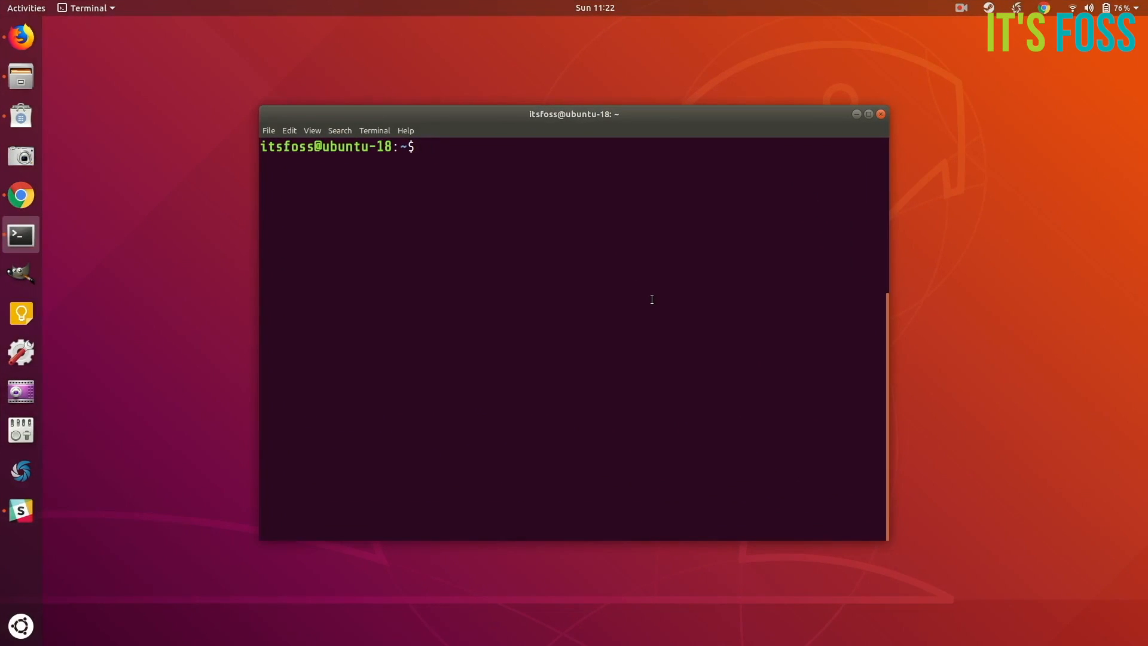
- Run 'sudo apt install flatpak', enter the password, and clear the terminal
text(sudo)
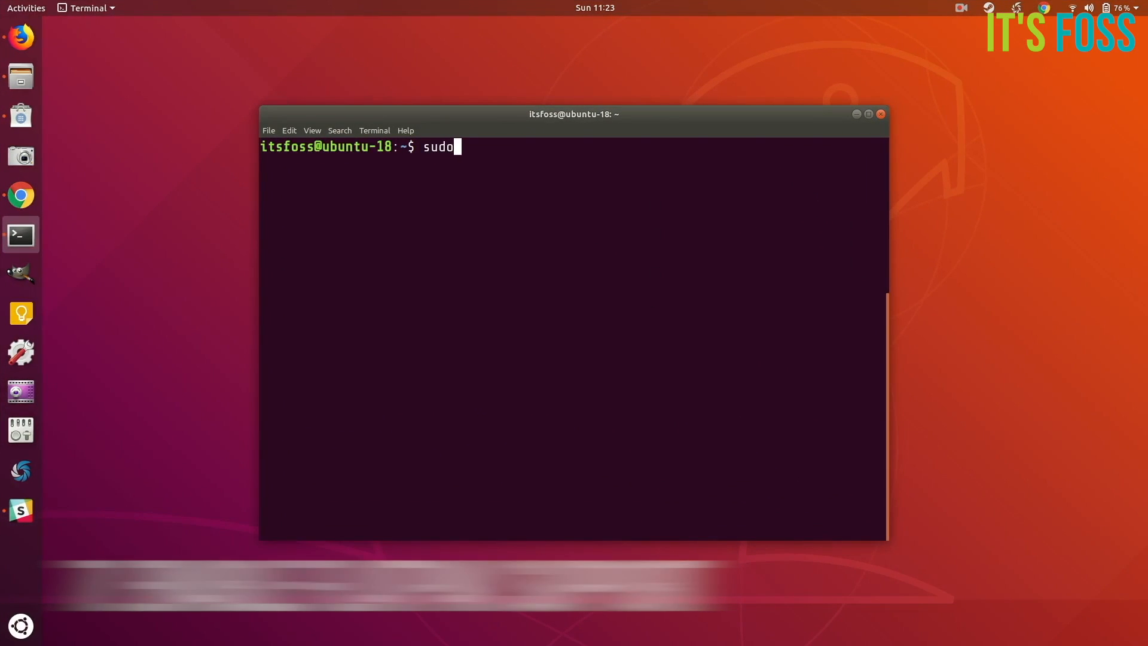
text(apt insta)
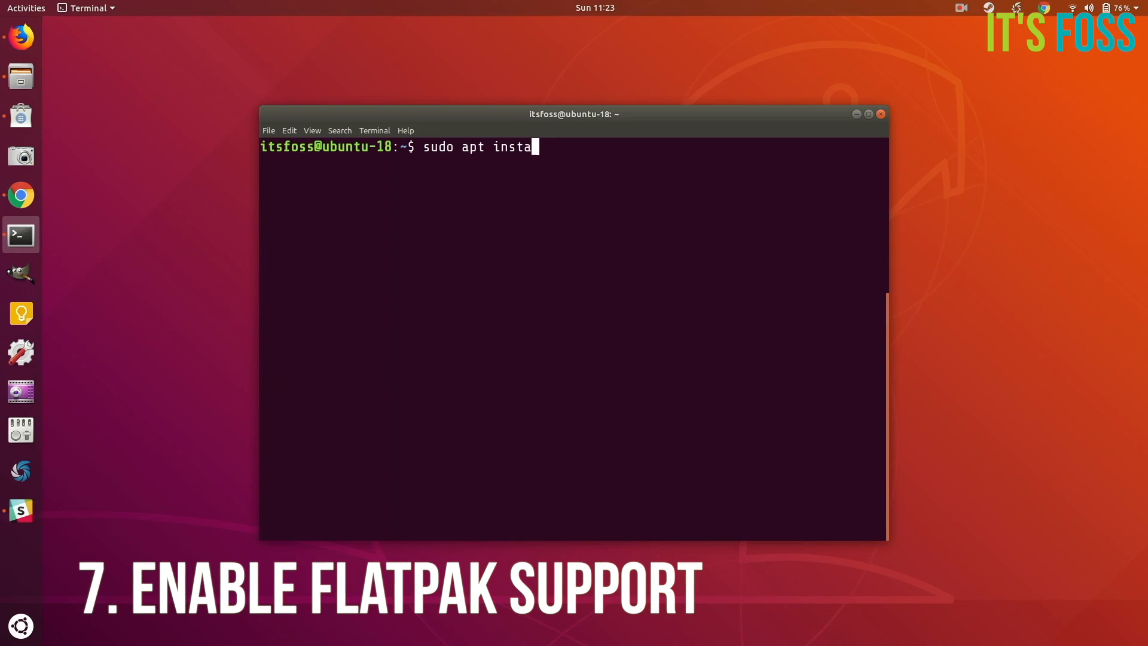
text(ll flatpak)
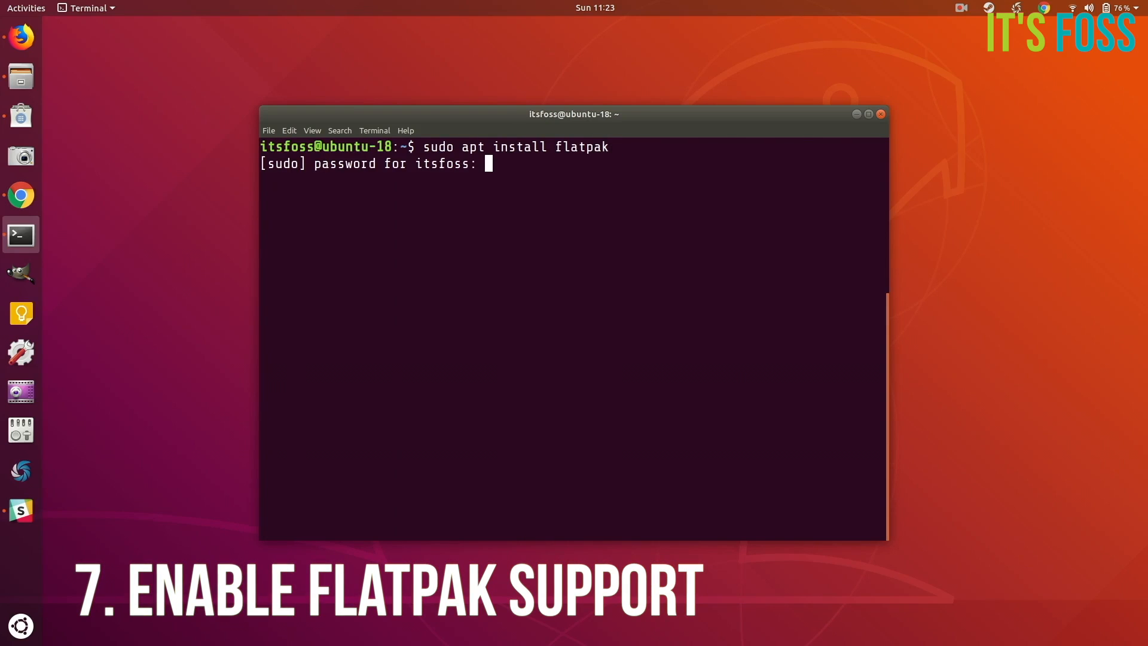
key(Return)
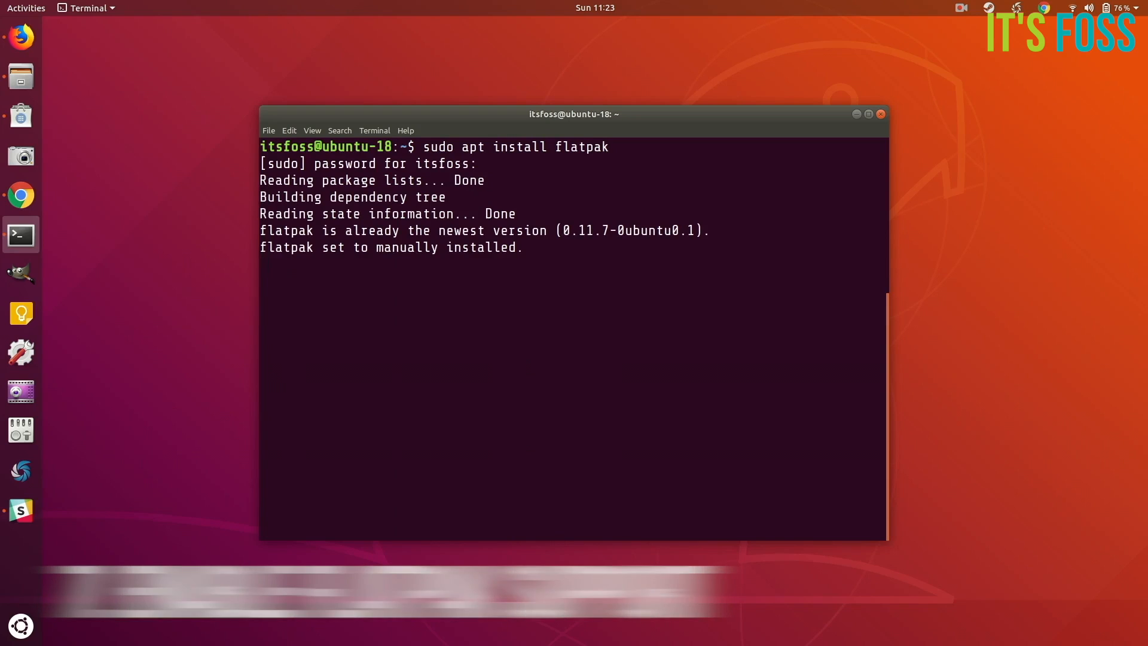
text(clea)
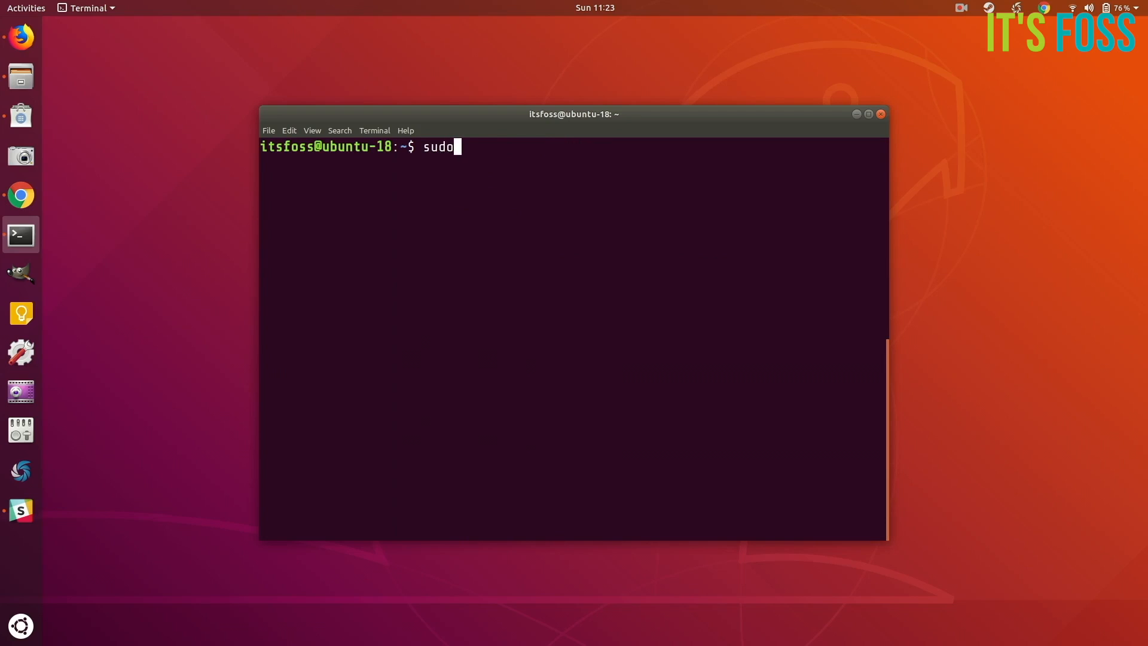
- Enter 'sudo apt install gnome-software-plugin-flatpak' at the prompt
text(apt install g)
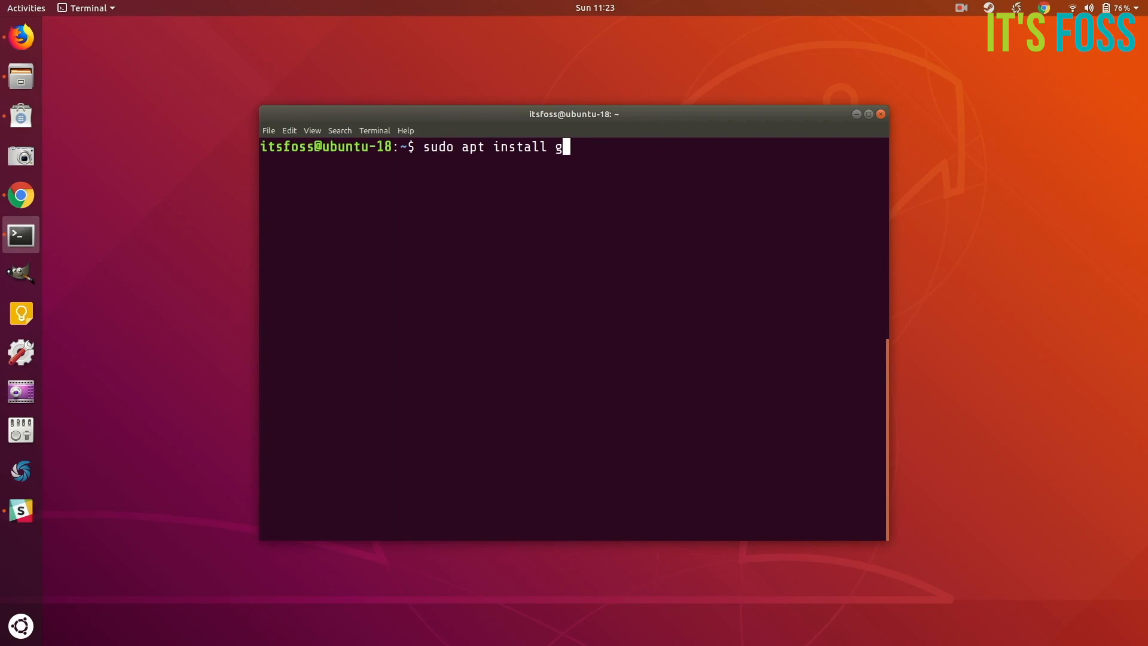
text(nome-so)
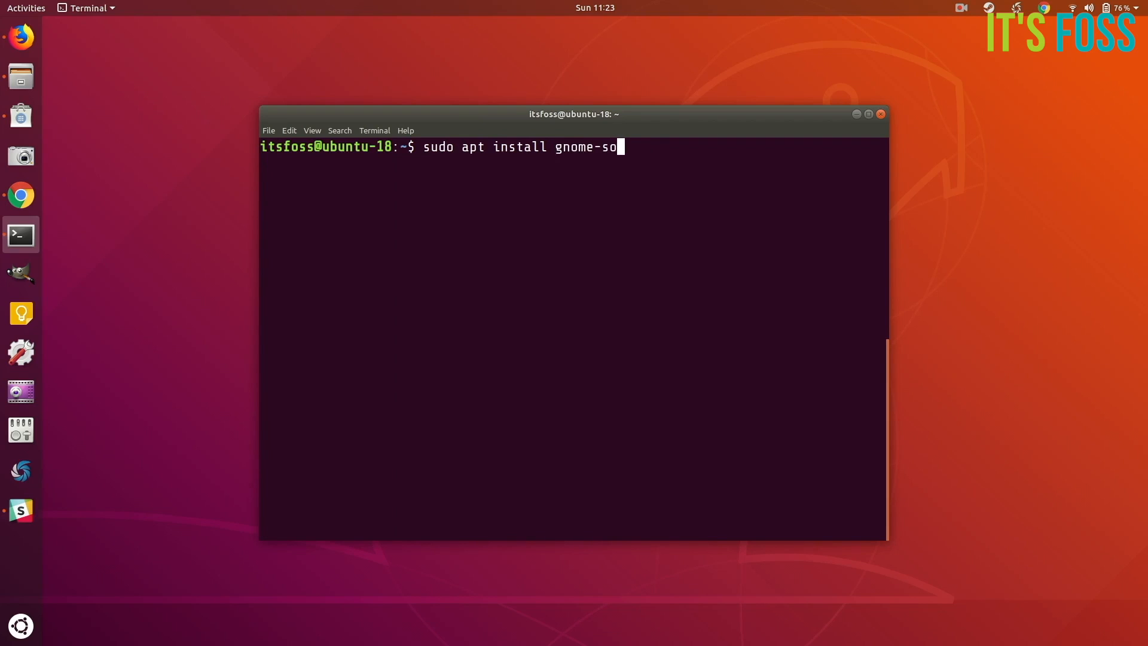
text(ft)
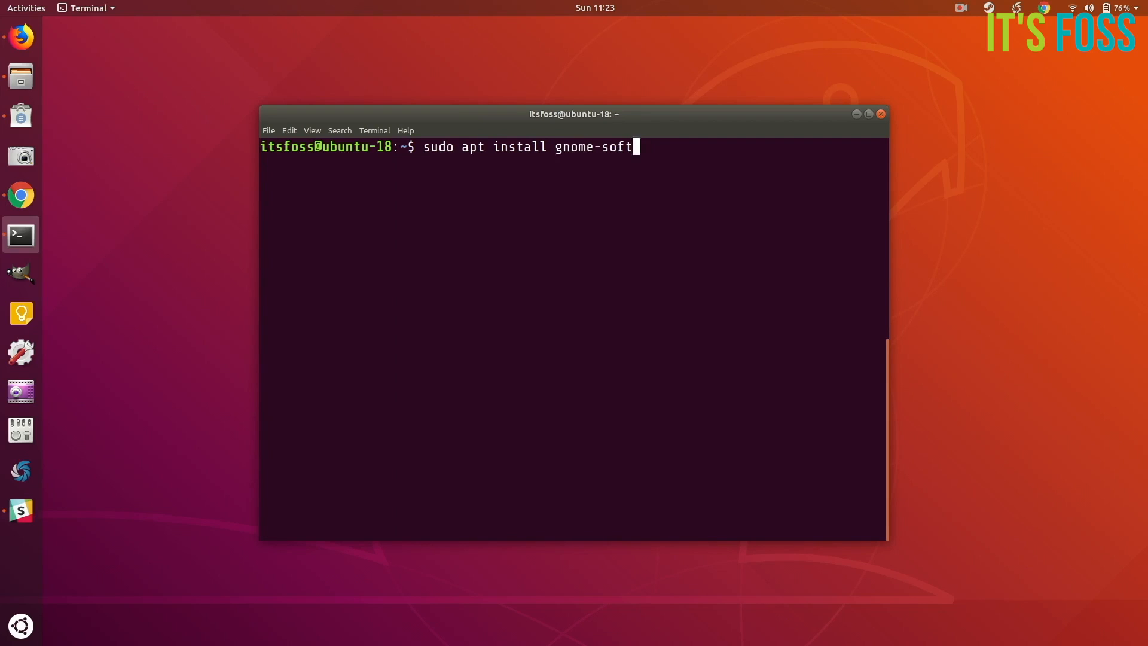
text(ware-)
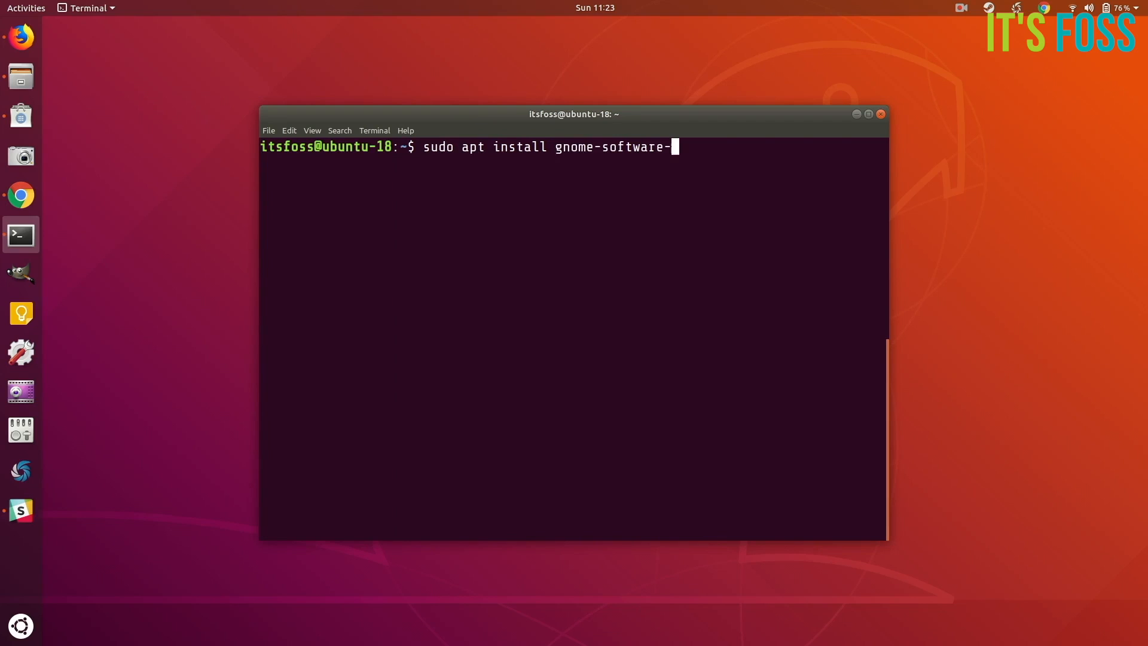
text(plugin-)
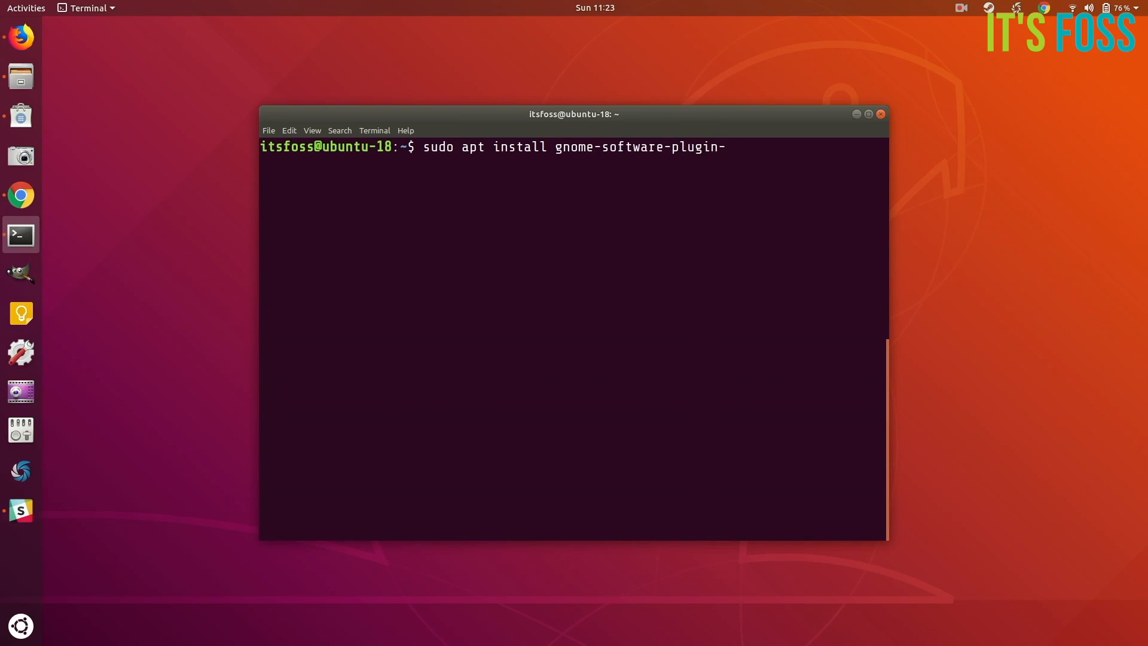
text(f)
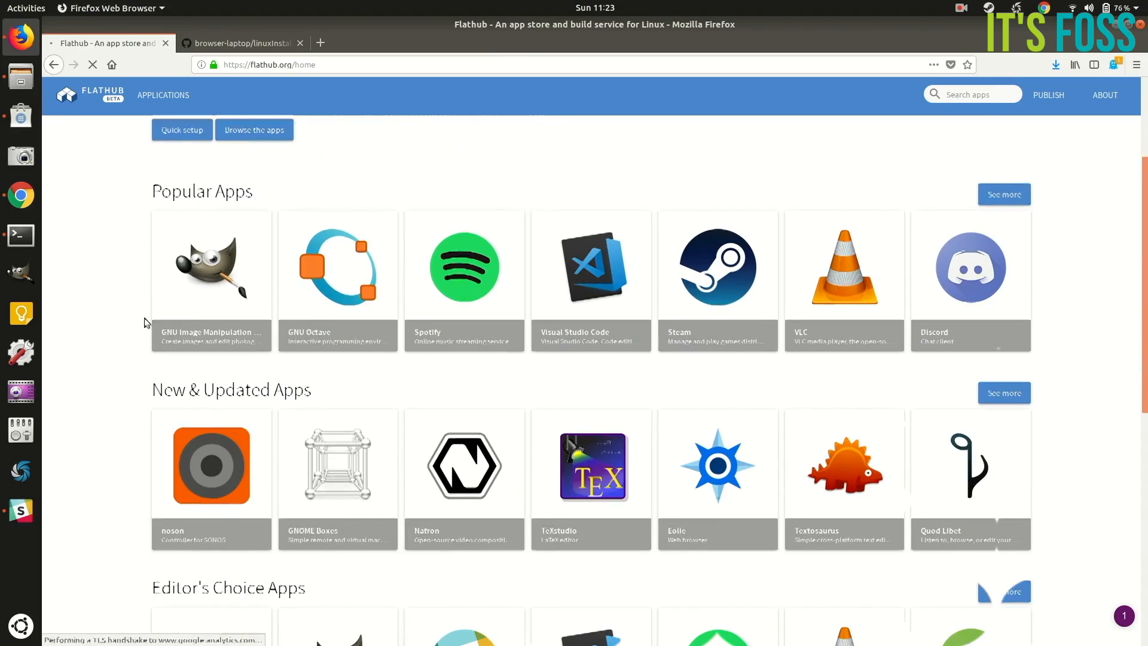
- Browse the Flathub applications catalogue and reach the Bluefish page
scroll(down, 3)
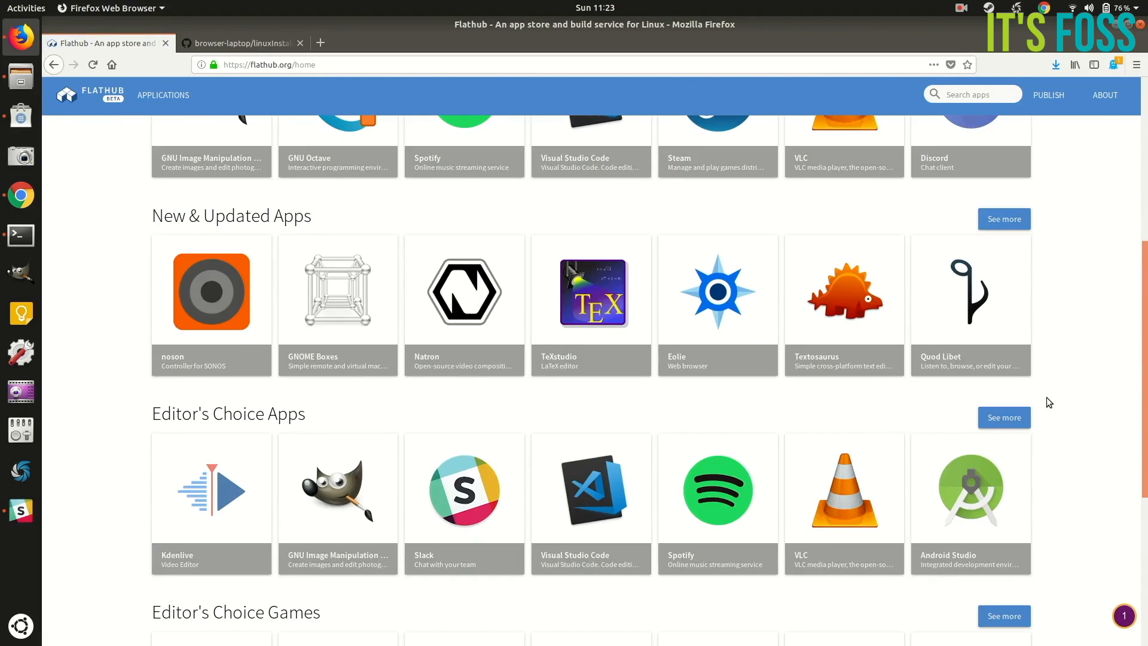
scroll(down, 3)
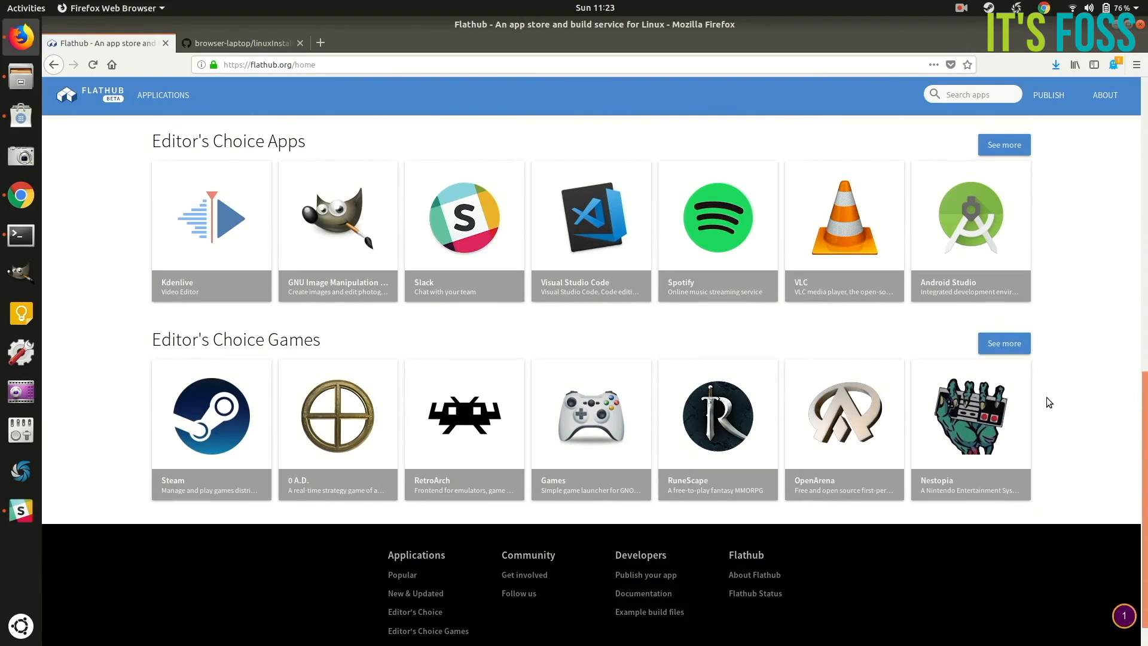
mouse_move(222, 407)
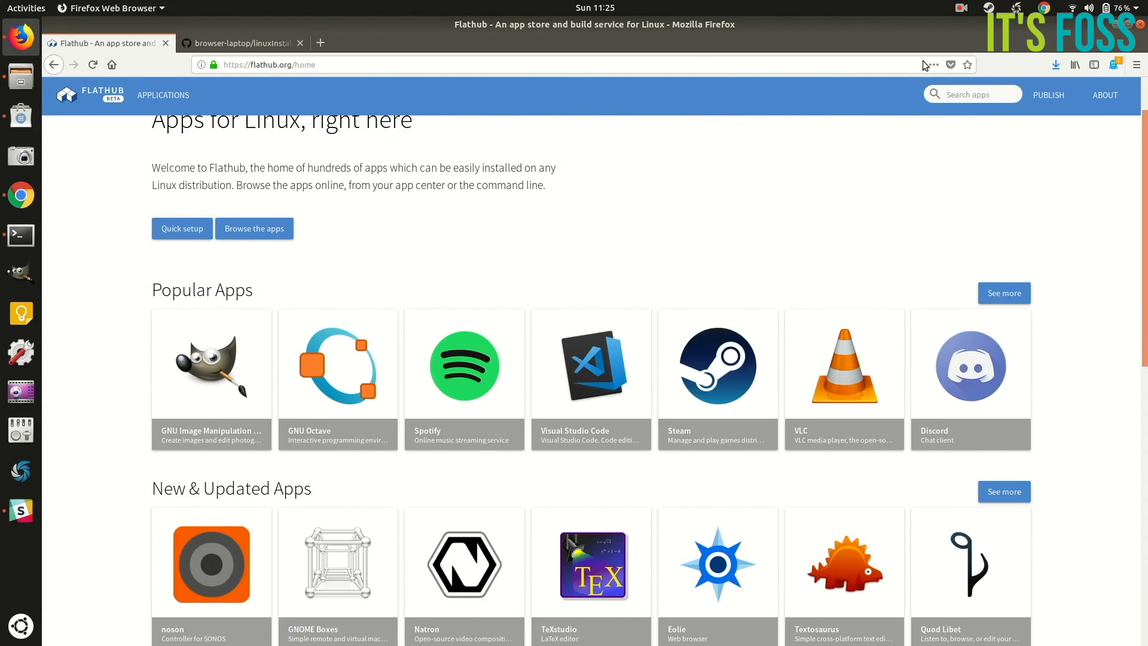
click(163, 96)
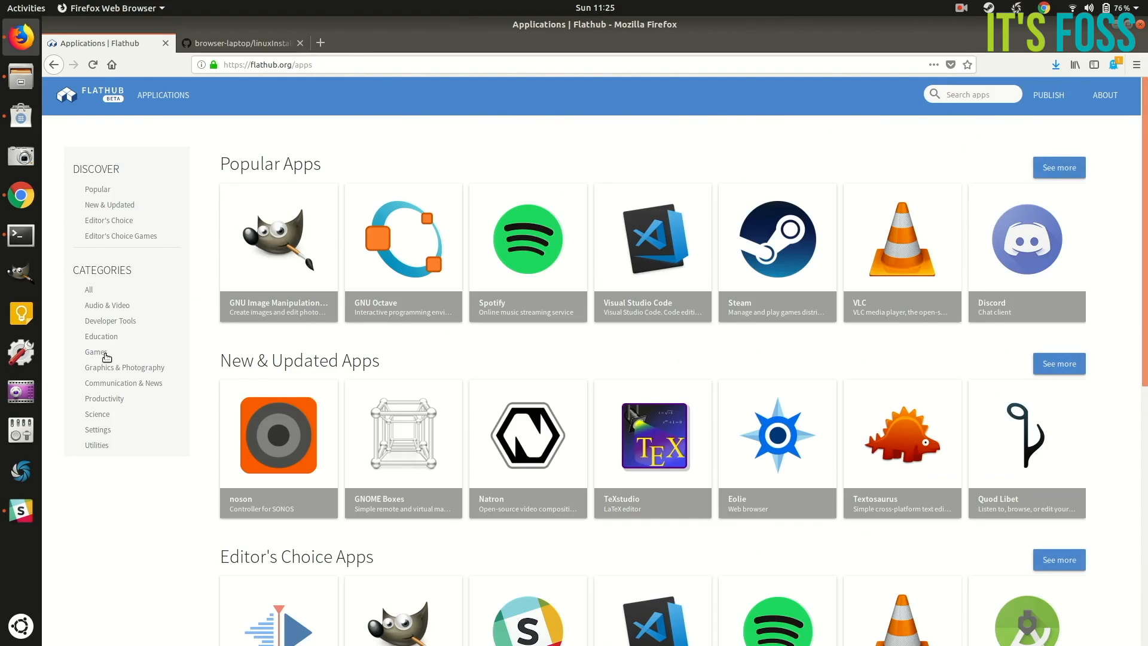
click(101, 336)
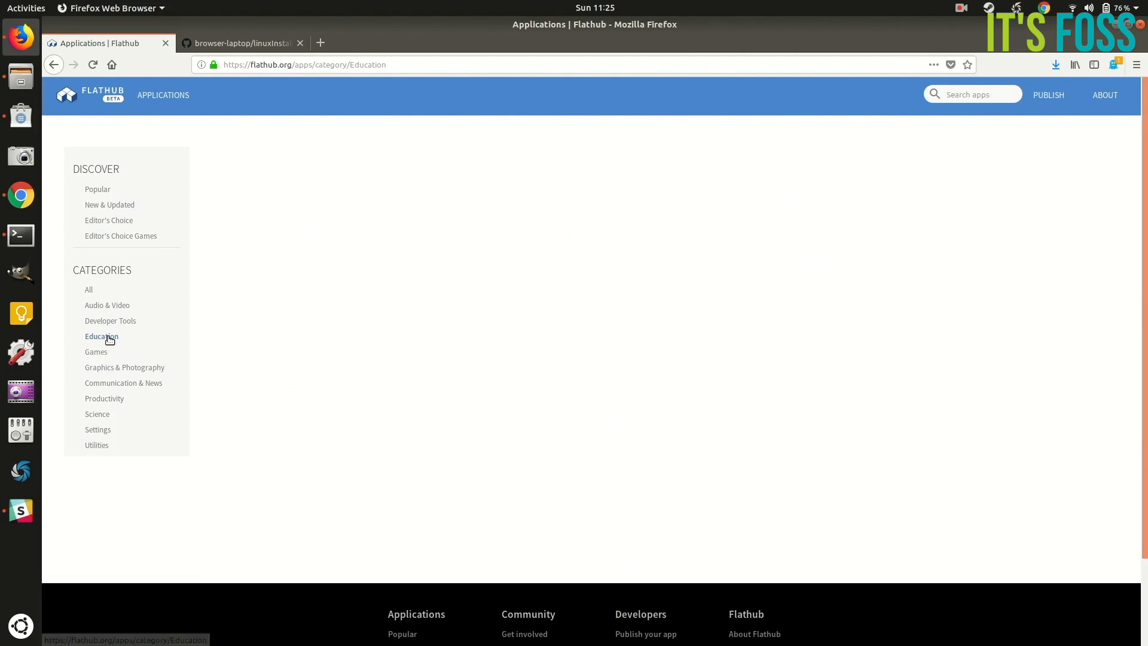
click(100, 336)
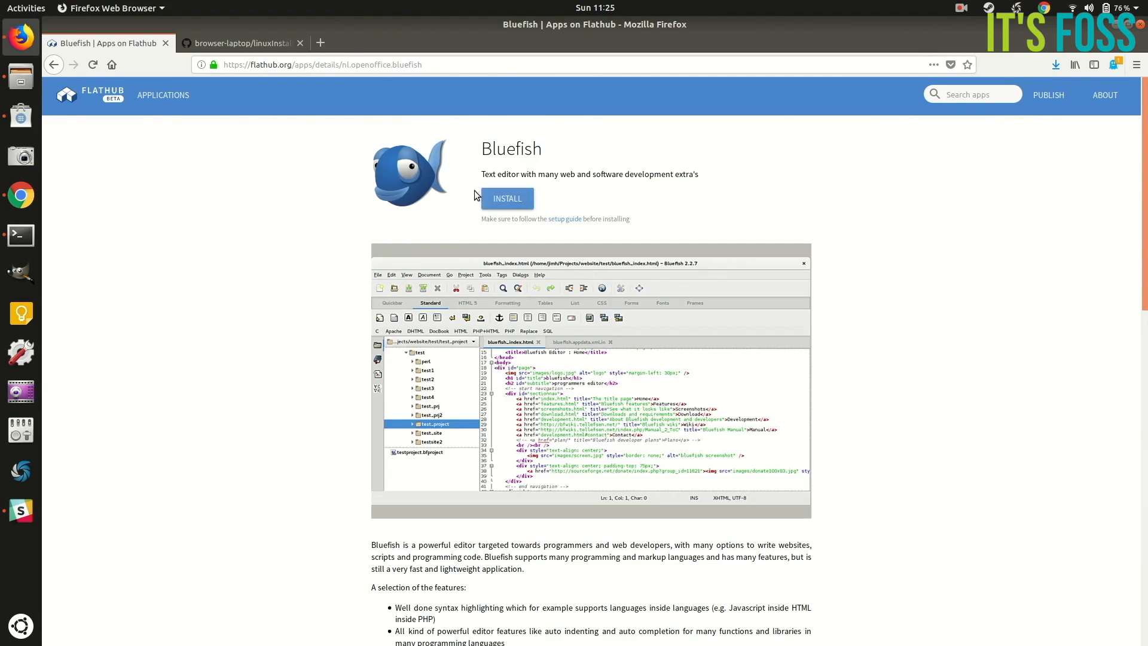
- Install Bluefish, handing its flatpak reference to Software Install
click(507, 198)
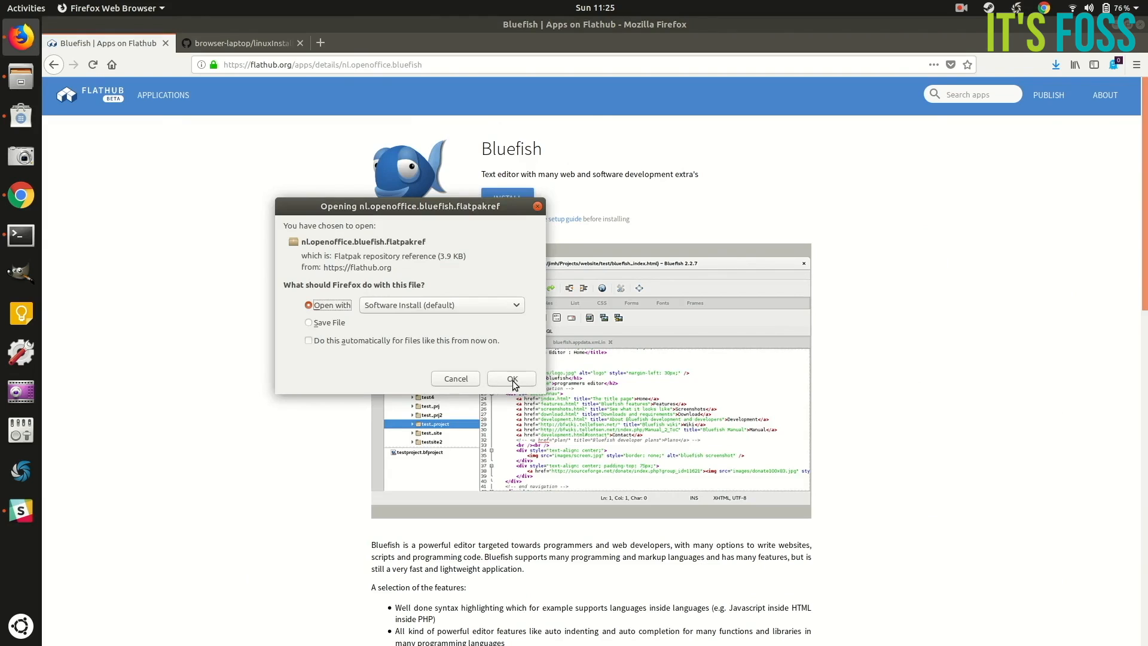
click(510, 378)
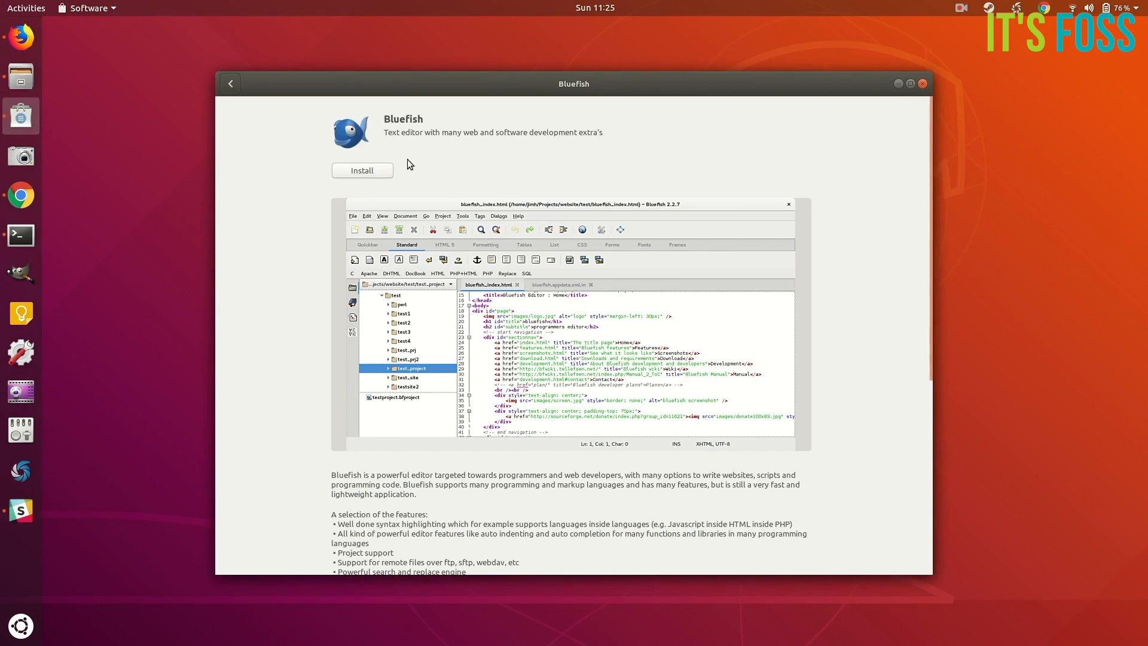
- Start installing Bluefish from its Ubuntu Software page and review the page below
click(363, 170)
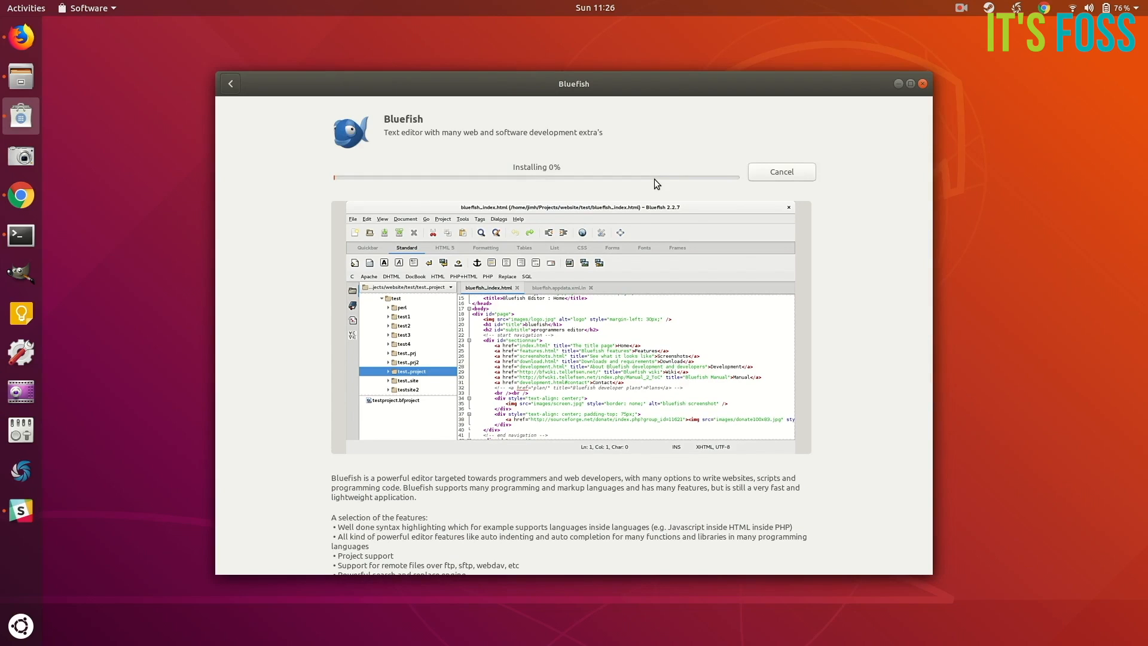
scroll(down, 3)
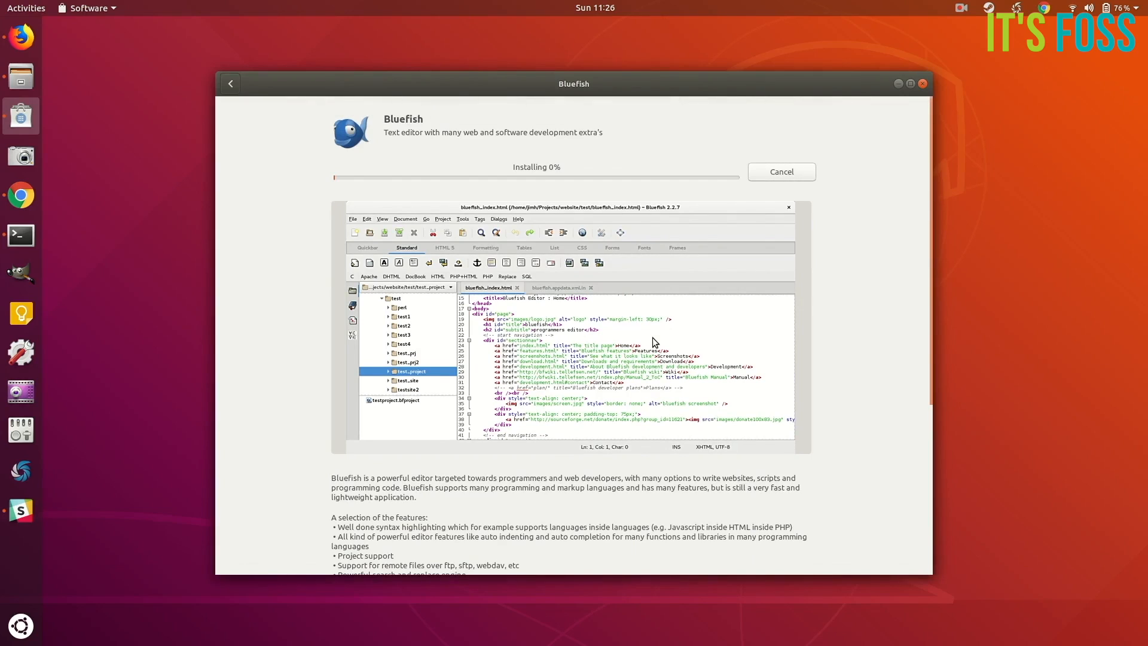
scroll(down, 3)
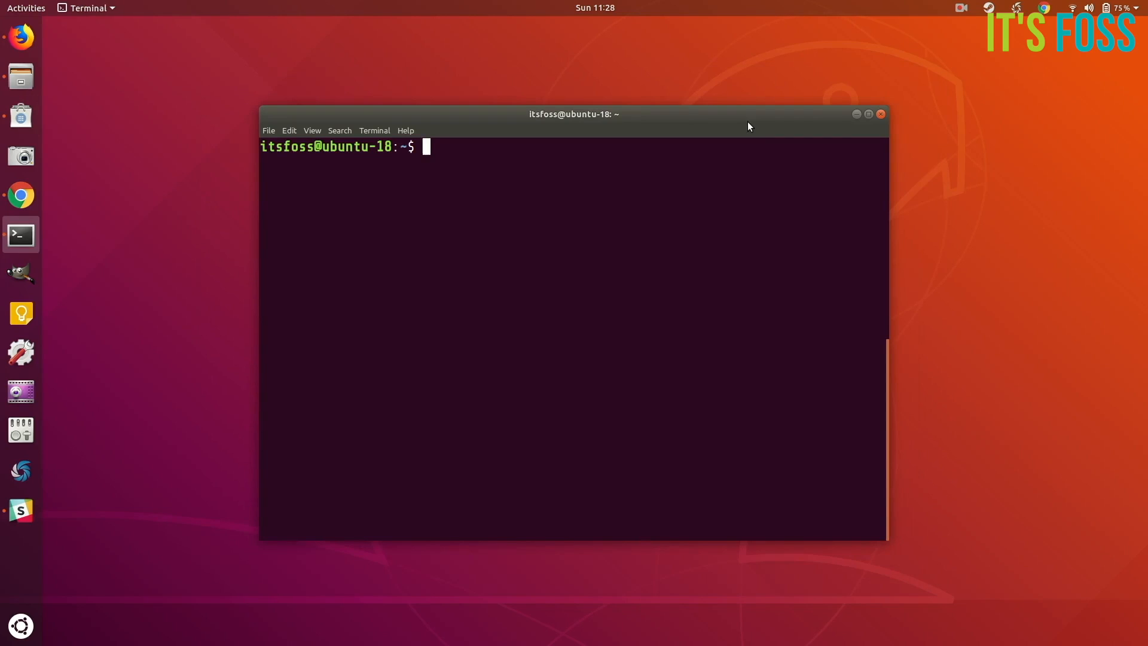
mouse_move(564, 156)
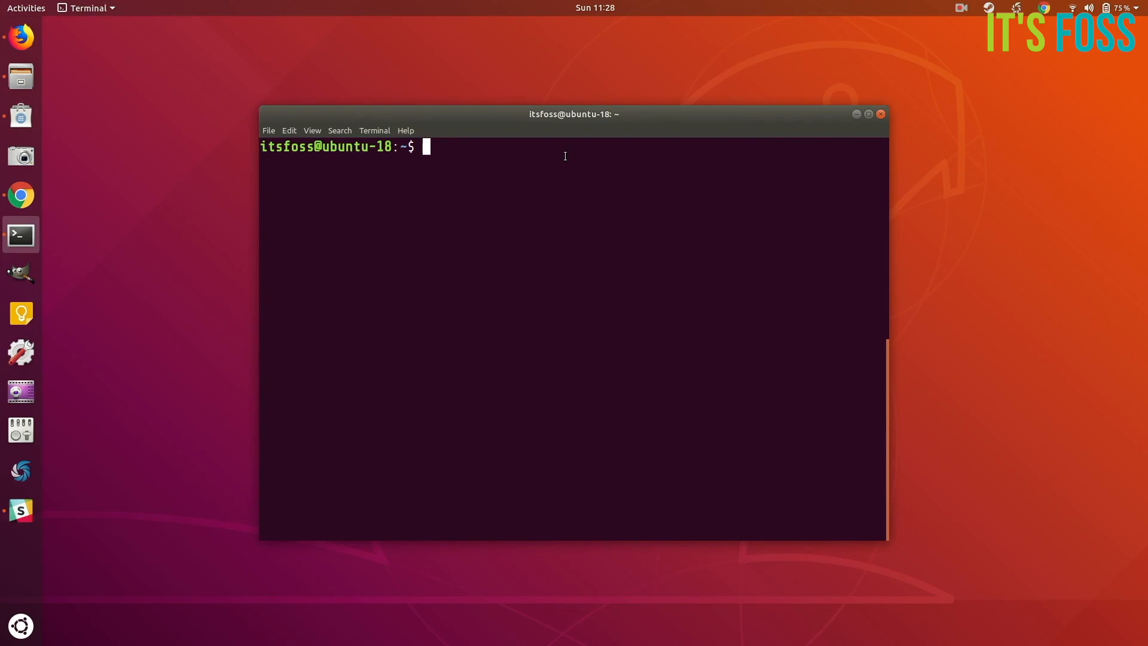
text(flatpak remote-add --if-not-exists flathub https://flathub.org/repo/flathub.flatpakrepo)
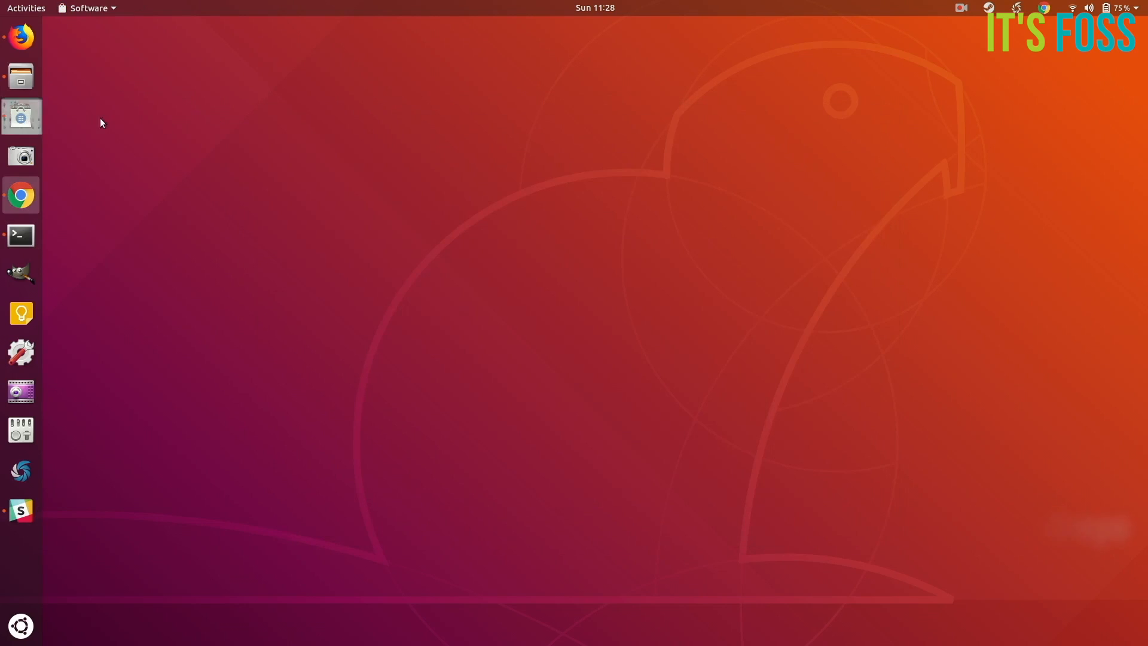
- Check the ZevDocs details page in Ubuntu Software showing dl.flathub.org as its source
click(20, 116)
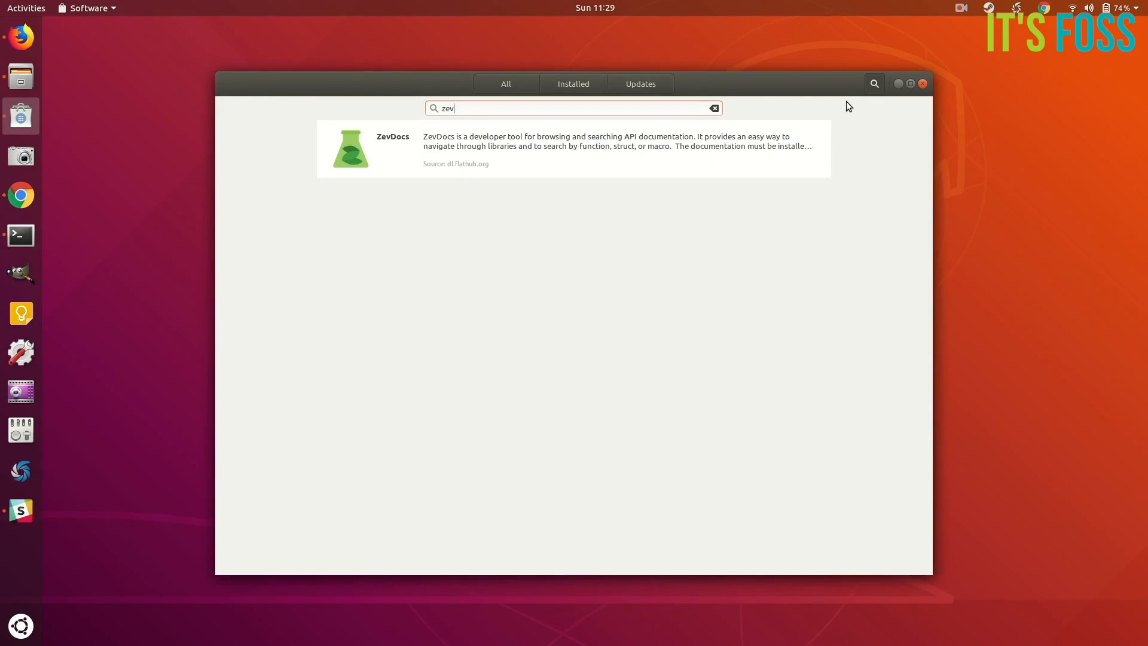
mouse_move(480, 170)
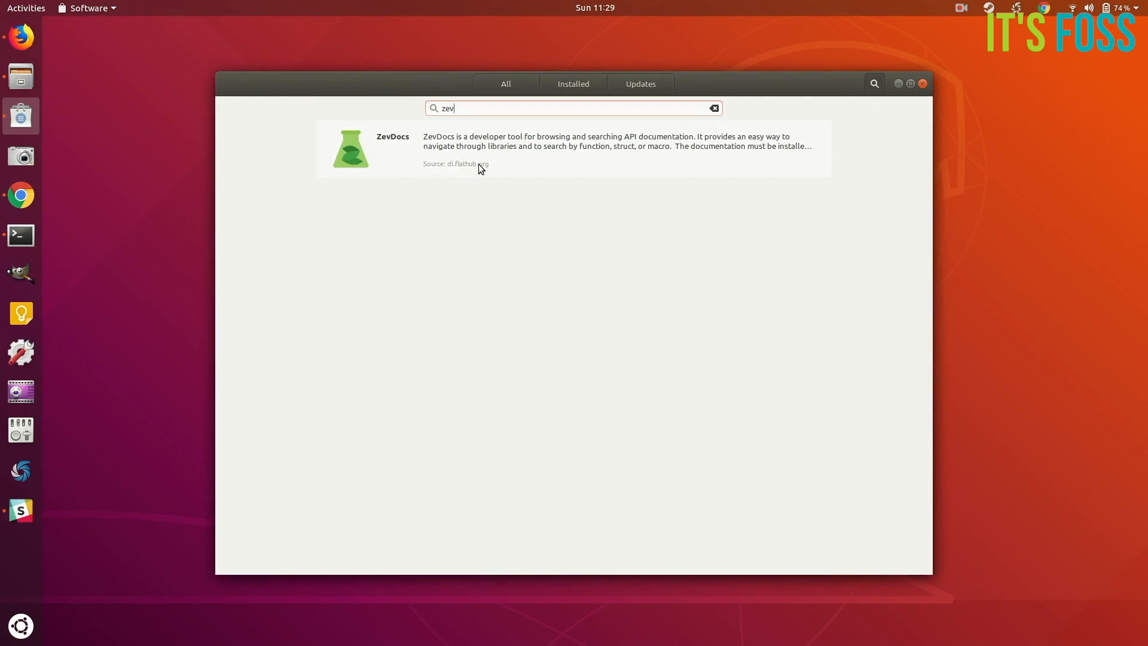
click(393, 149)
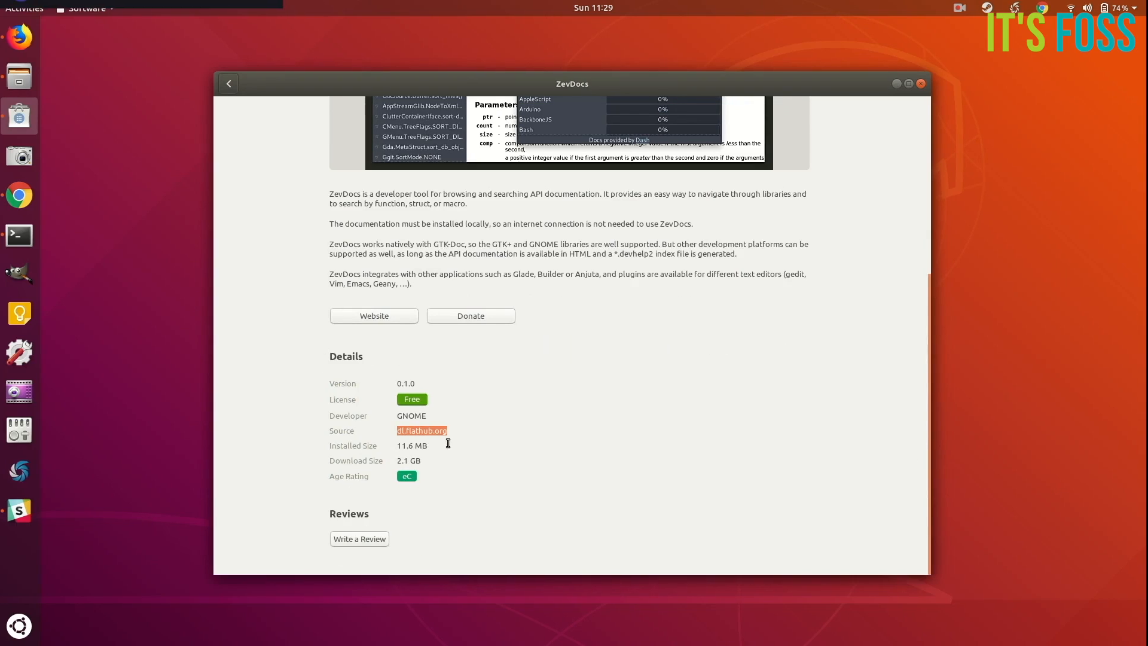
click(921, 84)
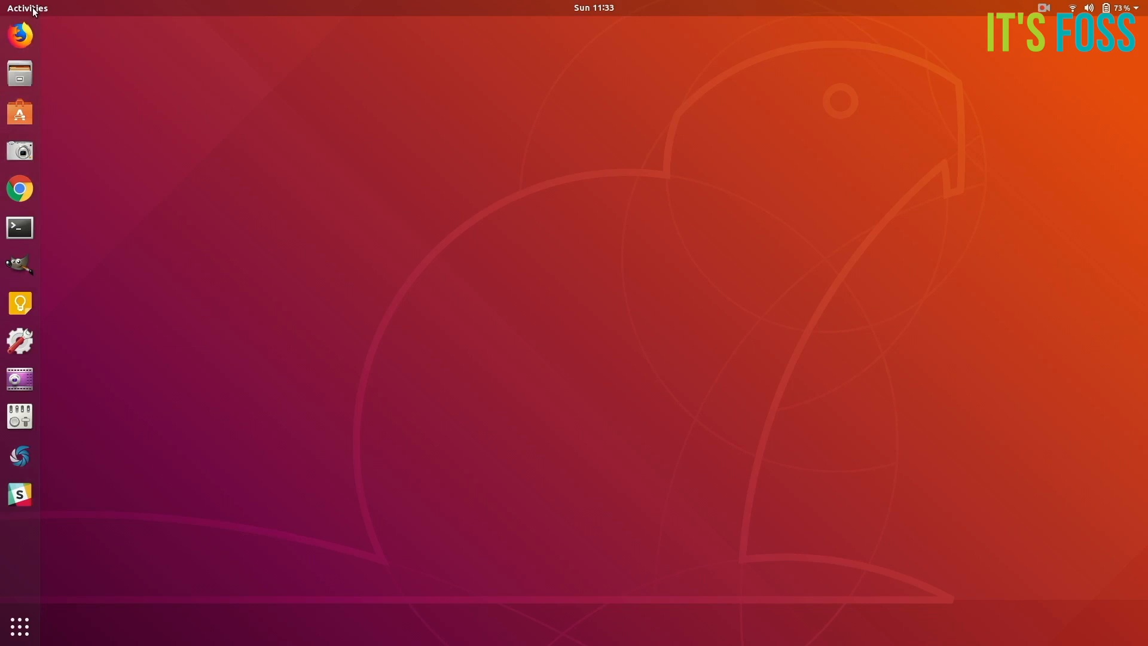
- Glance at Activities and the system status menu, then launch a Terminal window
click(594, 8)
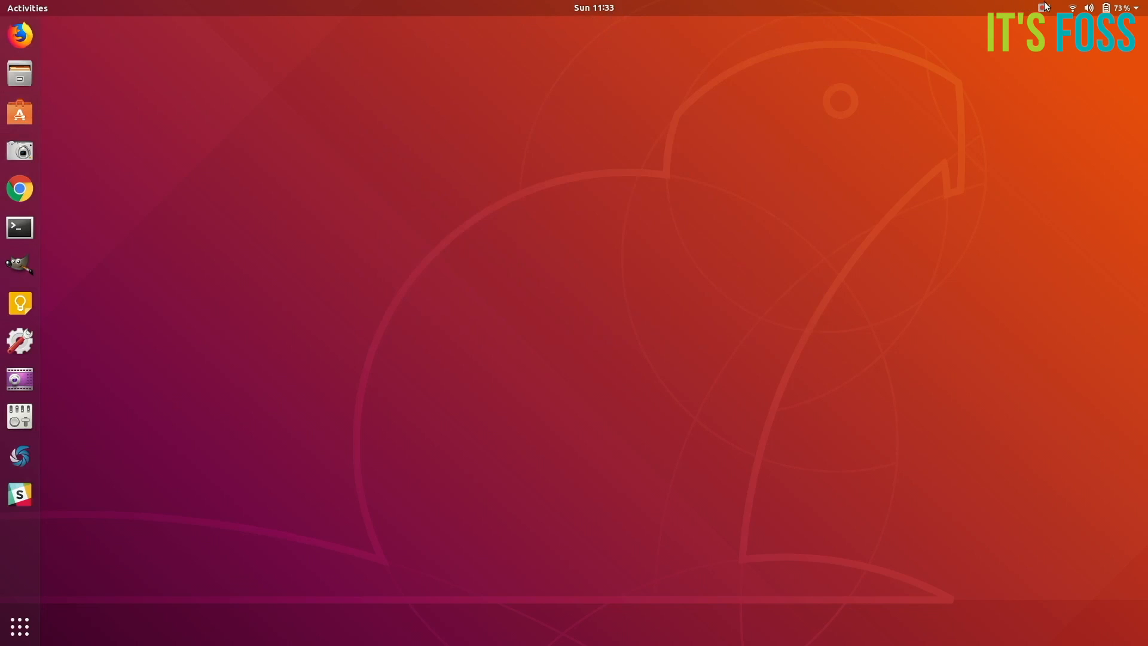
click(1131, 7)
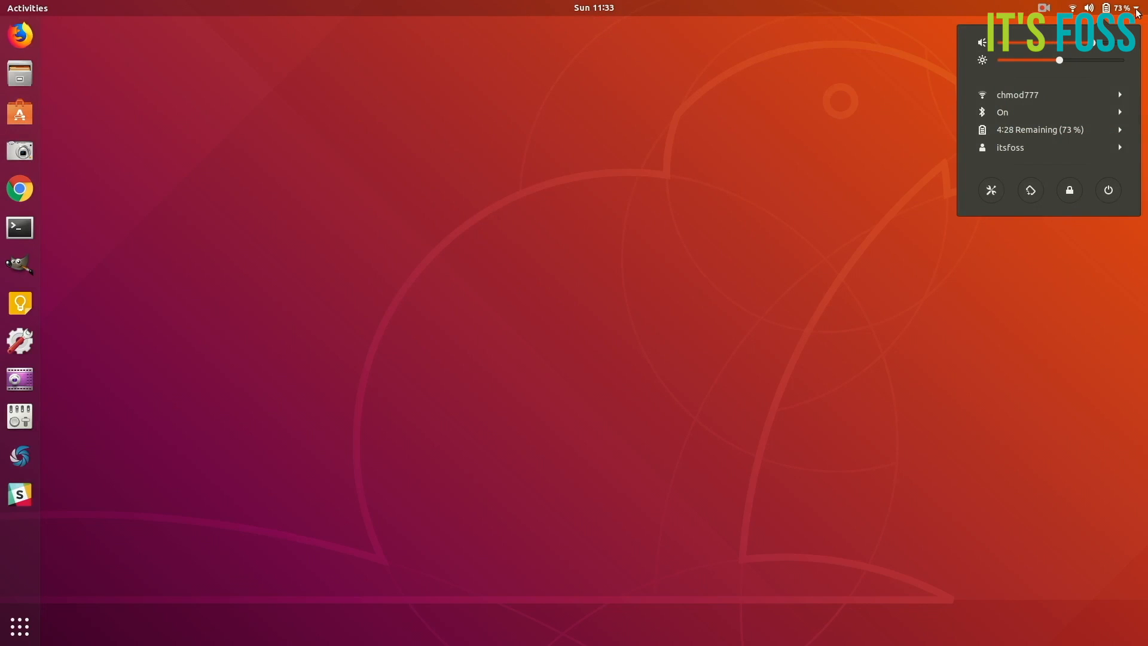
click(811, 338)
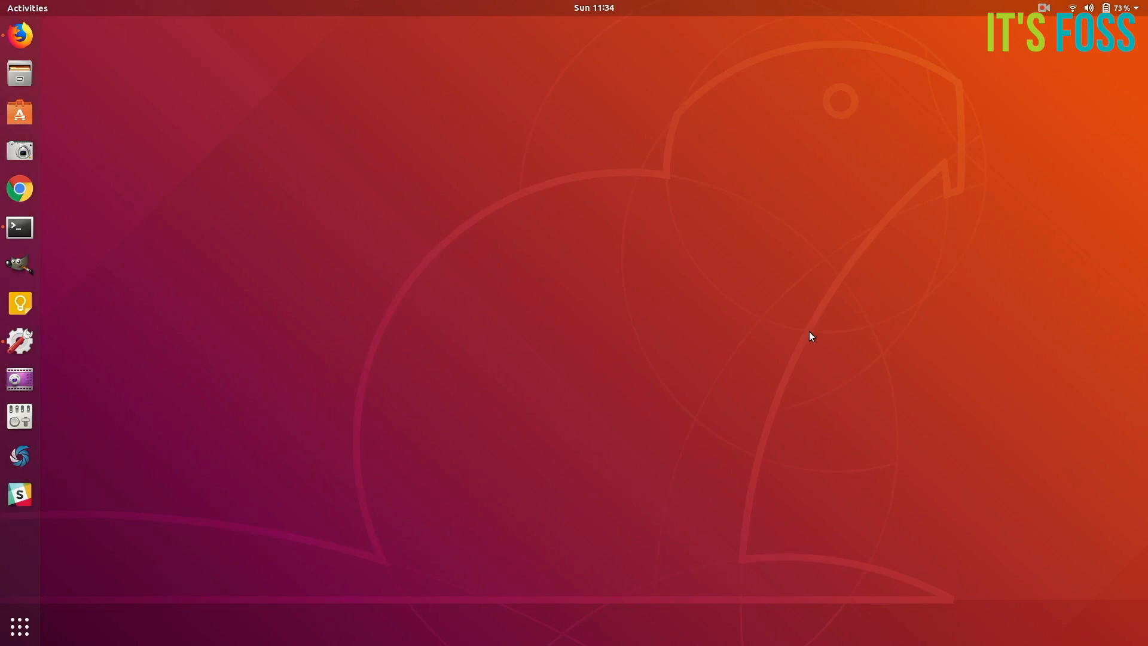
click(19, 227)
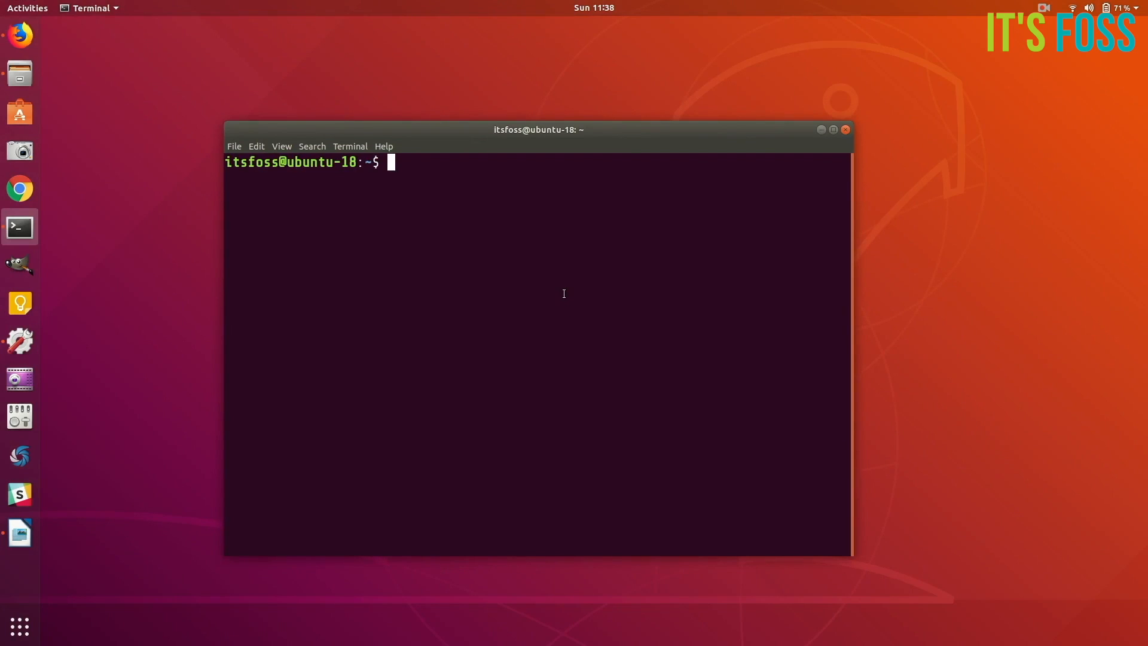
mouse_move(512, 138)
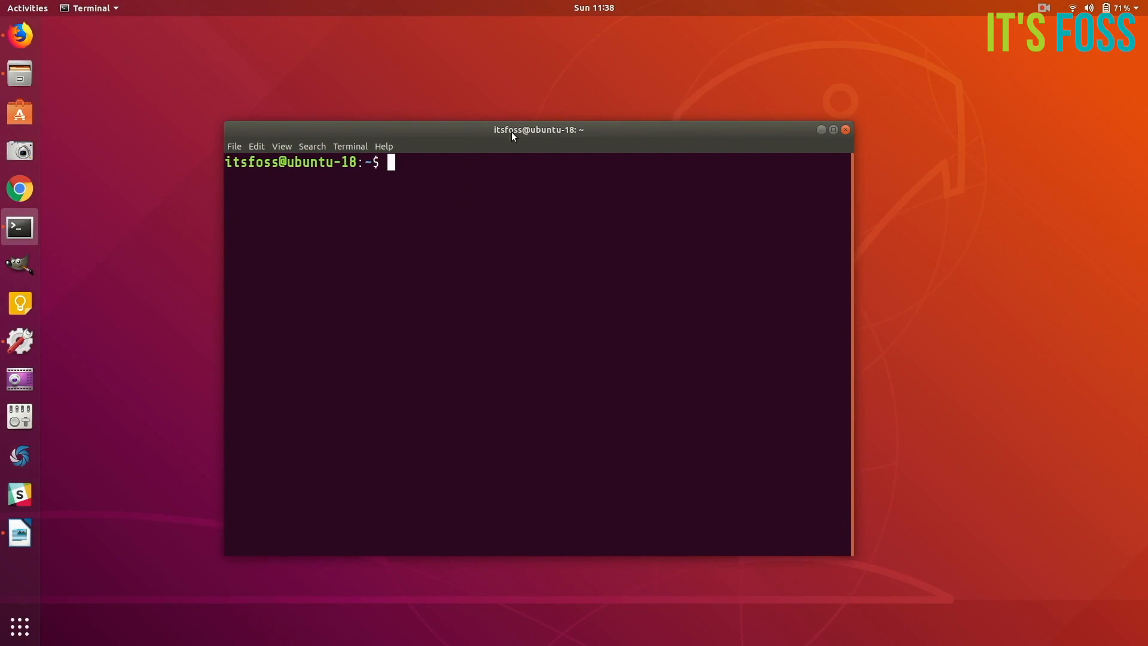
- Move the Terminal window to the right and launch Firefox beside it
right_click(512, 135)
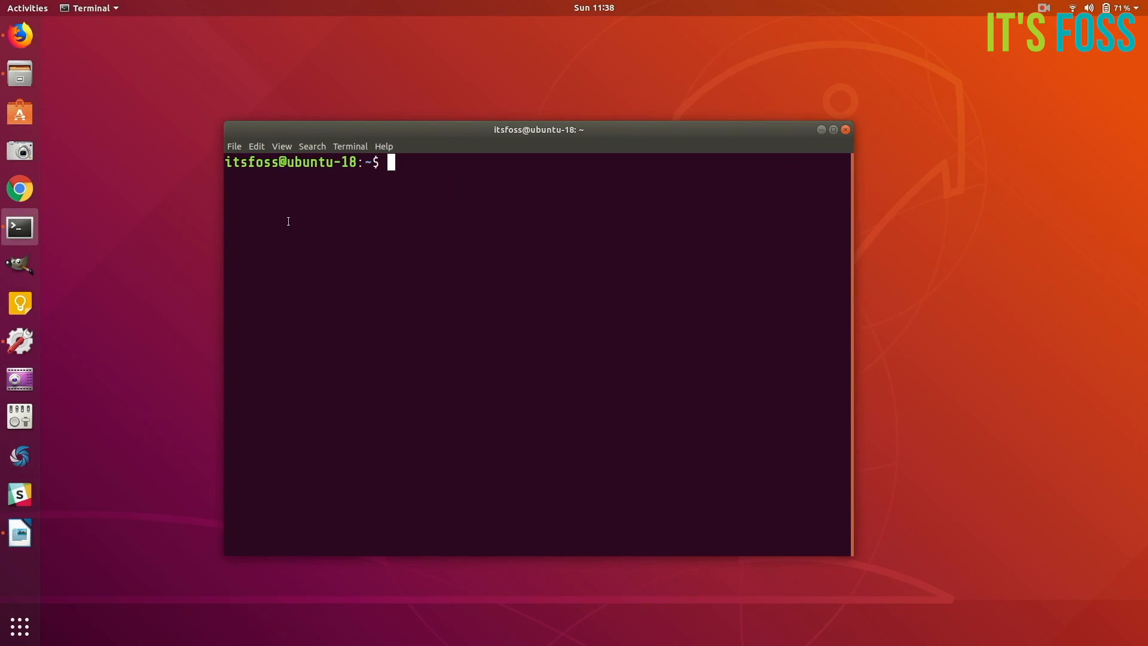
drag(538, 129, 833, 131)
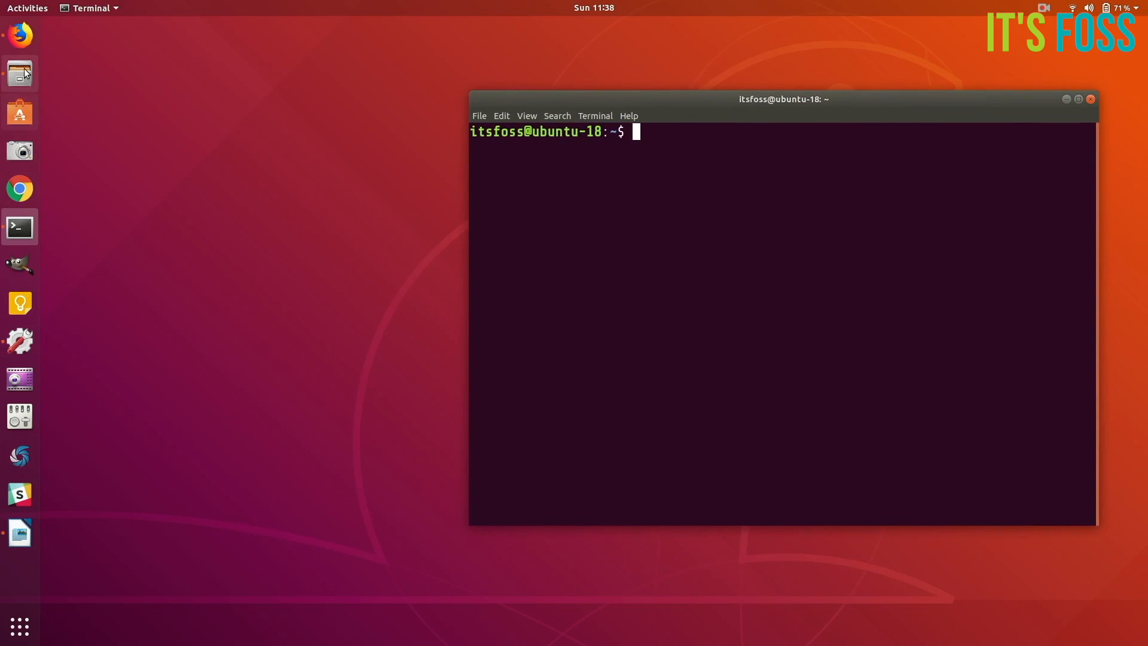
click(22, 33)
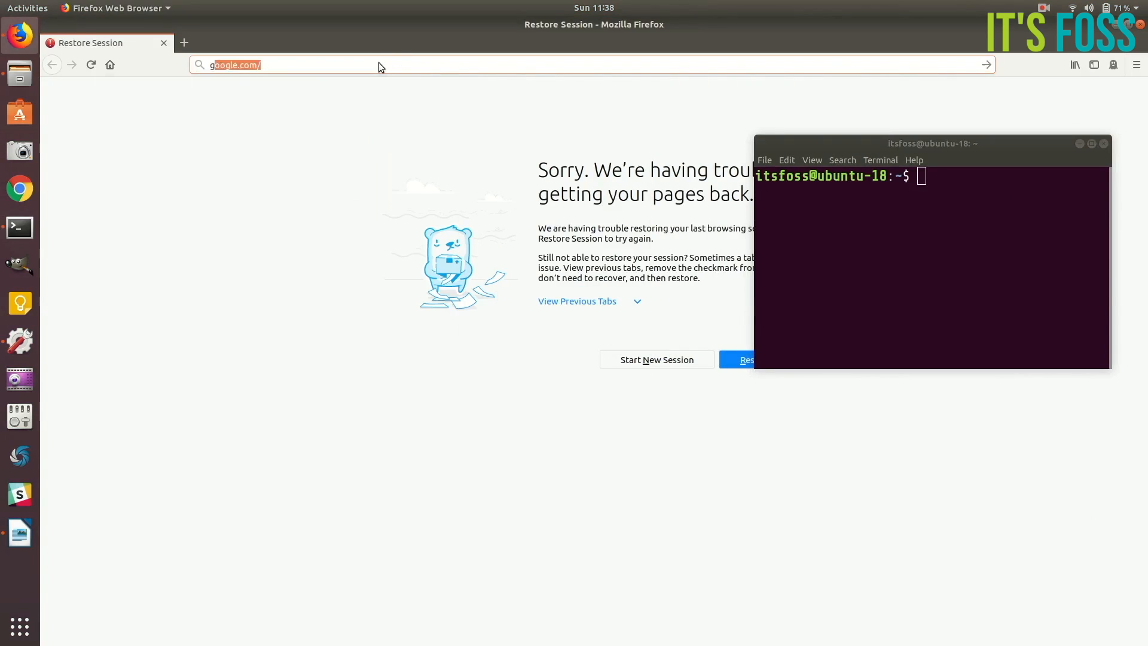
text(g)
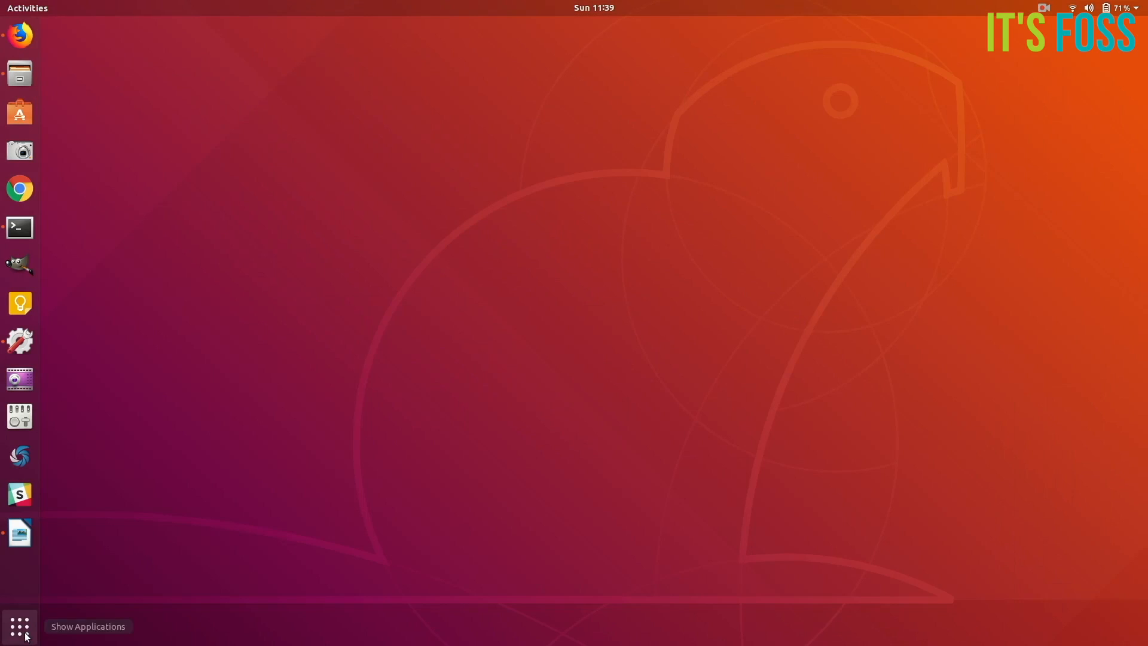
- Search installed applications for 'photo', then switch to the empty workspace
click(19, 627)
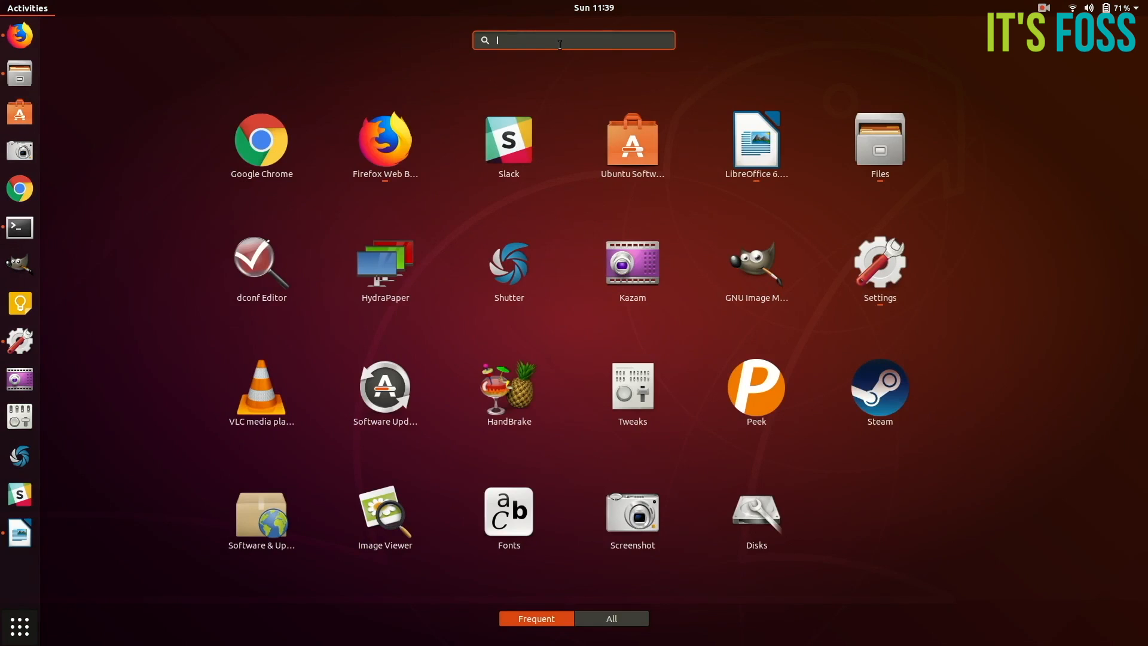
text(photo)
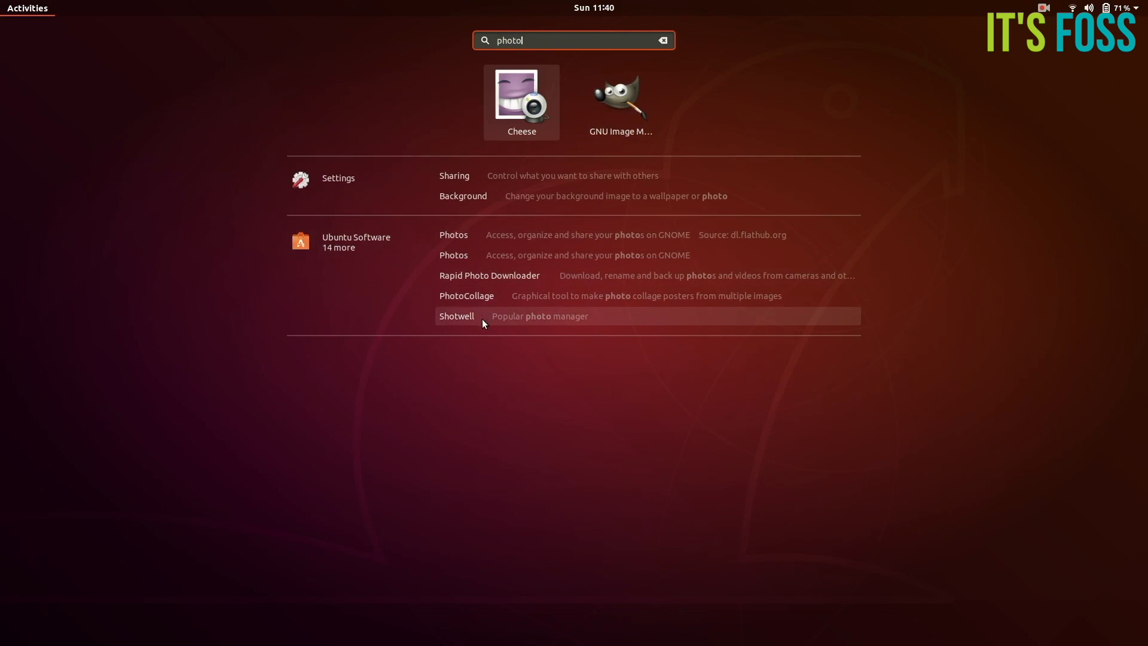
mouse_move(526, 87)
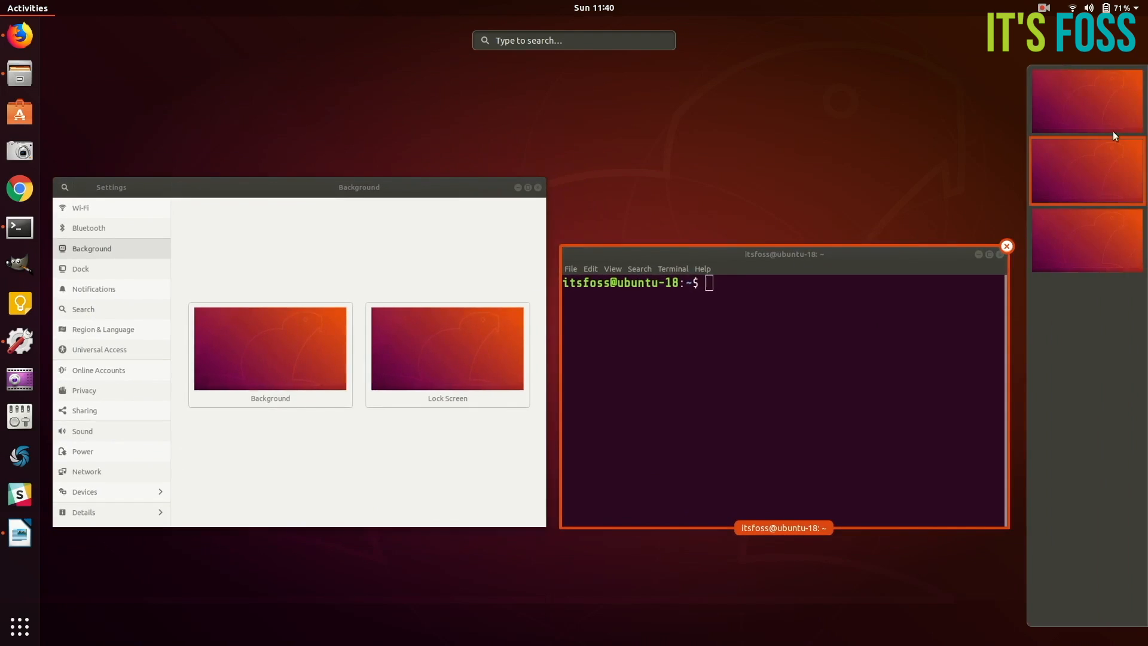
click(1007, 247)
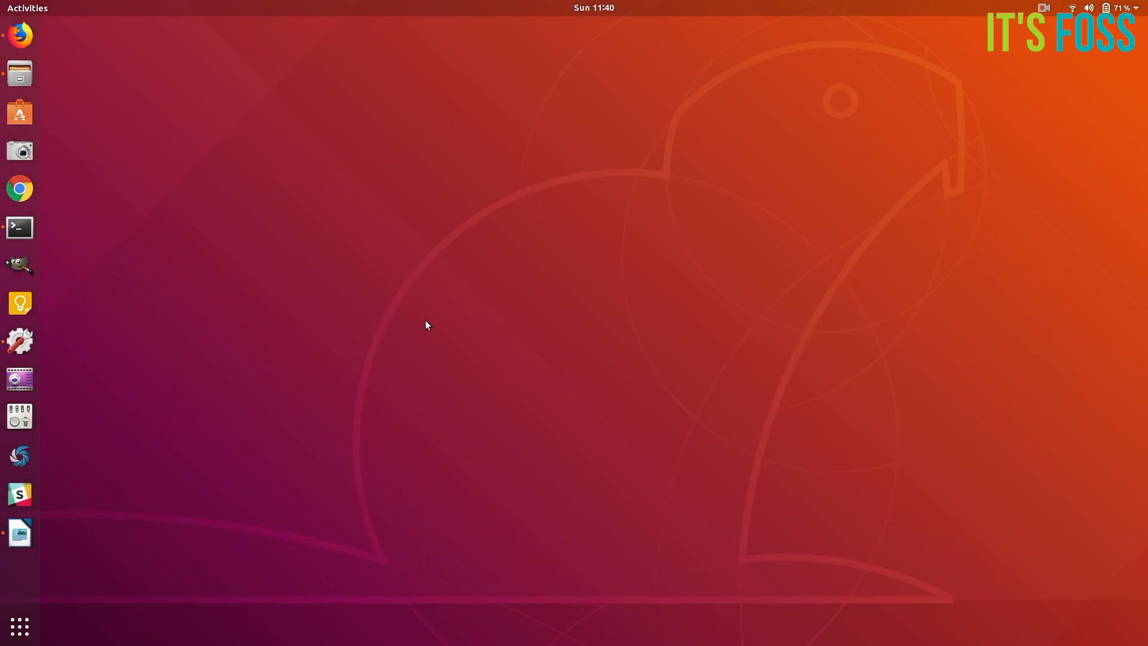
mouse_move(222, 332)
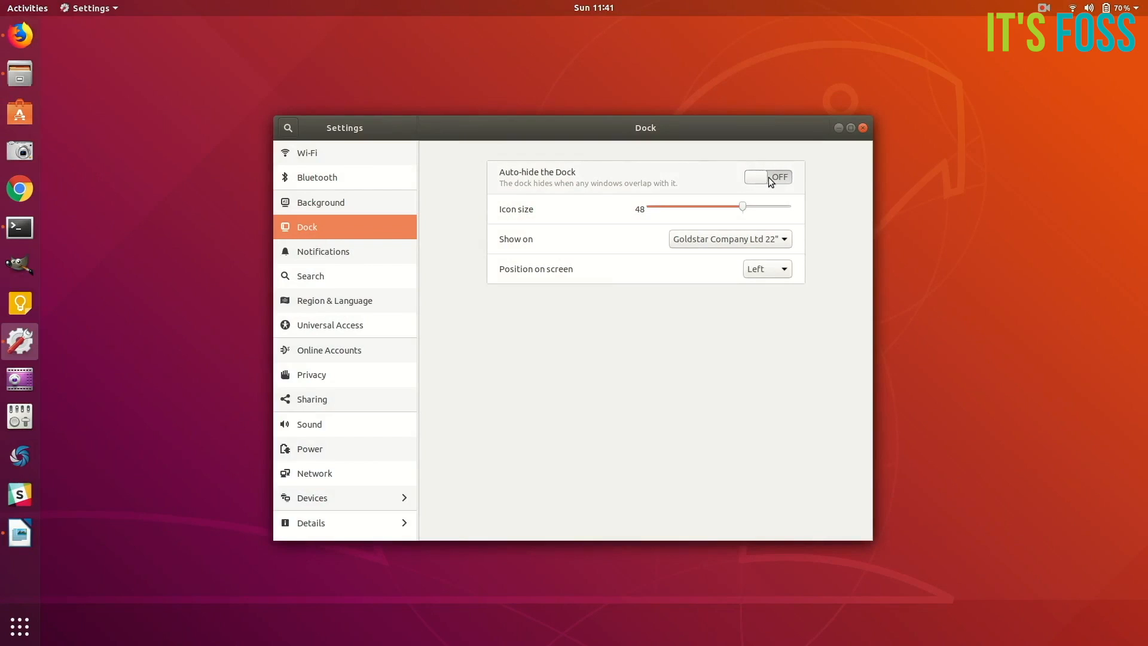
- Keep dock auto-hide on and try icon sizes 30 and 22 before settling on 48
click(767, 177)
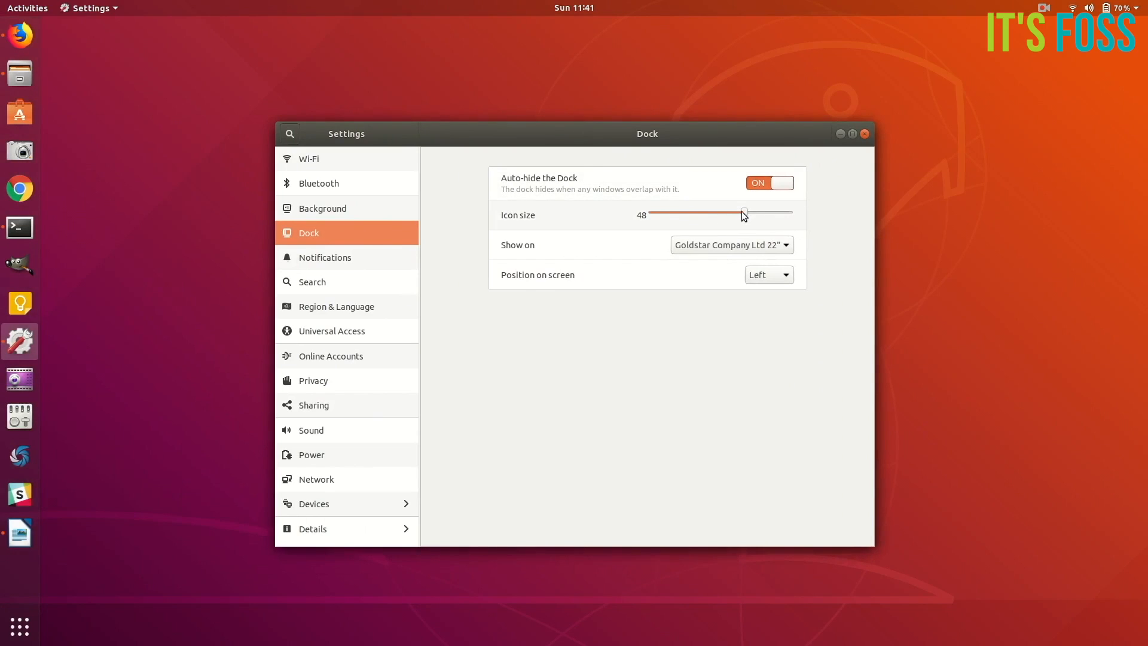
drag(743, 214, 689, 211)
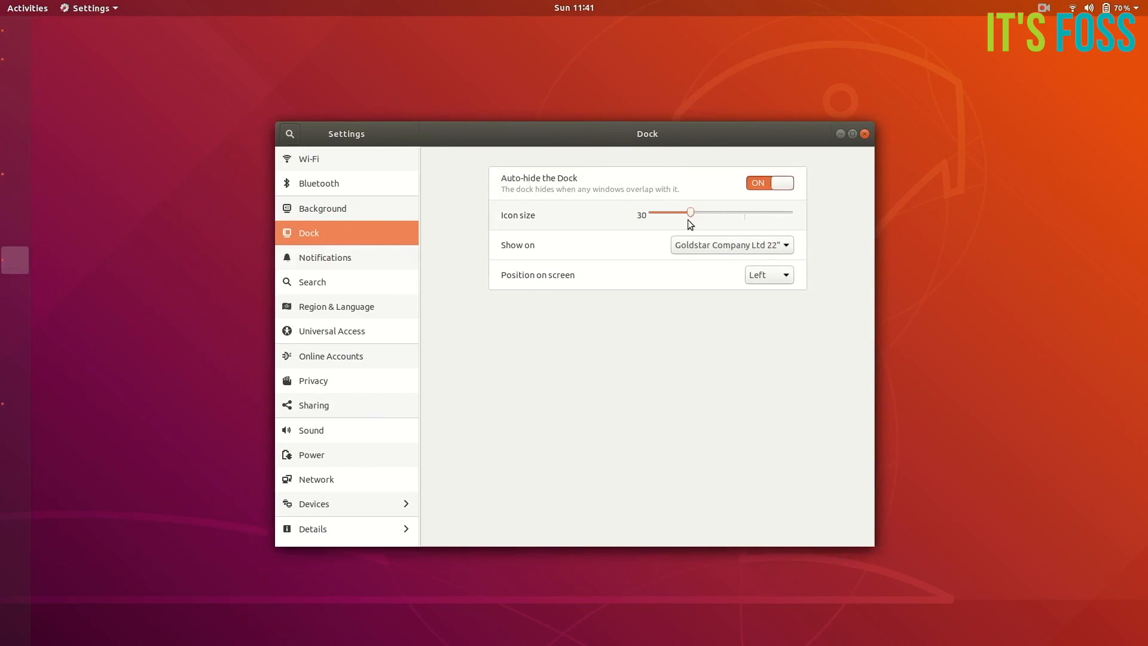
drag(689, 212, 665, 212)
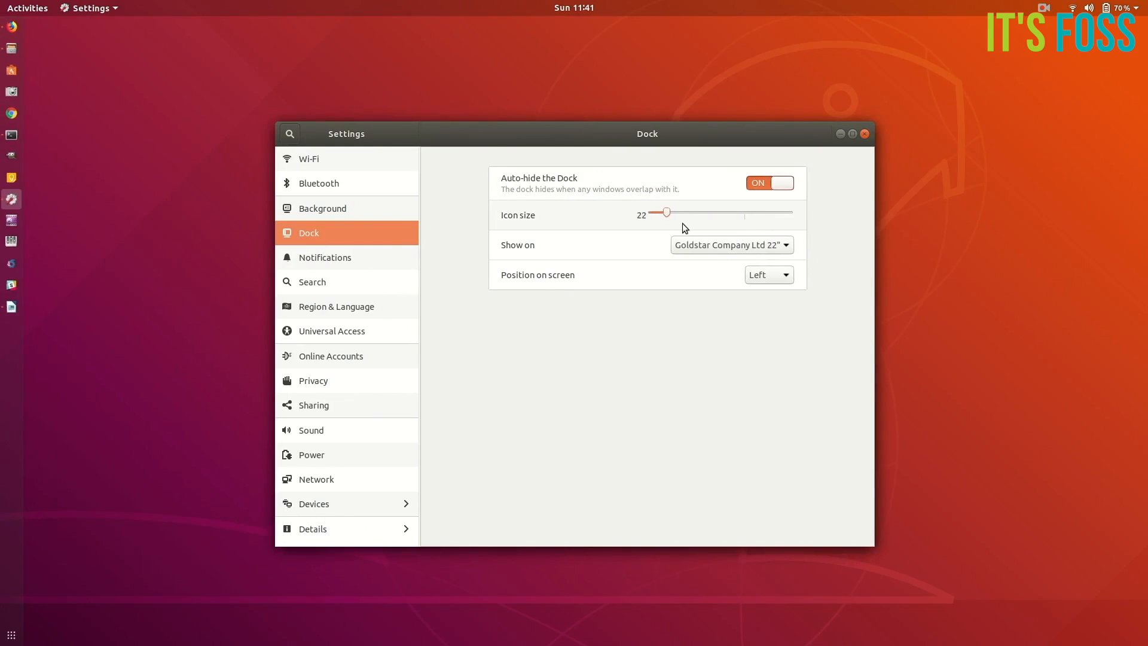
drag(665, 211, 744, 212)
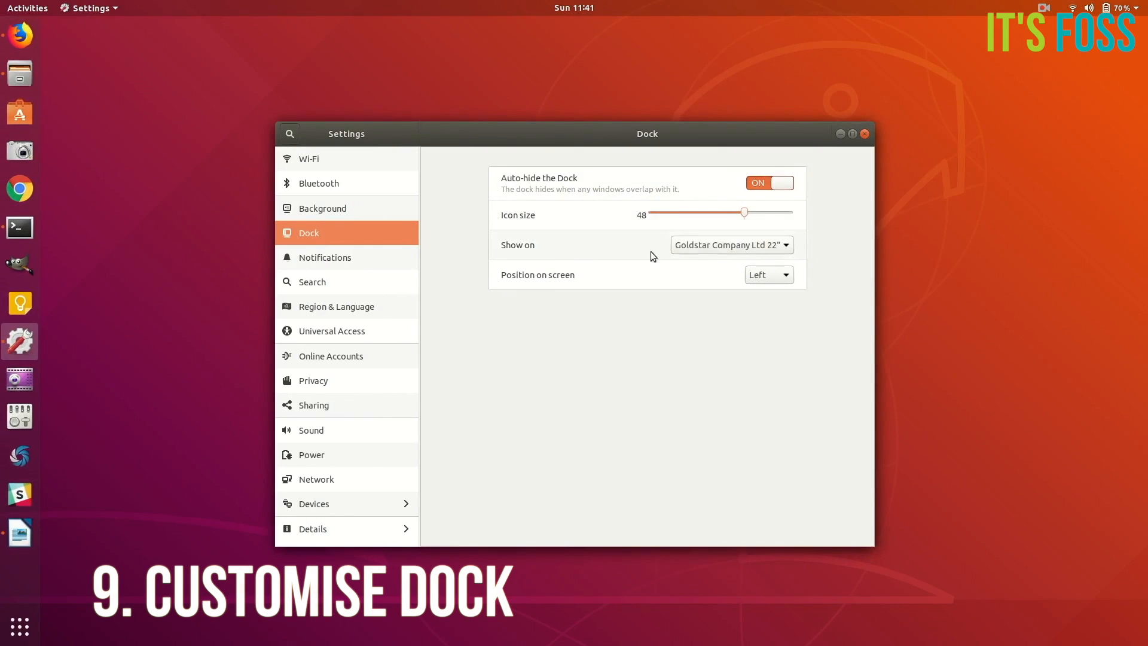
- Move the dock to the bottom, then the right edge, then back to the left
click(769, 275)
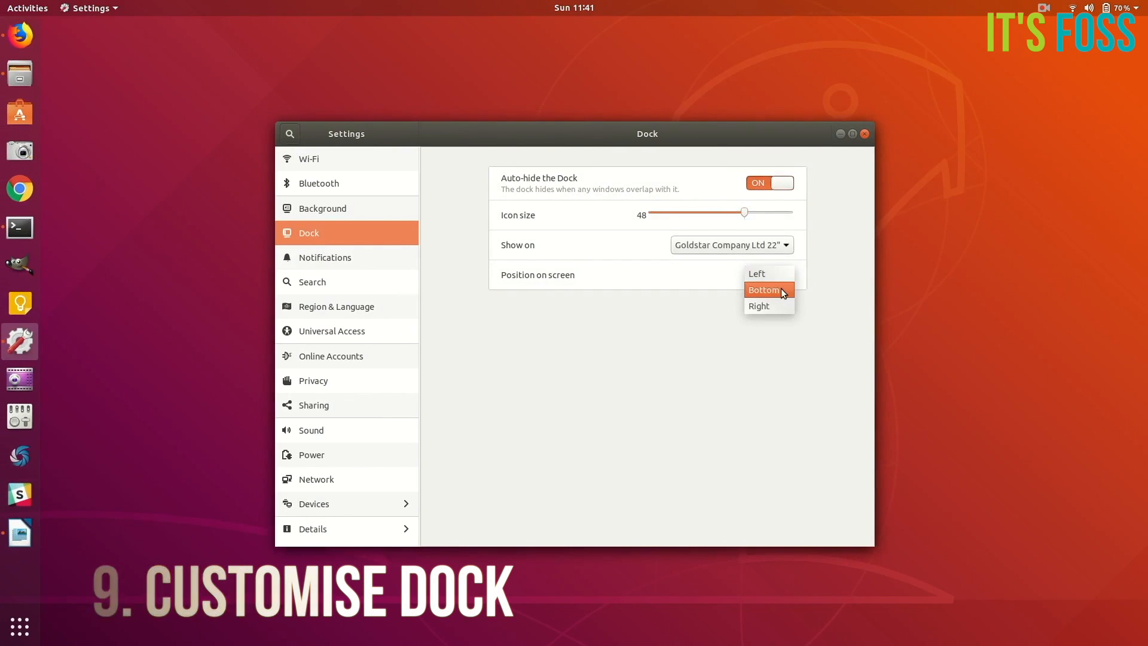
click(765, 289)
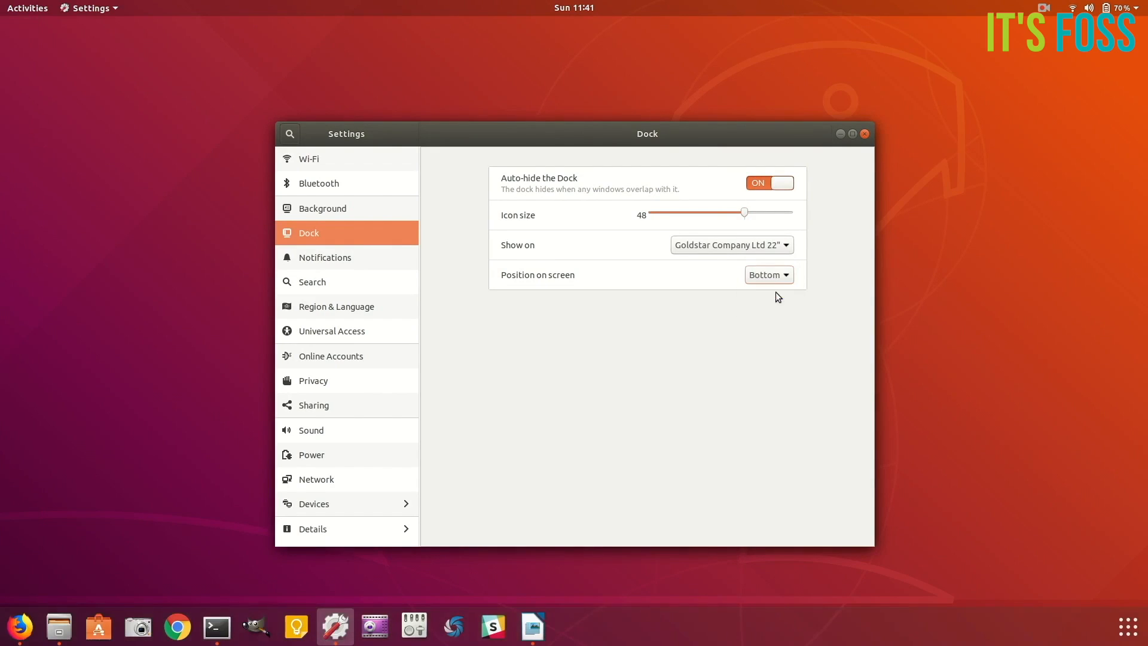
click(769, 275)
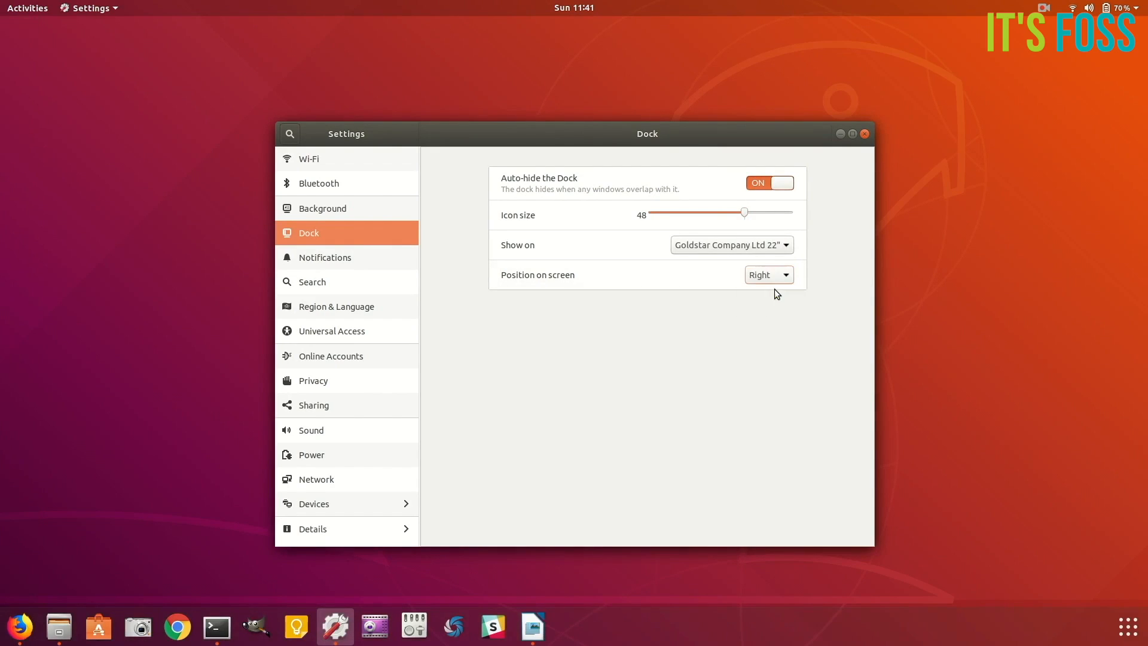
click(768, 275)
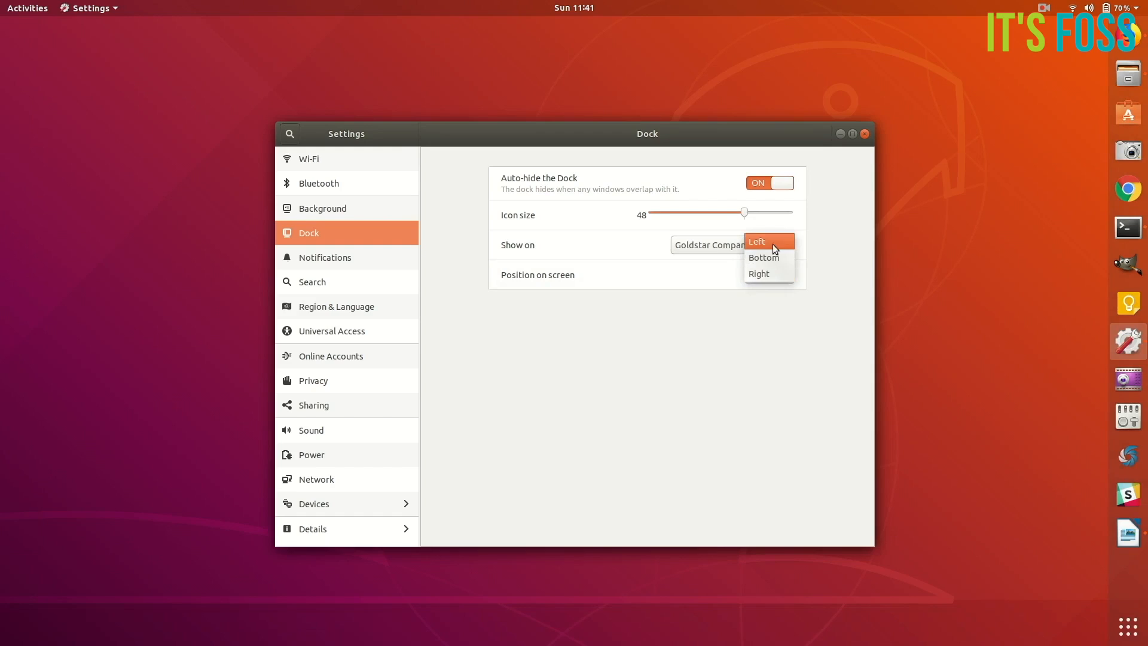
click(758, 241)
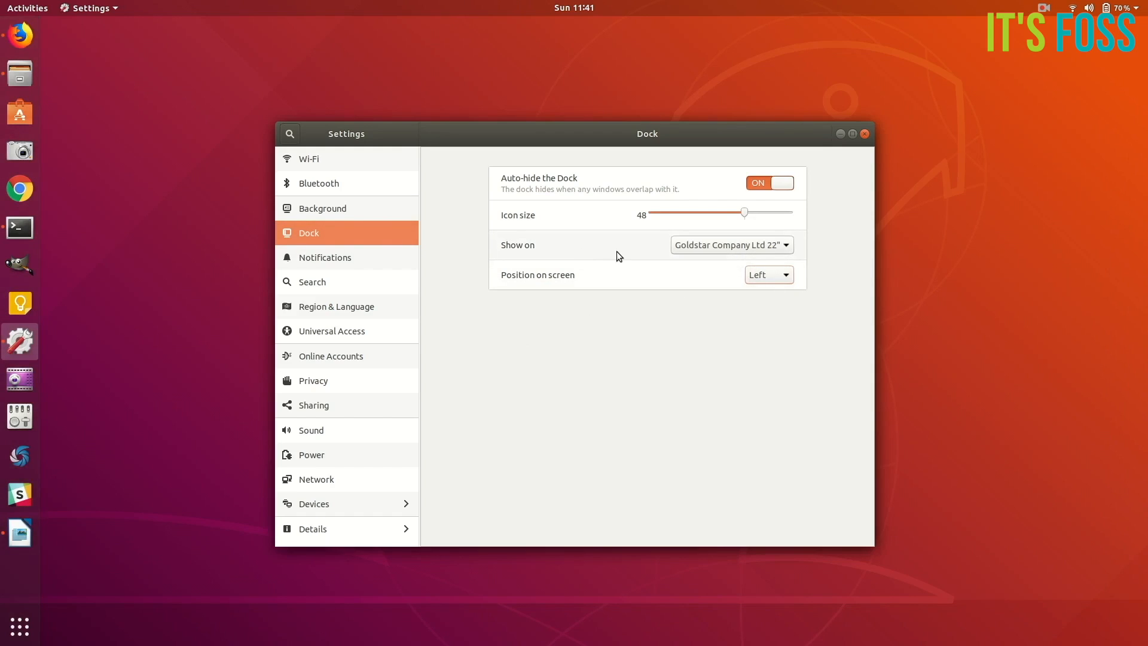
click(313, 381)
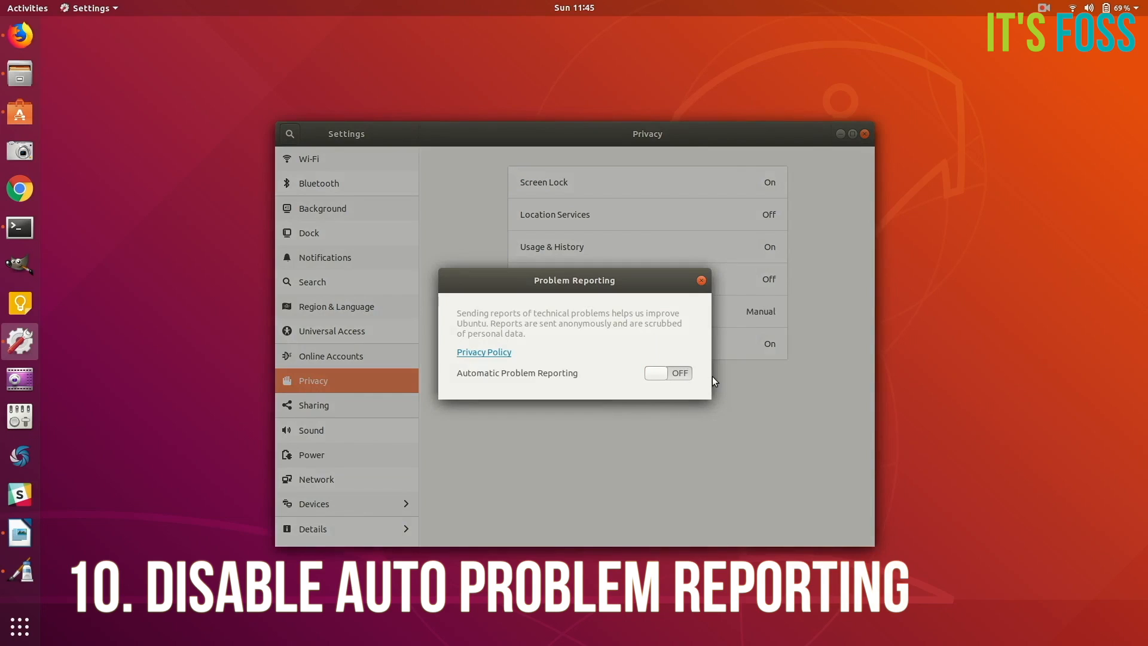
- Switch on Automatic Problem Reporting in Privacy and dismiss its dialog
click(667, 373)
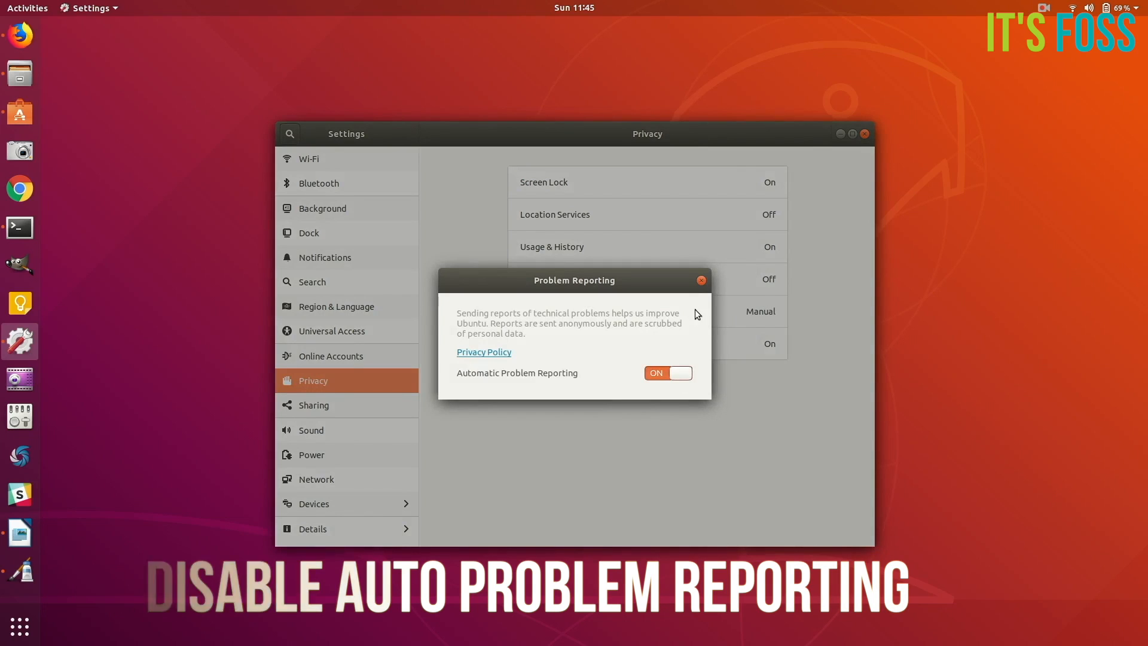
click(311, 429)
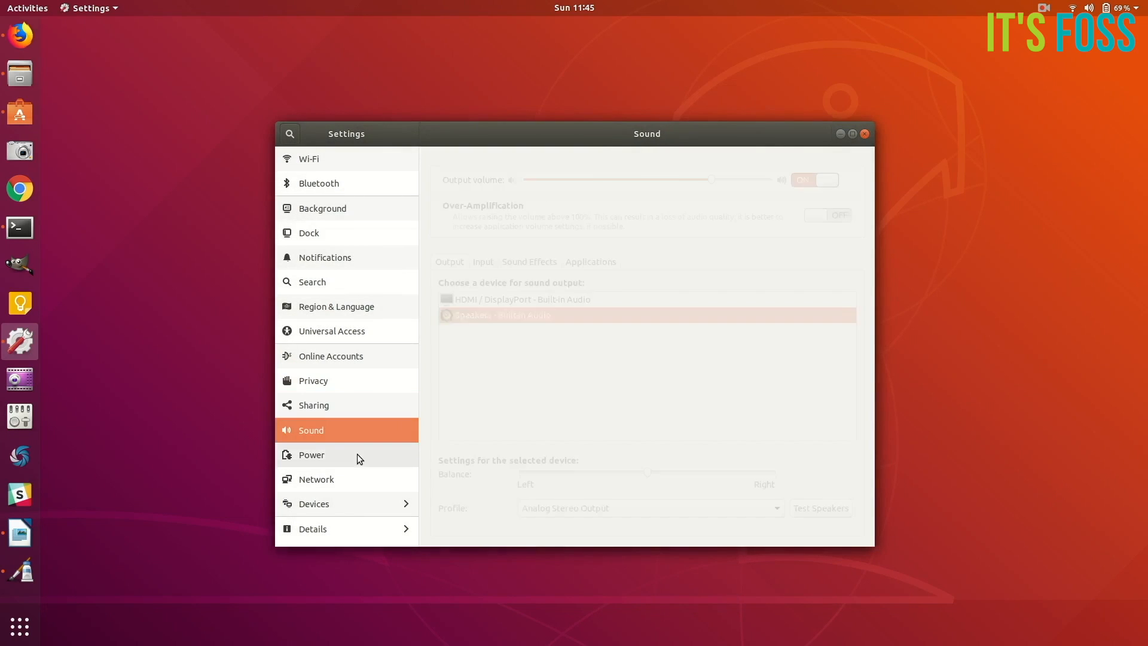
- In Power, confirm automatic suspend is off for battery and plugged in, and enable dimming when inactive
click(311, 455)
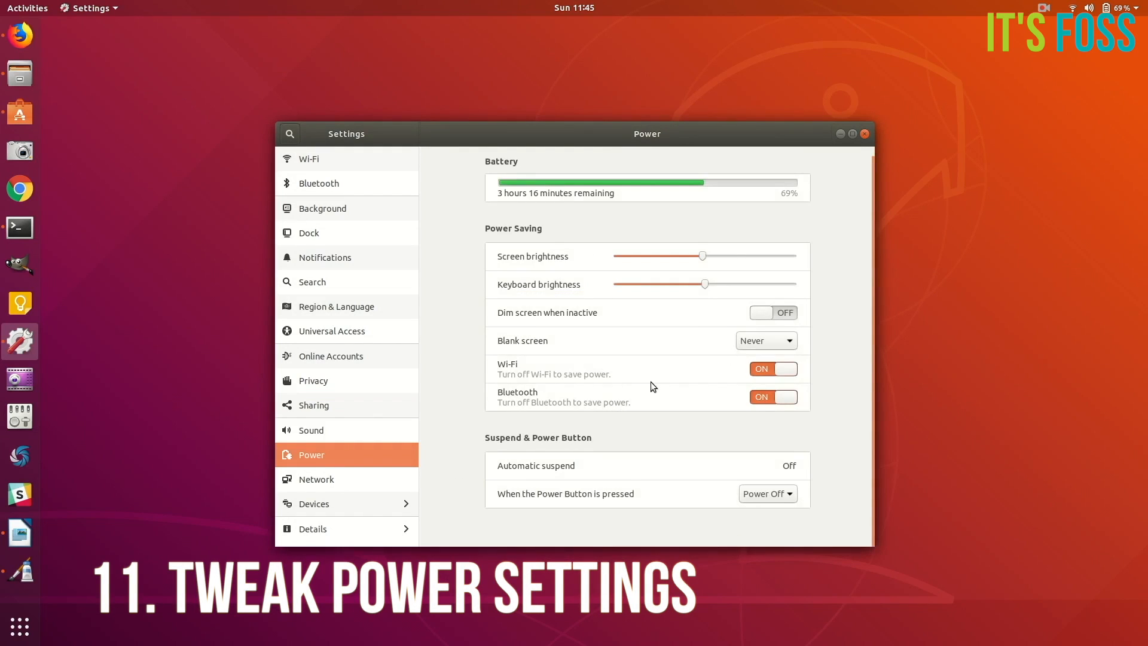
mouse_move(642, 440)
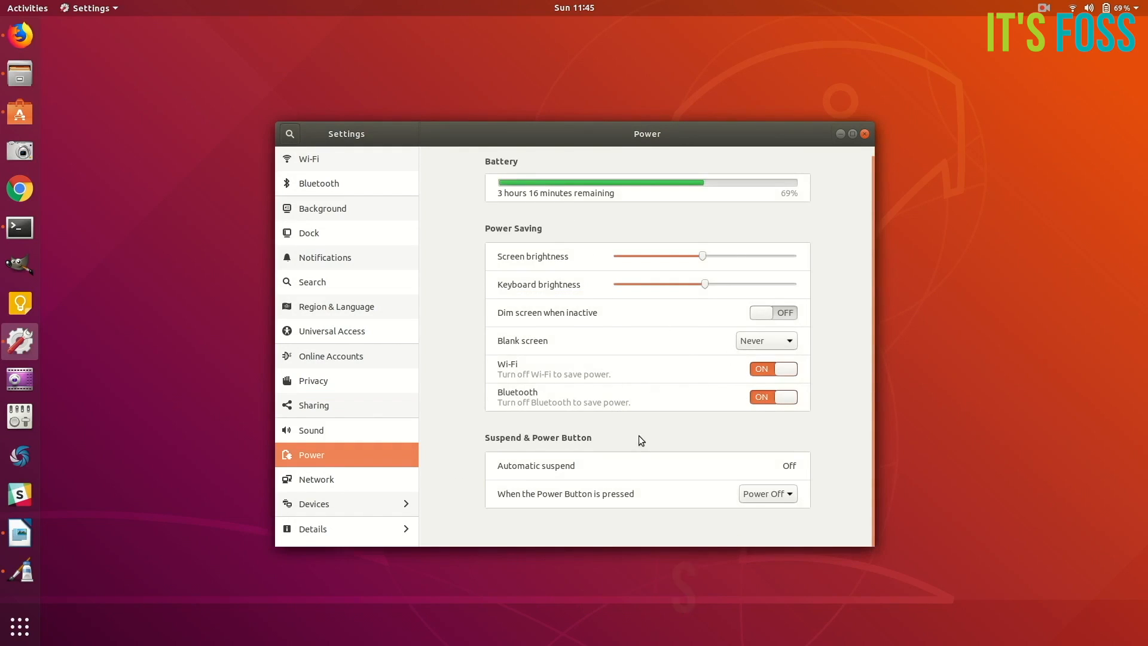
mouse_move(561, 471)
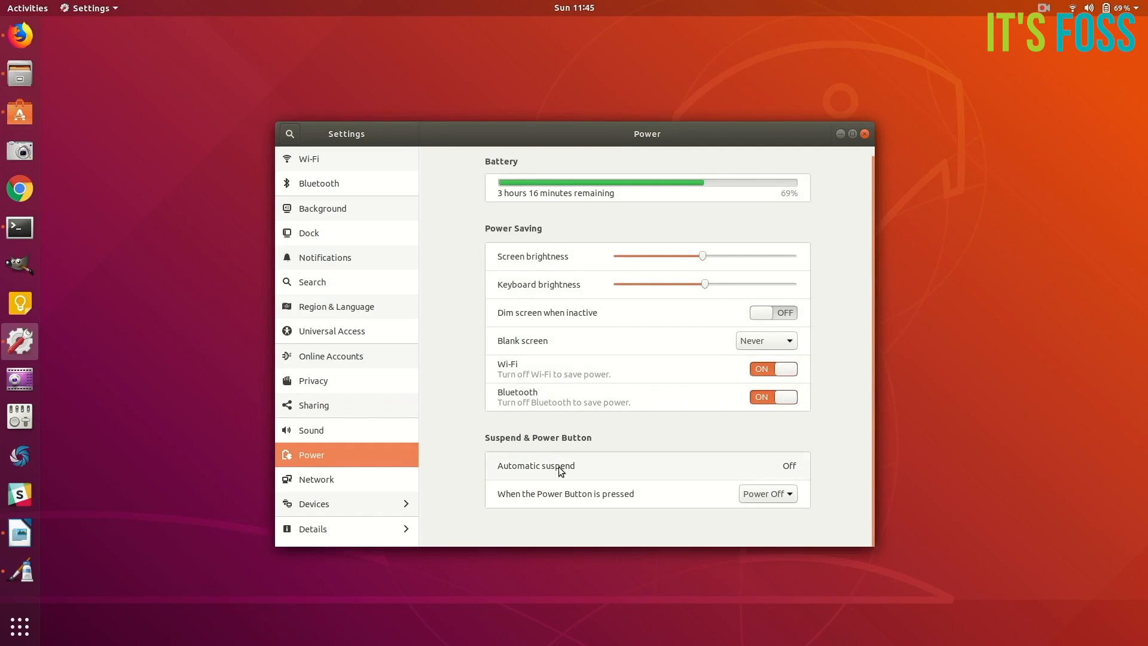
click(536, 465)
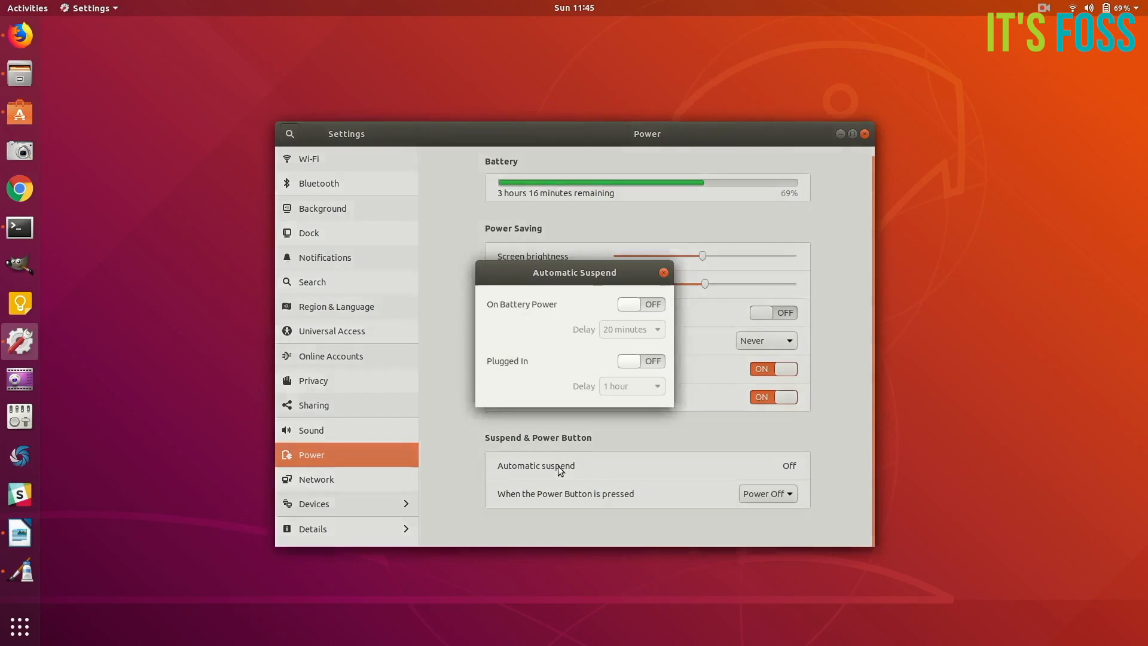
mouse_move(602, 400)
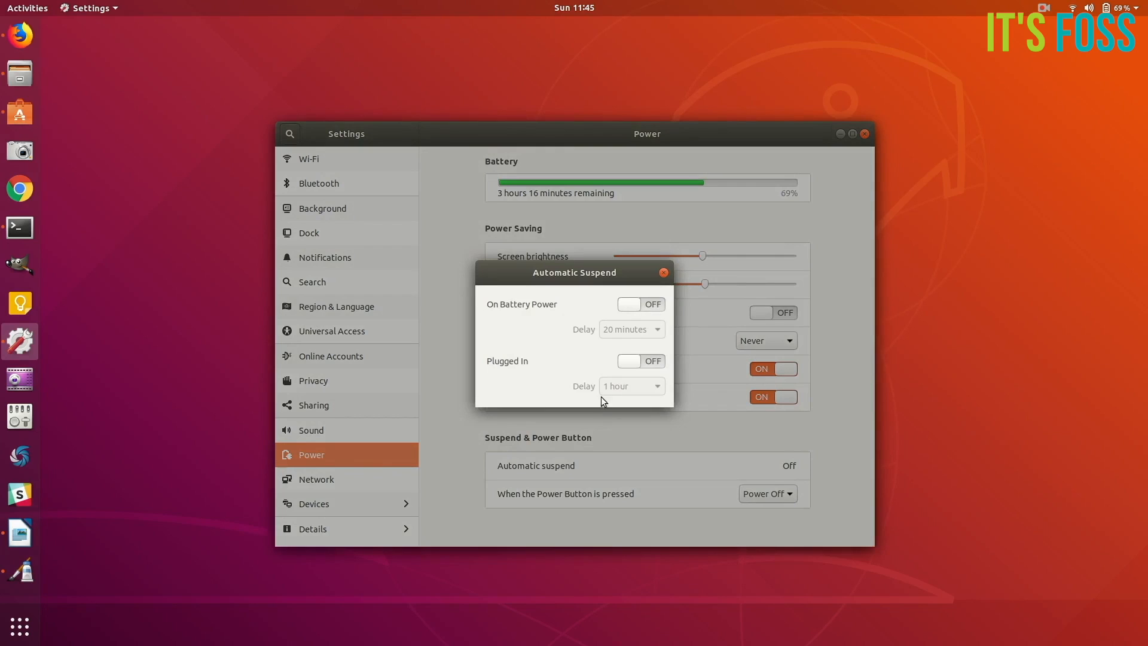
click(663, 273)
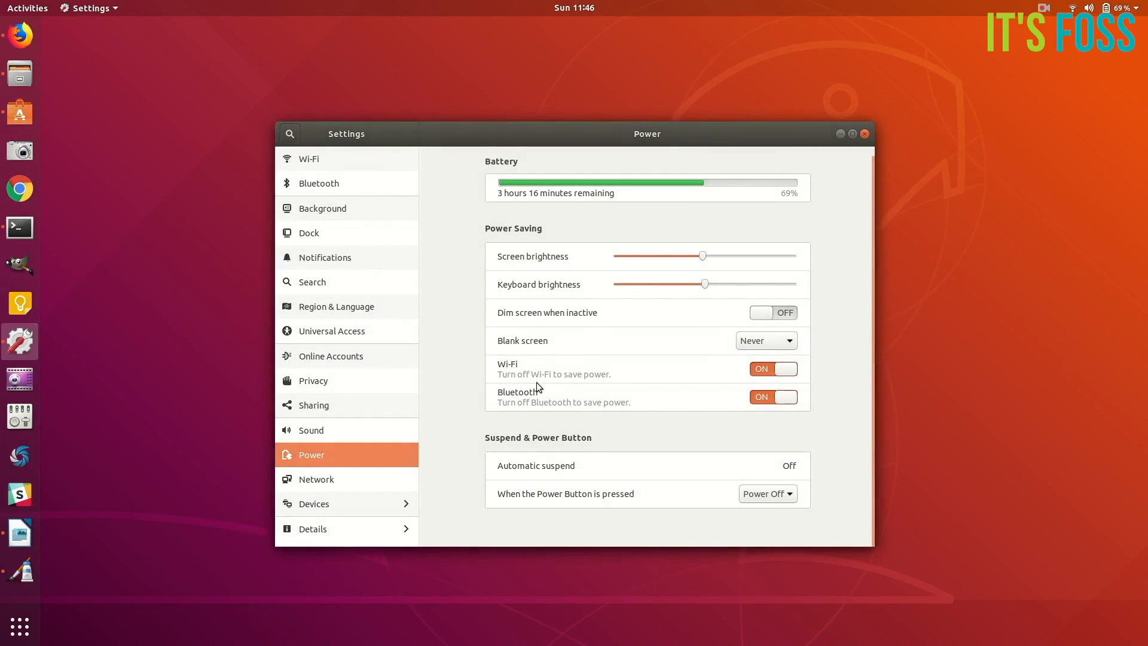
mouse_move(600, 316)
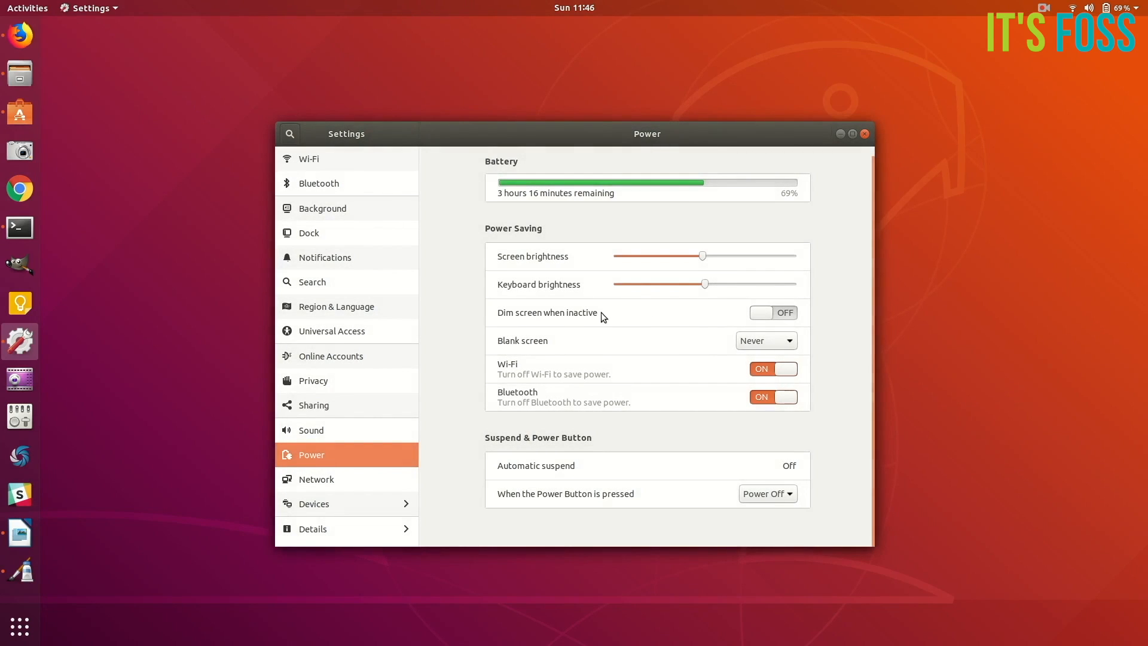
click(773, 313)
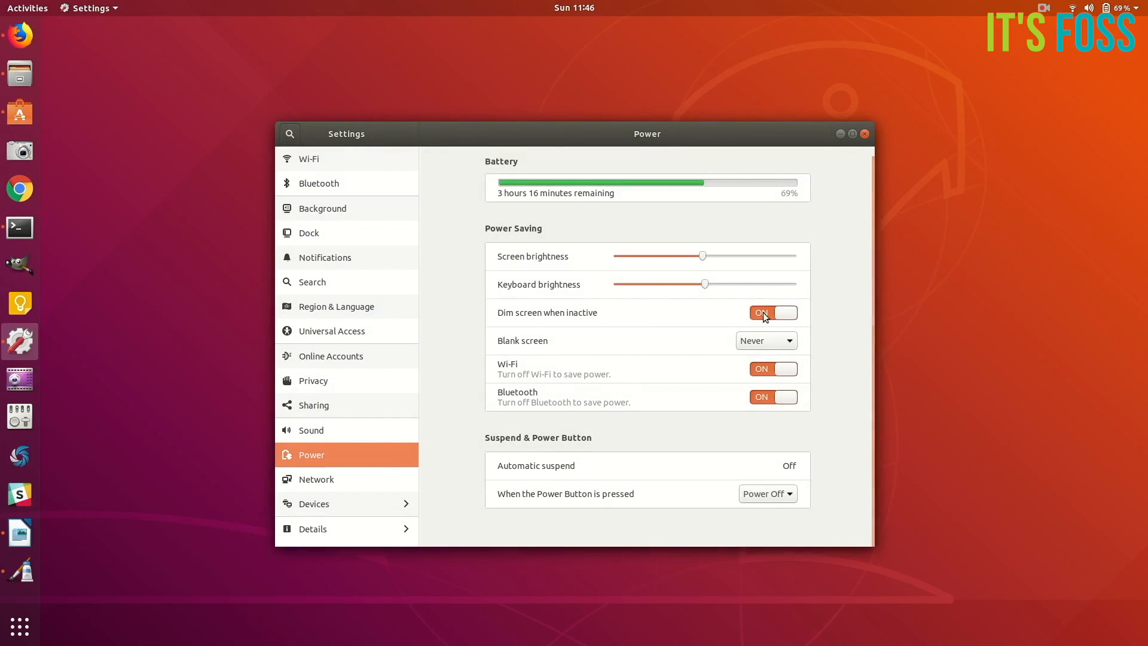
click(772, 313)
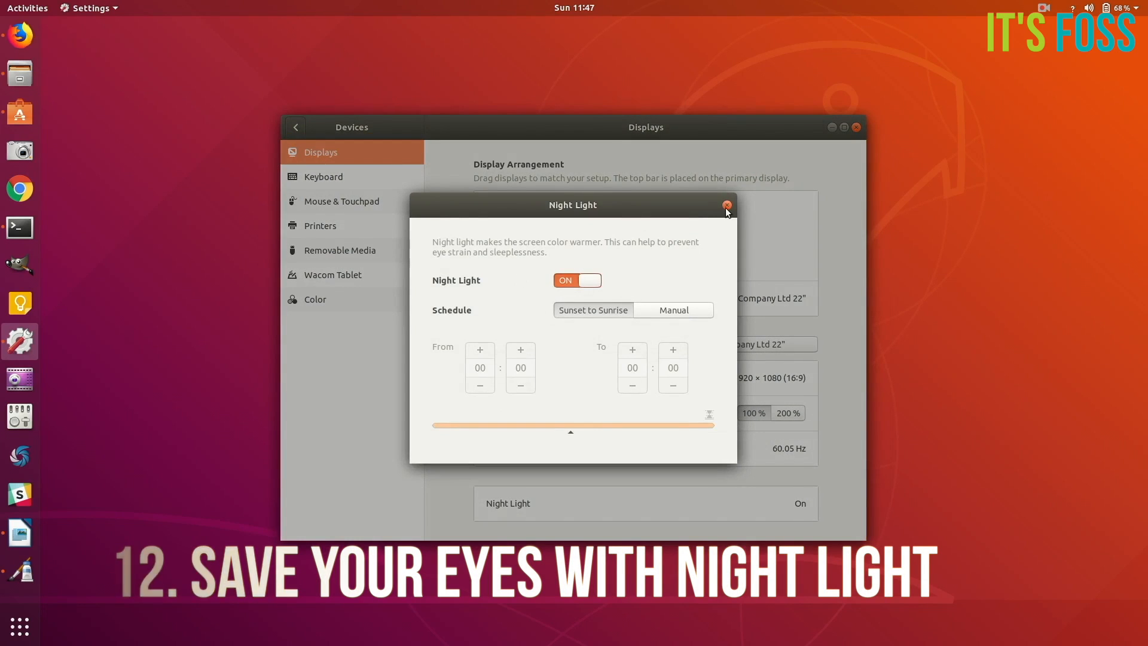
- Leave Night Light on, close Settings, and search the overview for 'twe' to find Tweaks
click(727, 206)
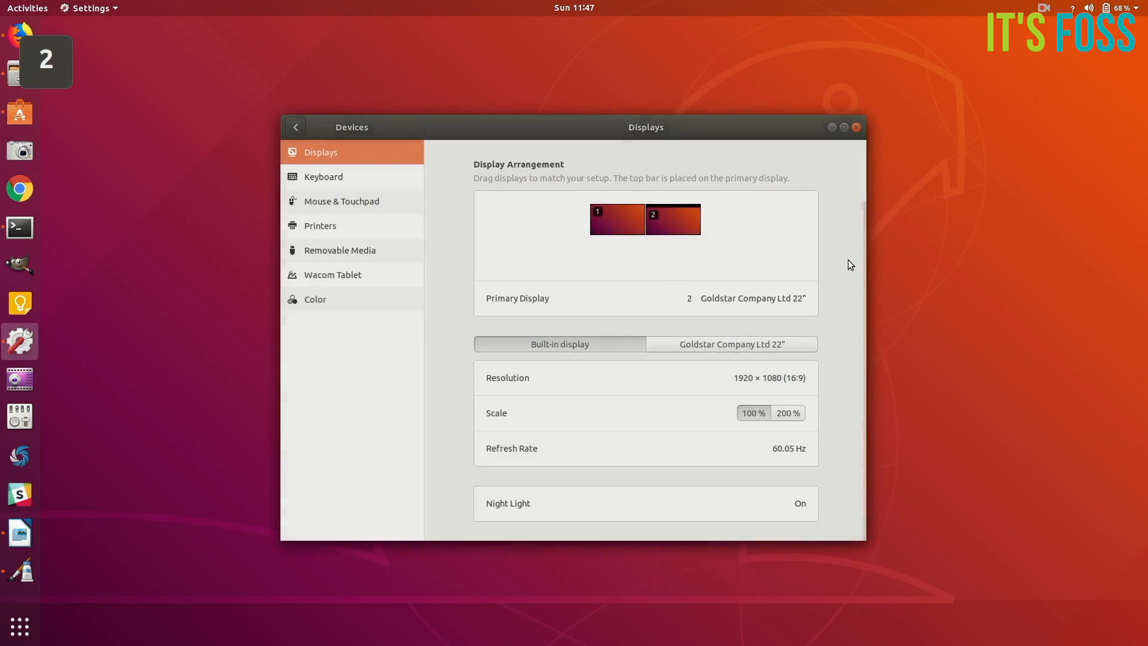
click(855, 127)
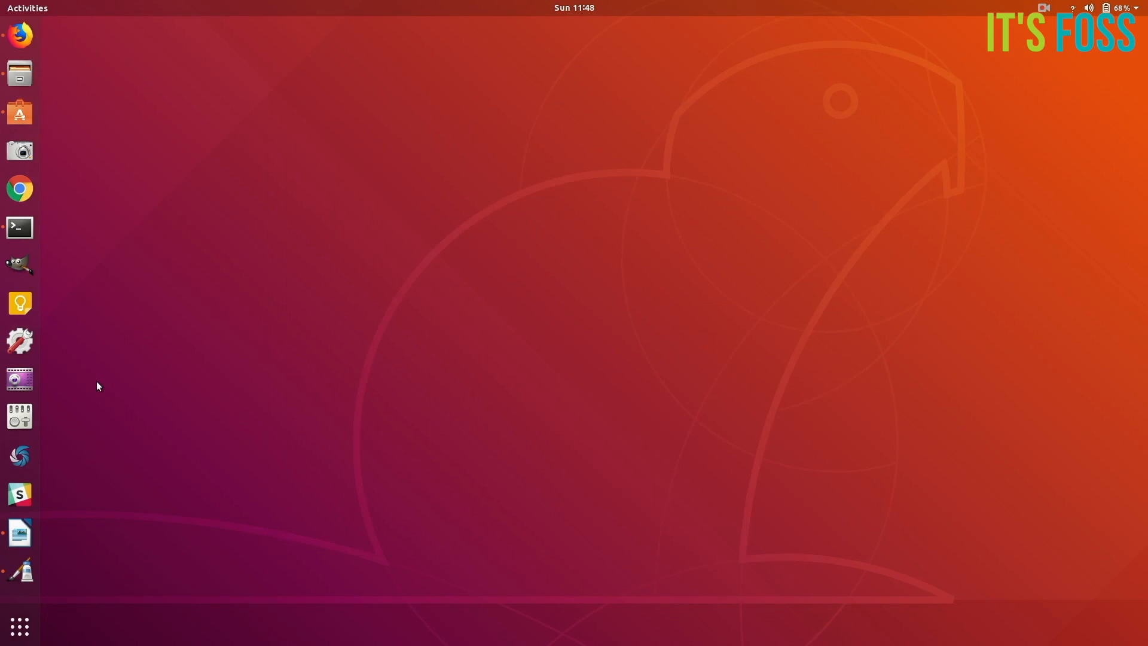
text(twe)
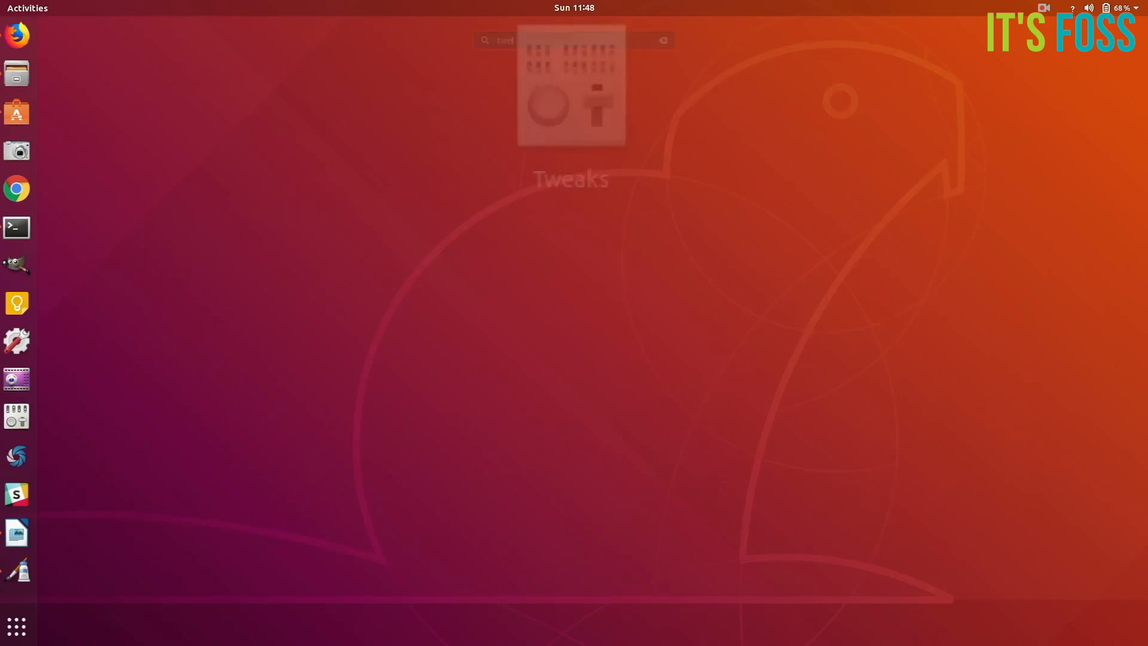
- In Tweaks Appearance, set the icon theme to Xenlism-Wildfire and list the application themes
click(569, 90)
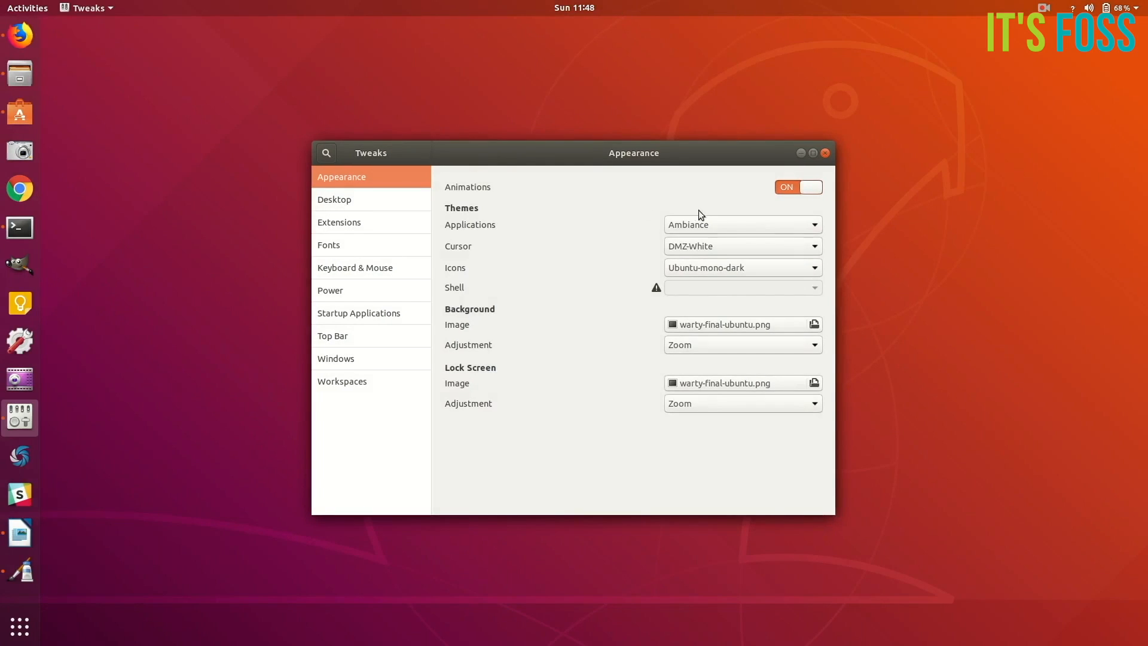
click(743, 225)
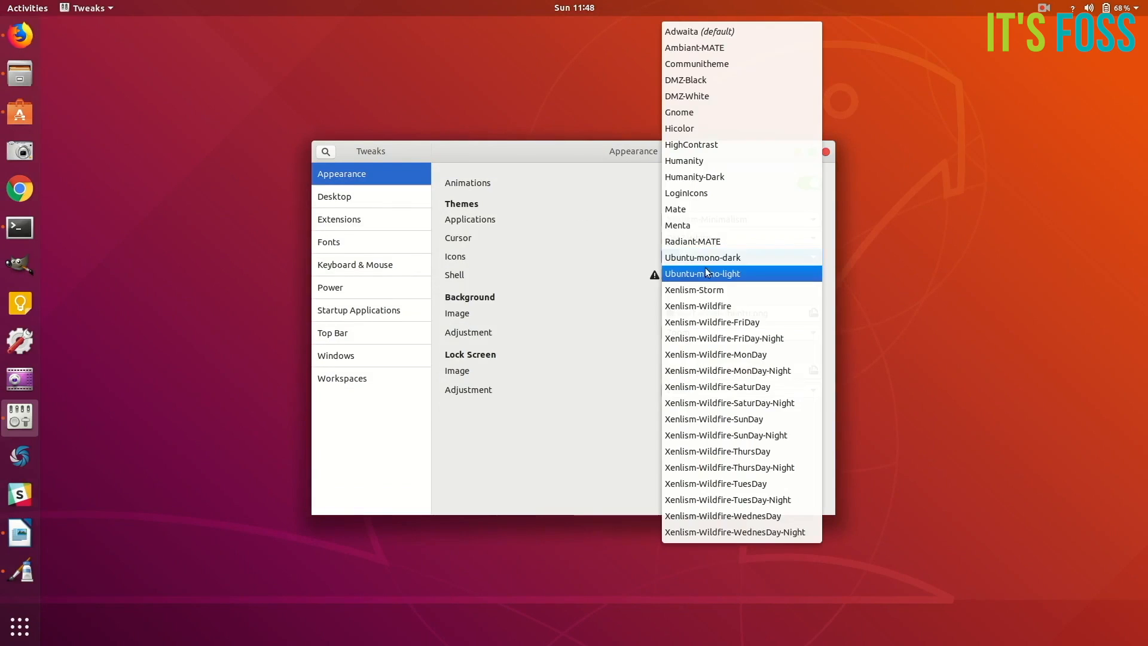
mouse_move(710, 312)
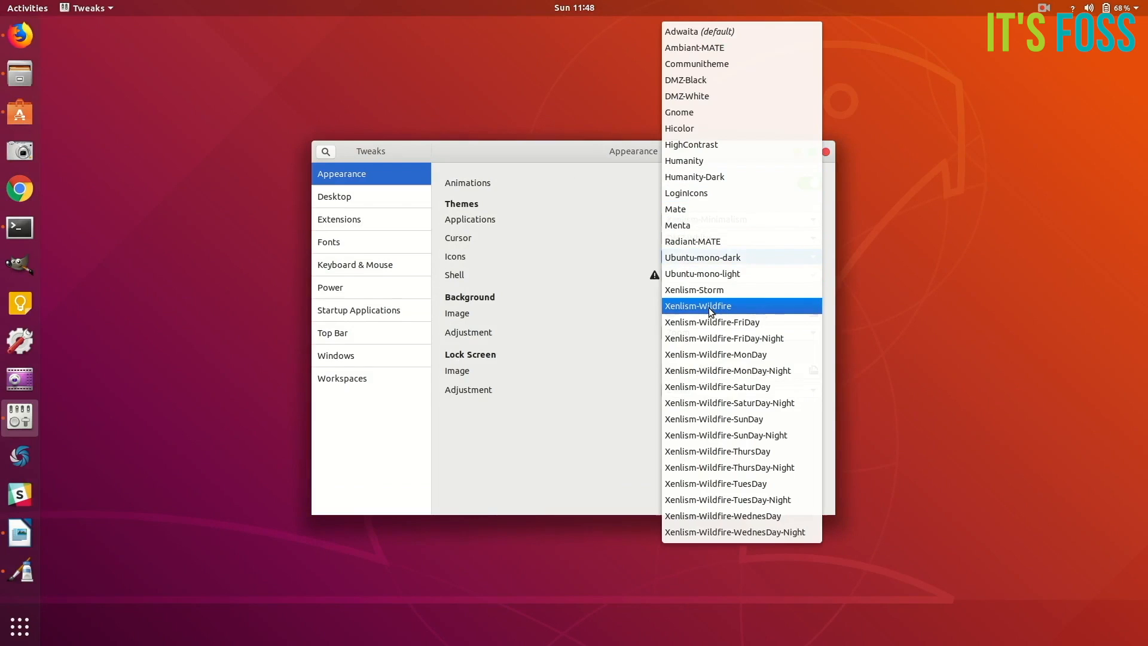
click(710, 307)
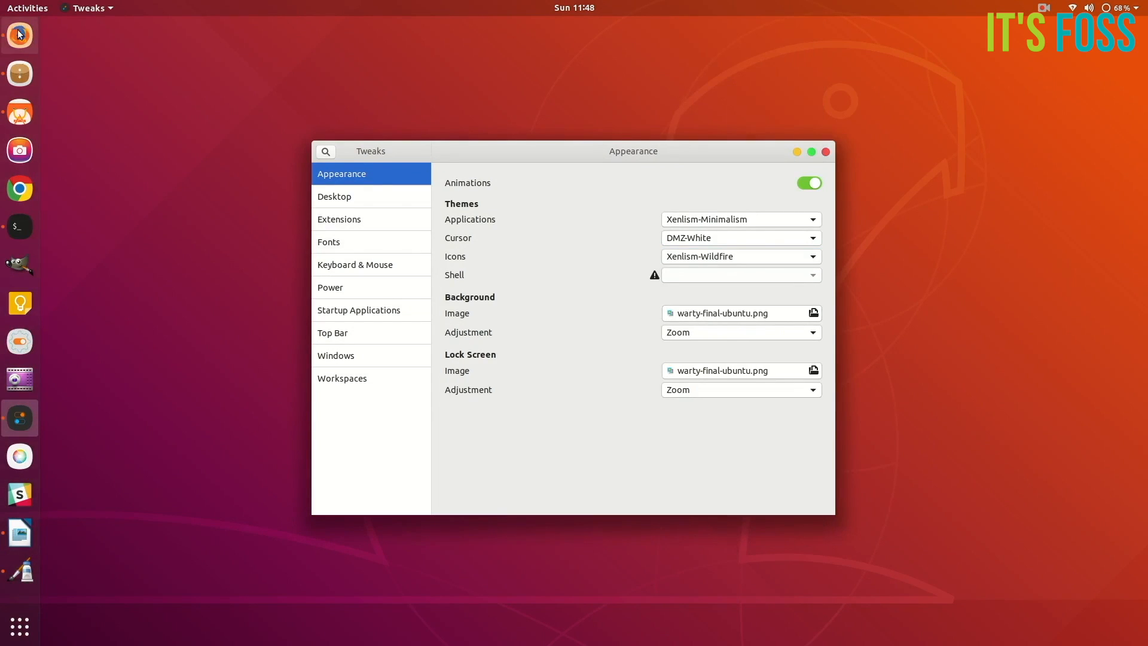
mouse_move(31, 278)
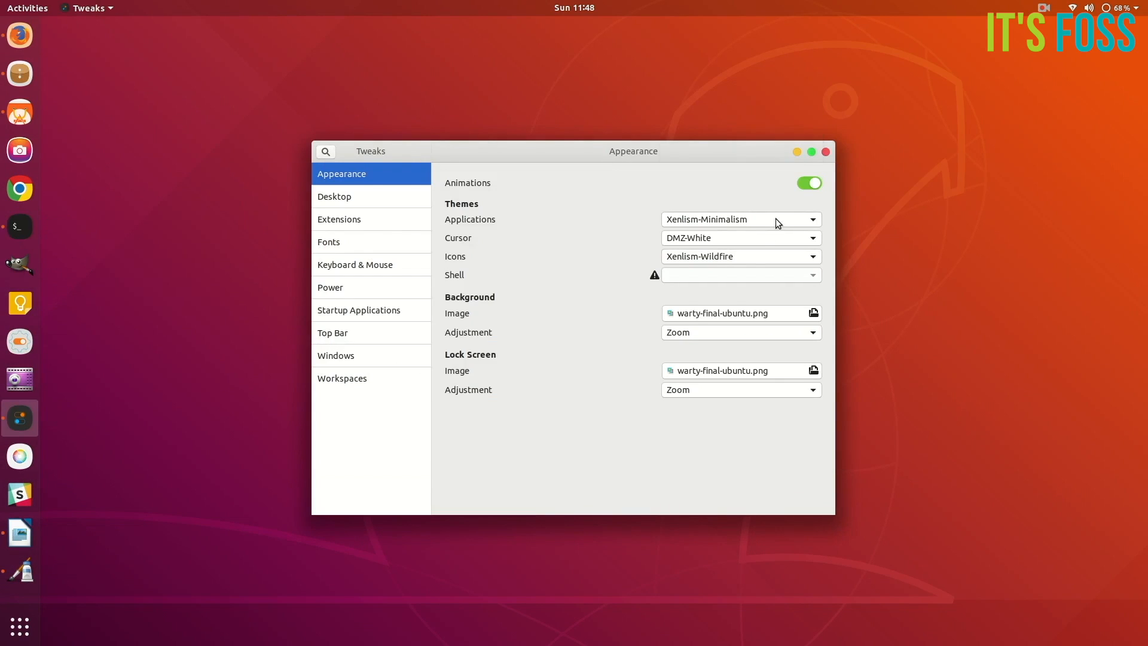
click(742, 220)
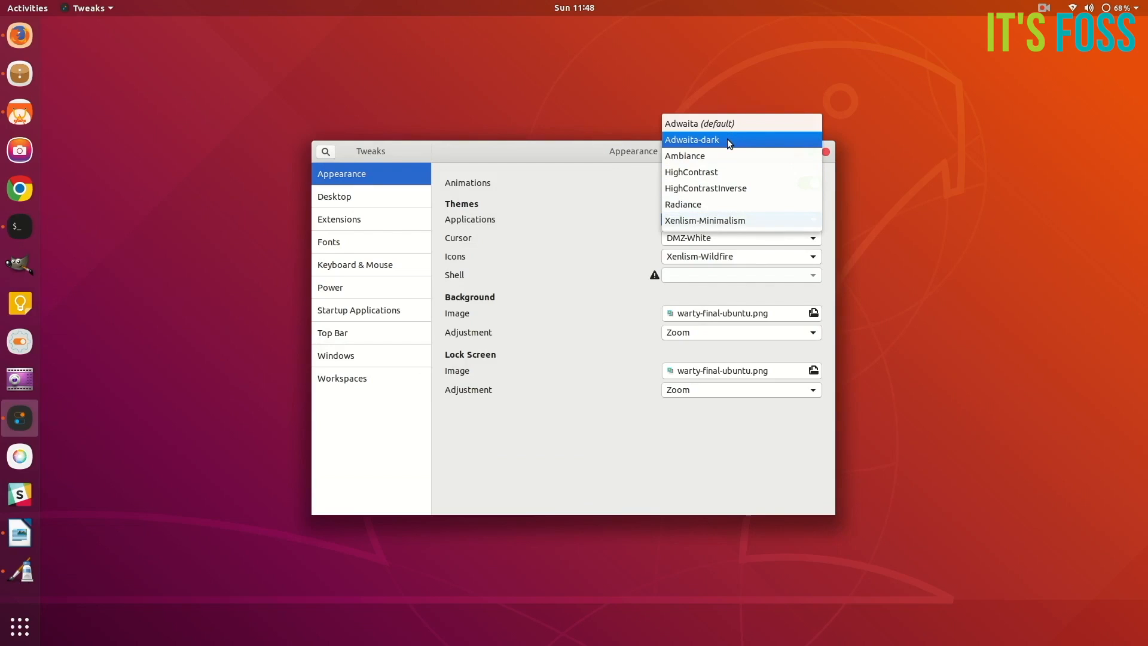
mouse_move(719, 180)
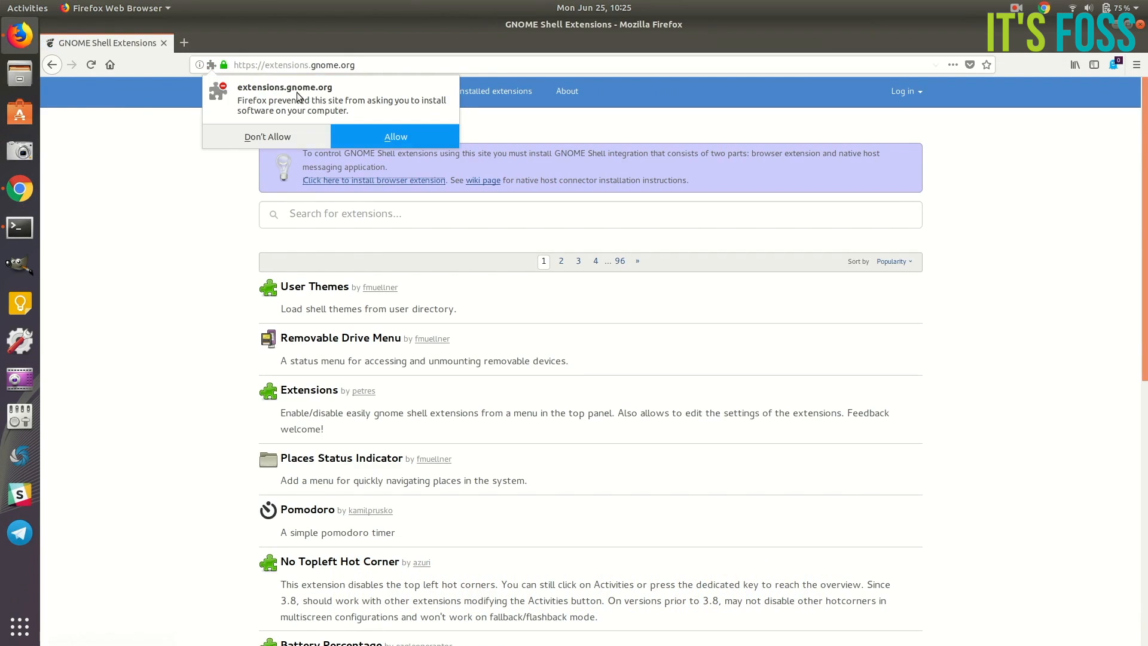
- Add GNOME Shell browser integration, search 'radio' and switch on the Internet Radio extension
click(395, 137)
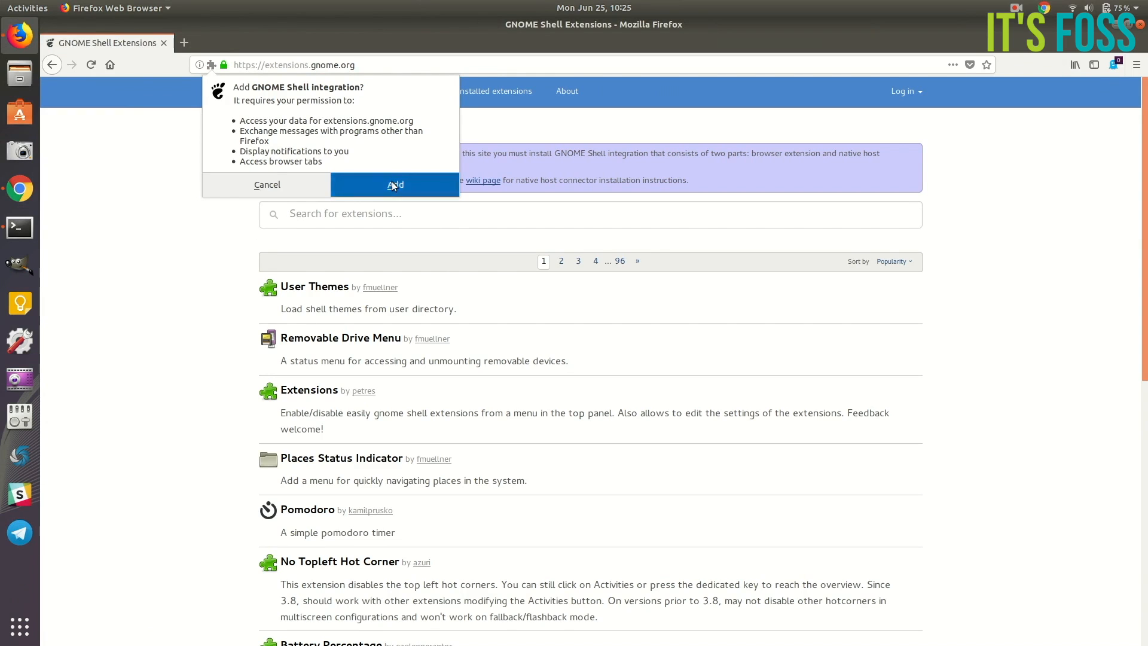
click(394, 185)
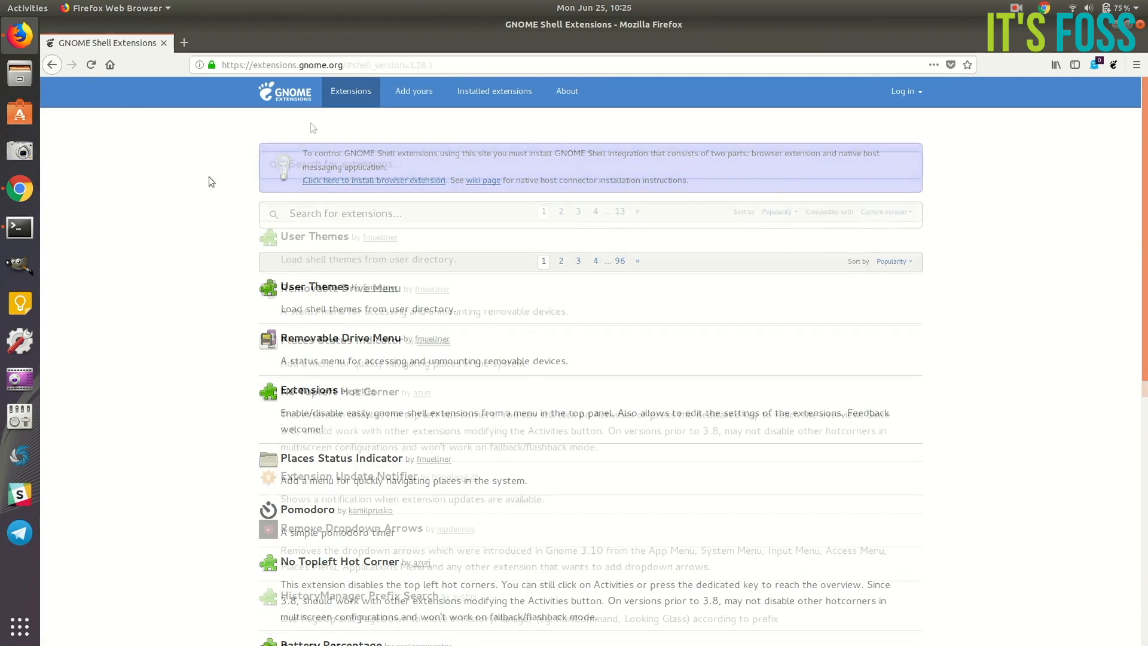
text(radio)
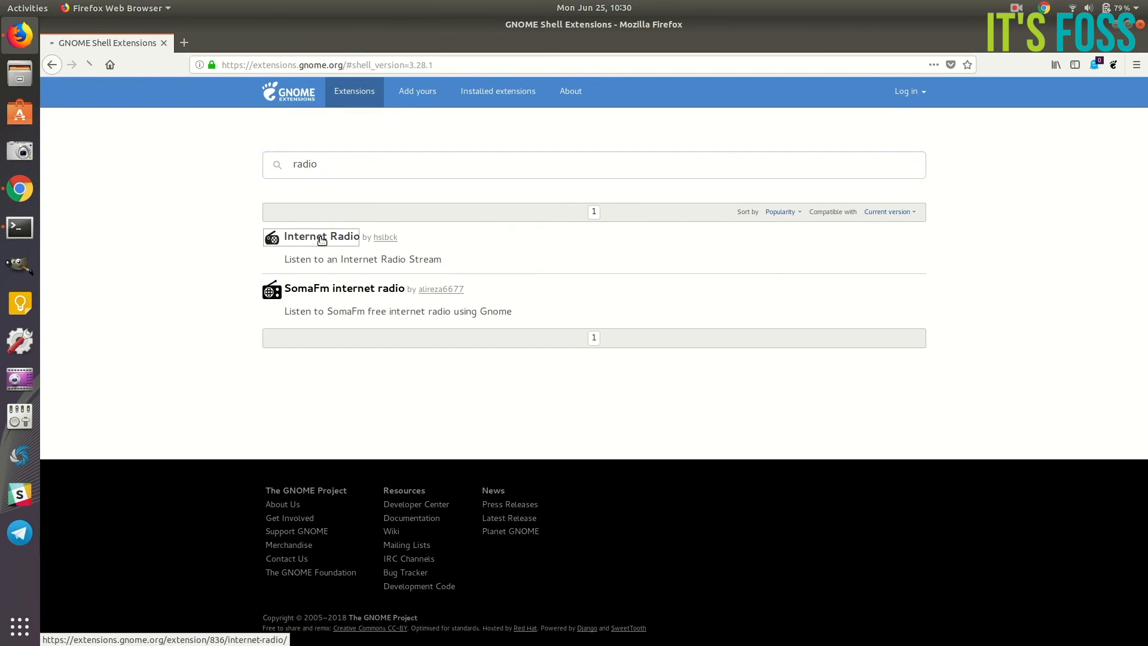
click(321, 236)
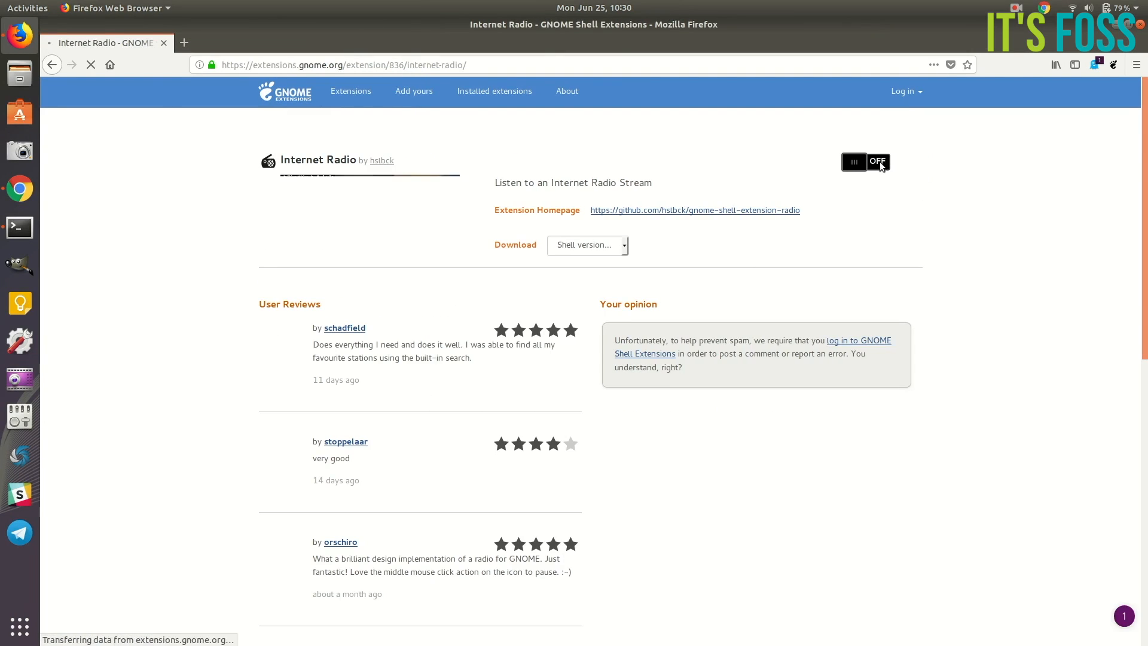
click(878, 161)
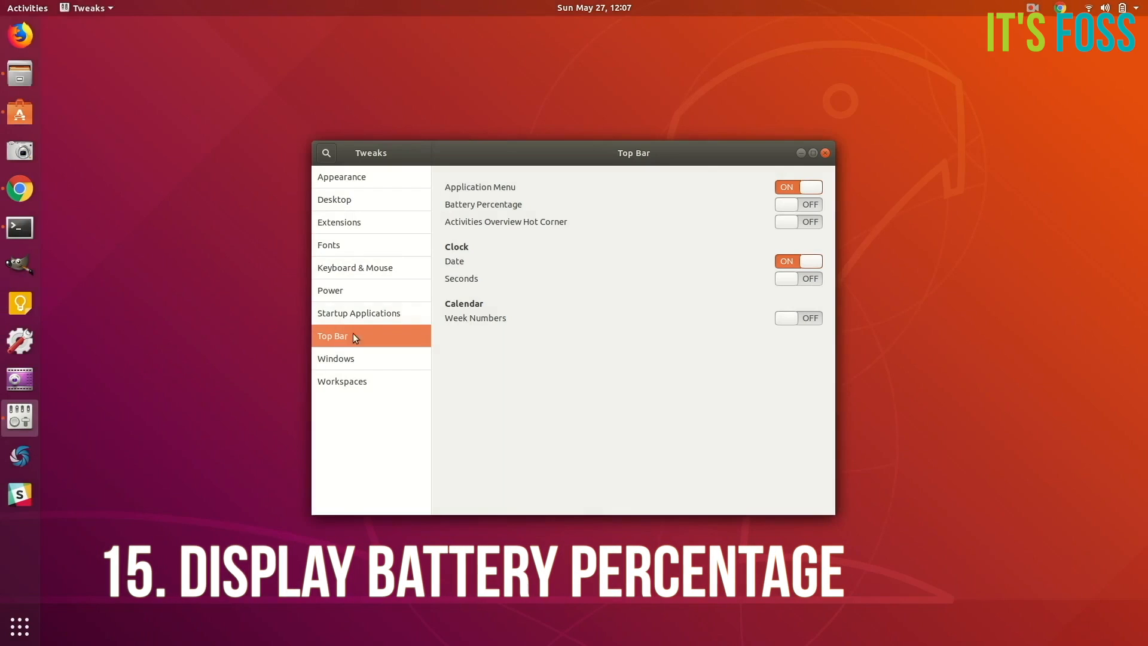
- Turn on Battery Percentage in the Tweaks Top Bar settings
click(799, 204)
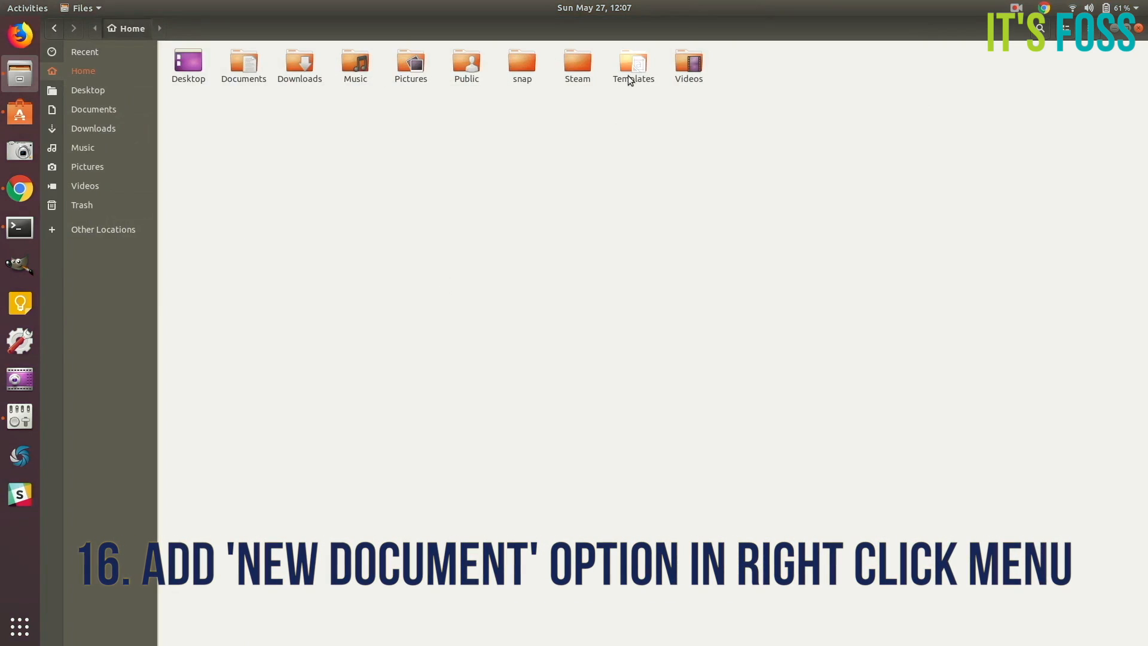
- Enter the empty Templates folder inside Home
double_click(634, 62)
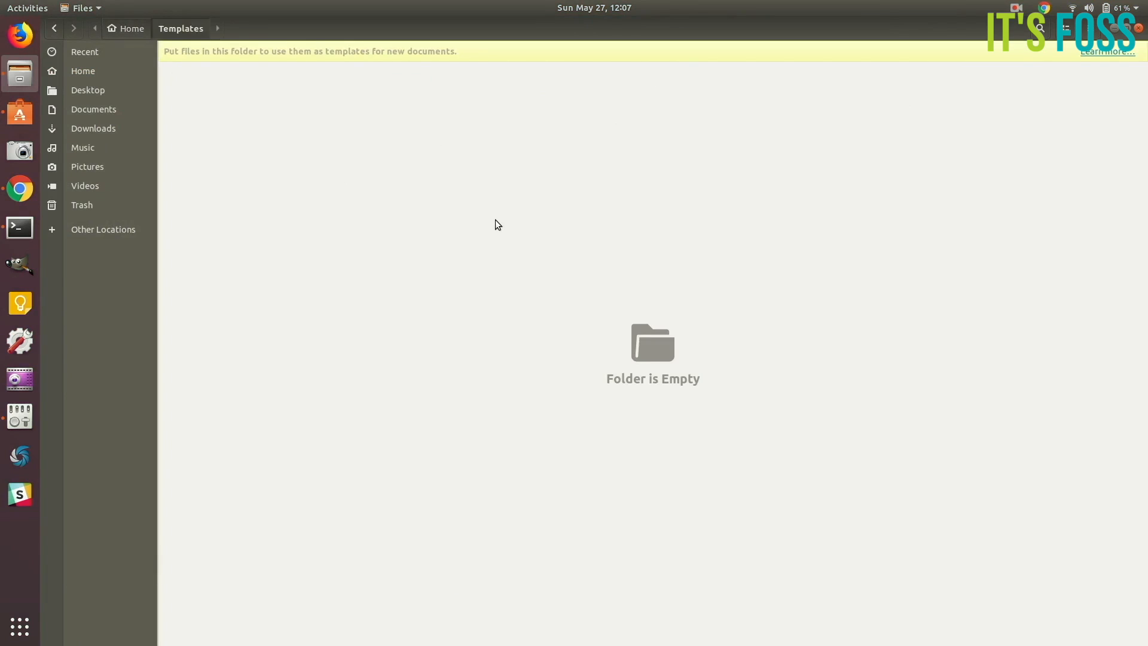
mouse_move(494, 375)
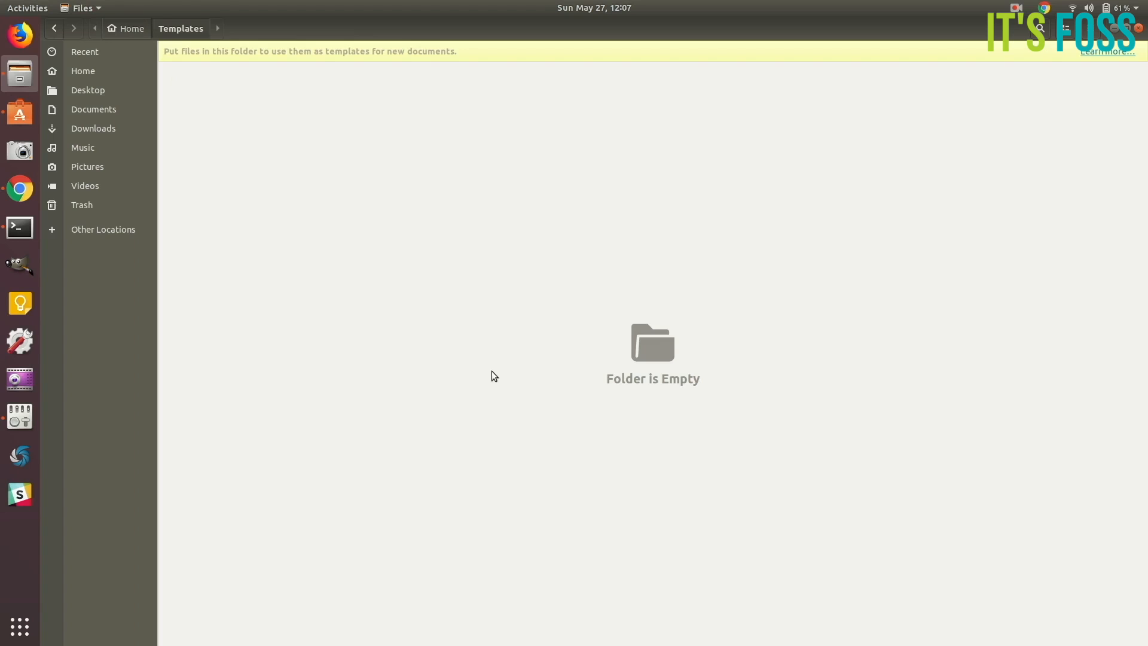
mouse_move(497, 203)
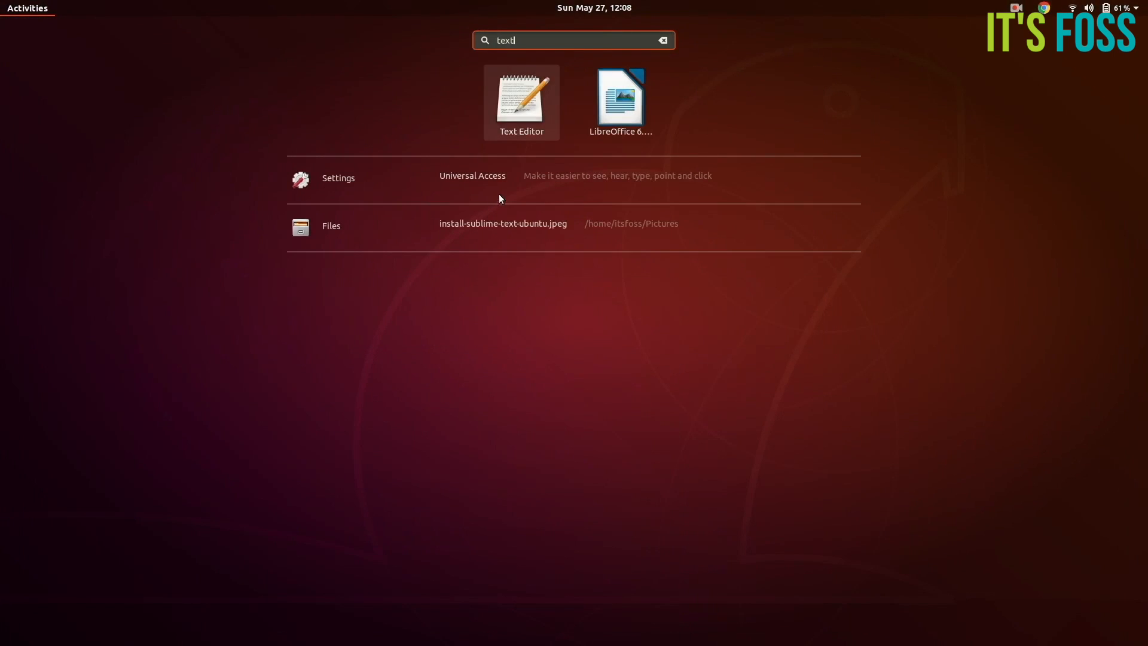
- Launch Text Editor from the Activities search to get a blank document
click(522, 98)
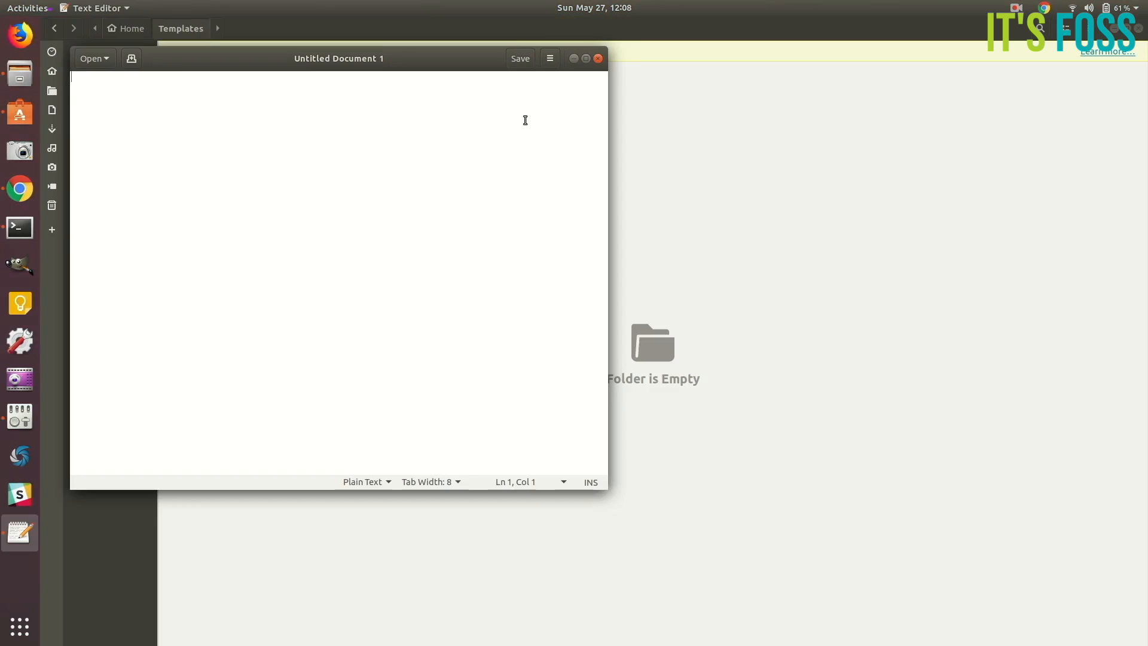
mouse_move(524, 72)
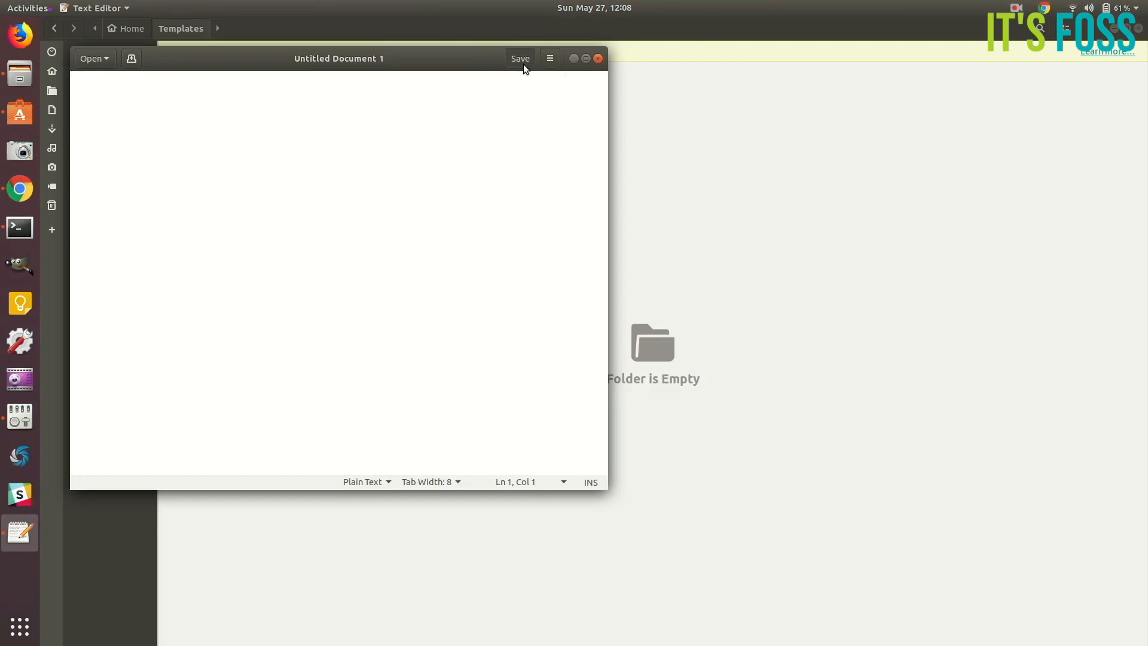
- Save the blank document as 'New Document' in Templates and close the editor
click(519, 58)
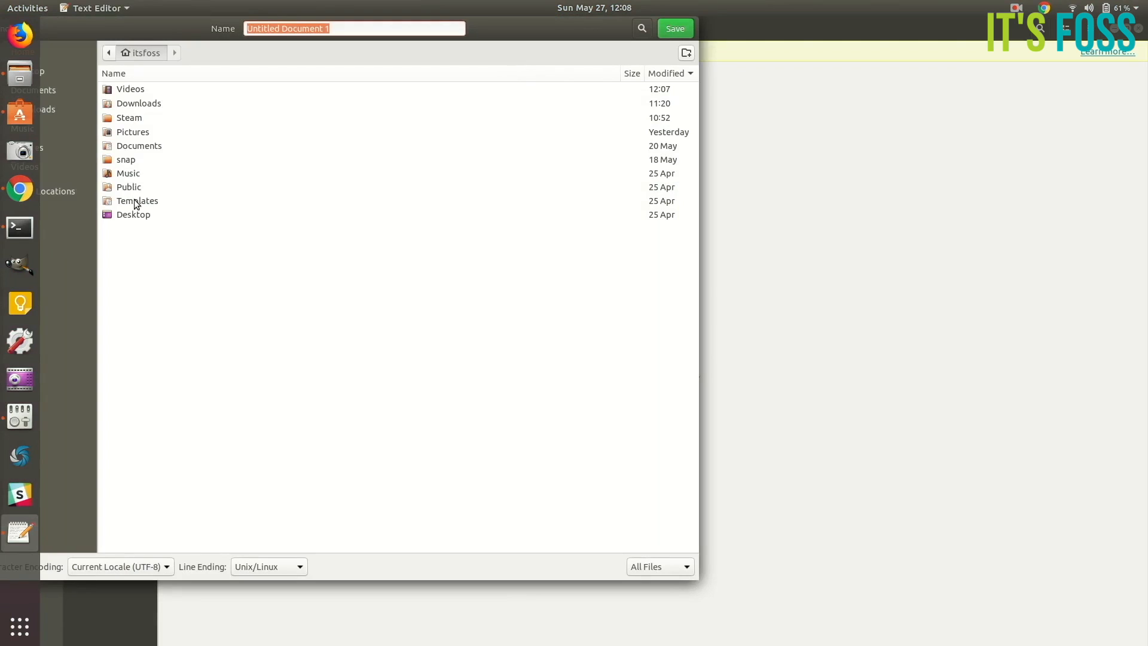
double_click(137, 201)
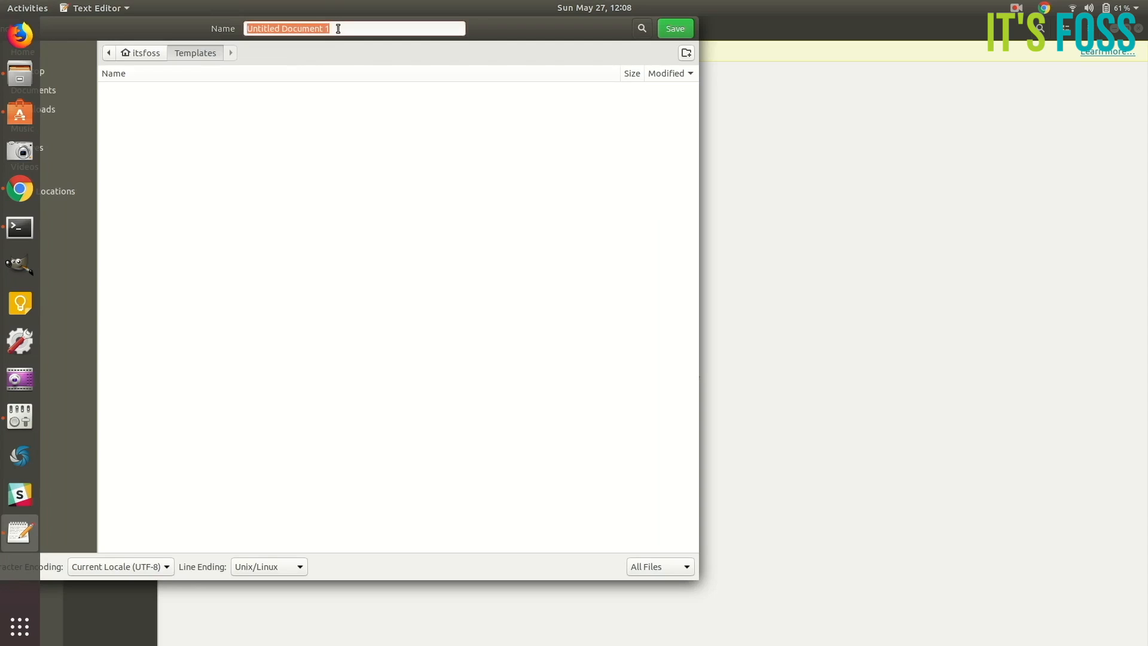
text(New Docu)
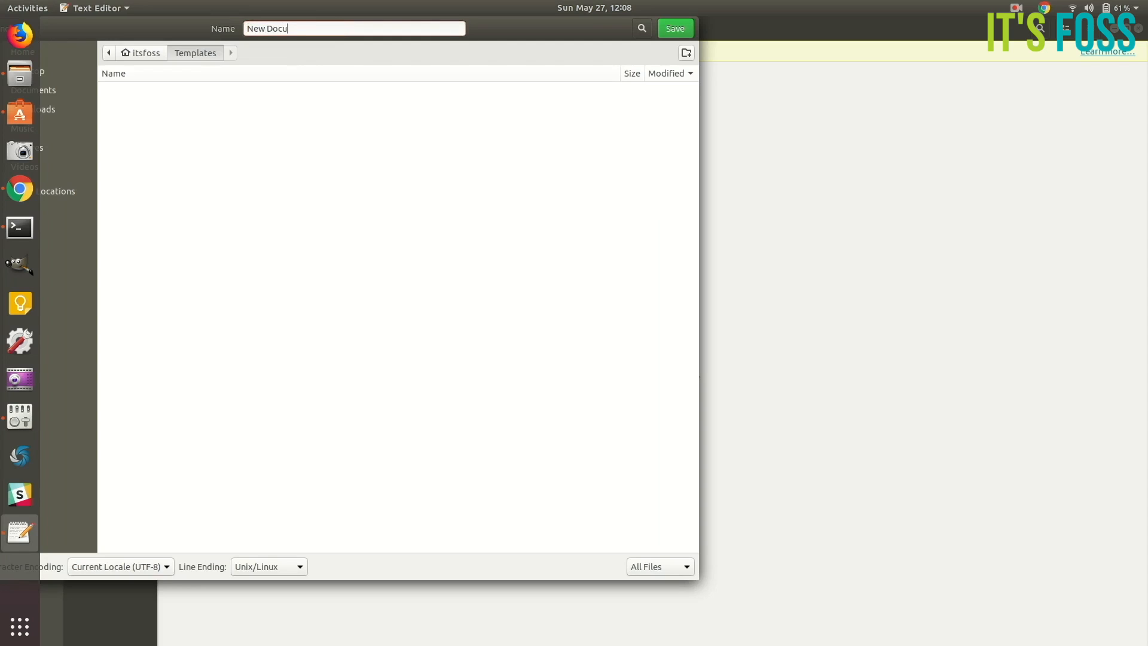
text(ment)
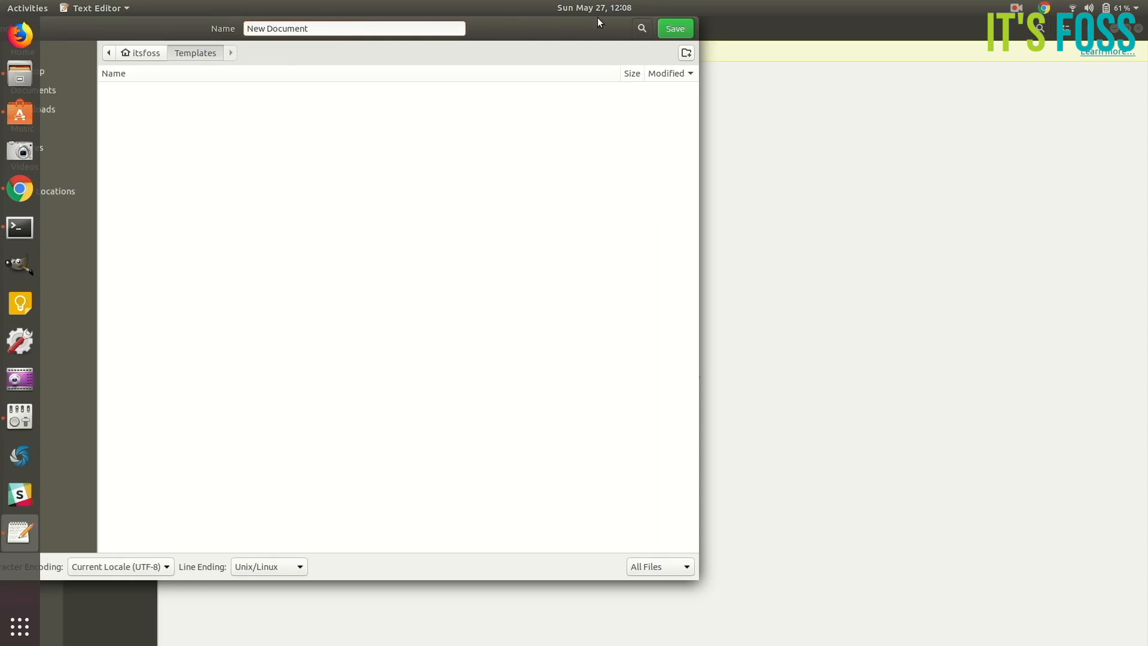
click(675, 29)
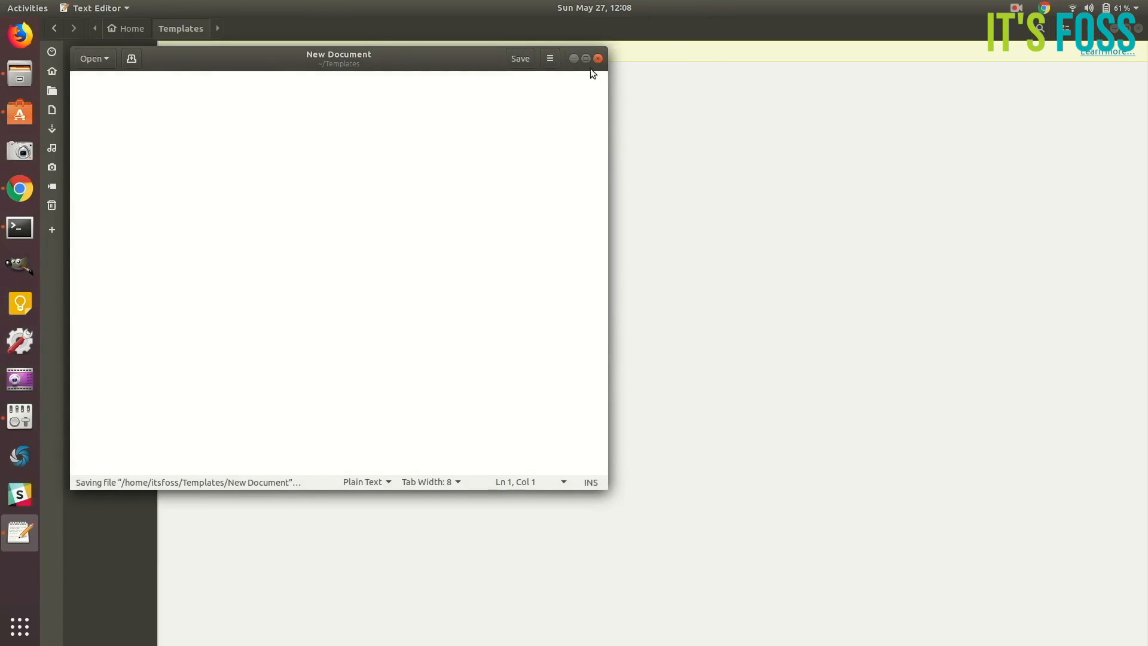
click(598, 57)
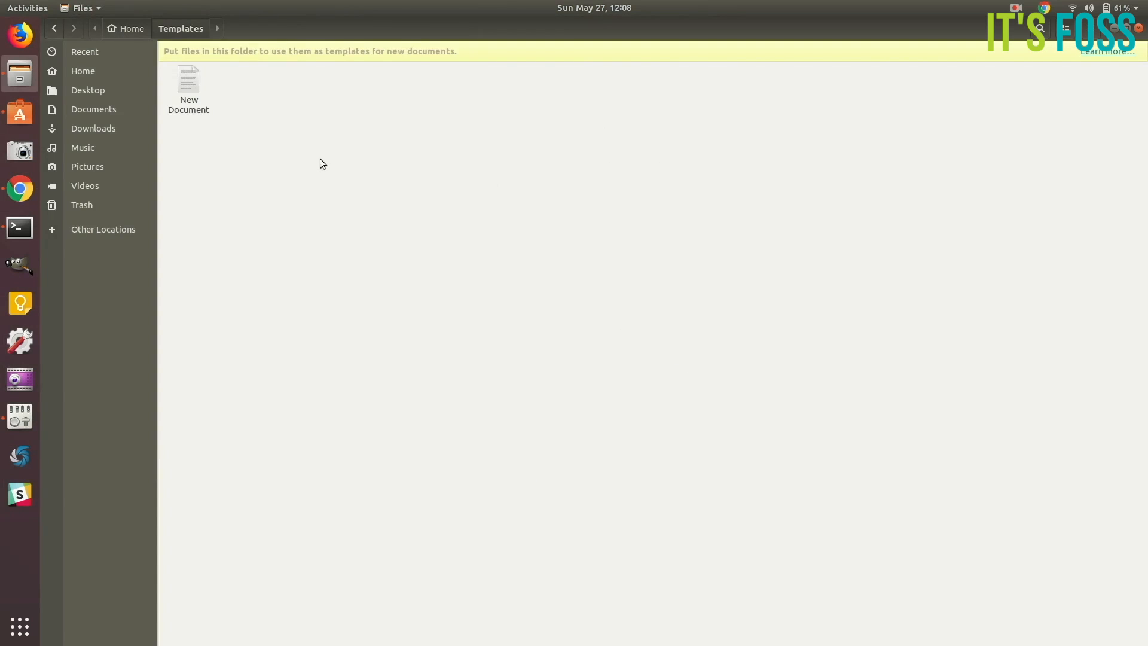
mouse_move(441, 32)
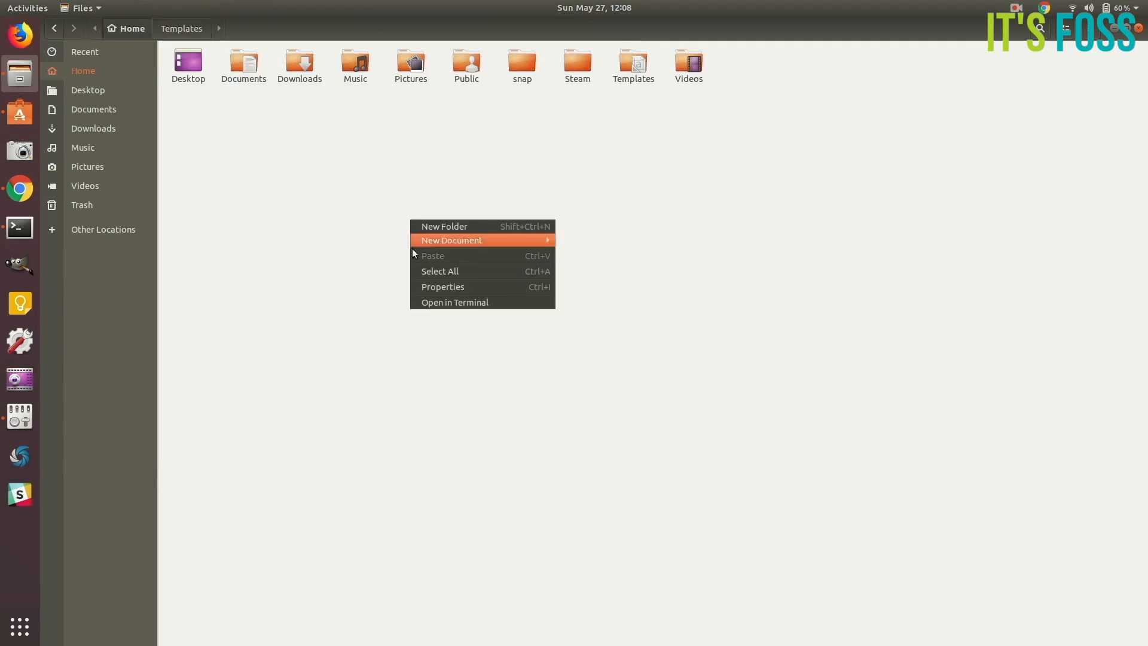
mouse_move(451, 239)
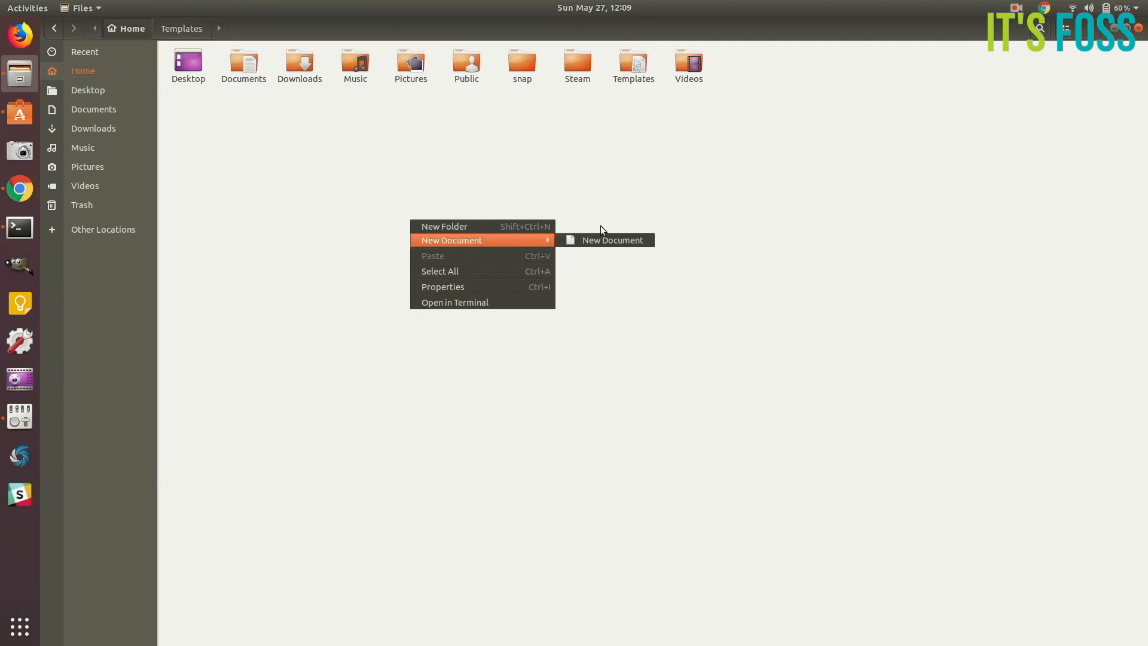
- Create a new document in Home from the New Document template entry
click(455, 302)
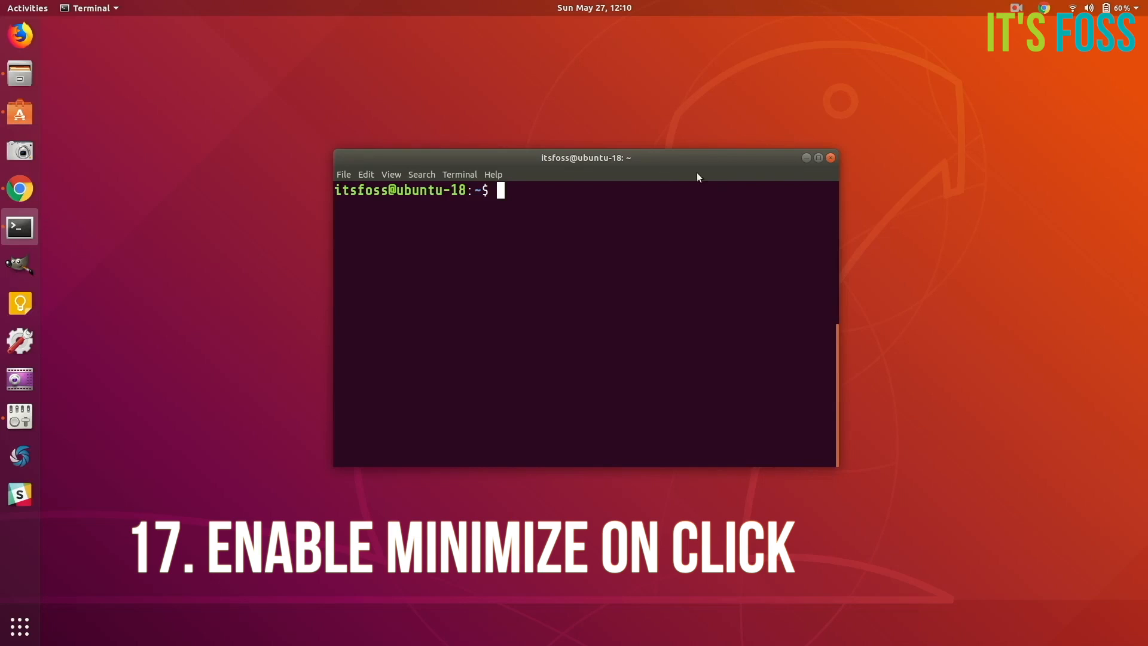
- Run gsettings to set the dash-to-dock click-action to 'minimize'
click(19, 226)
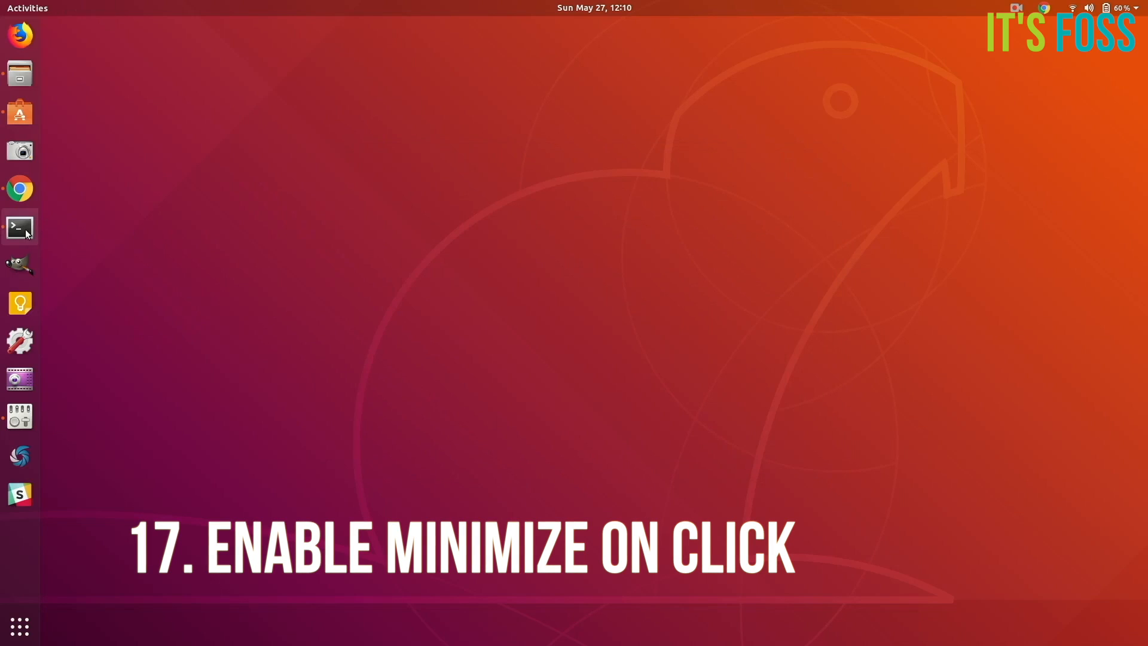
click(19, 228)
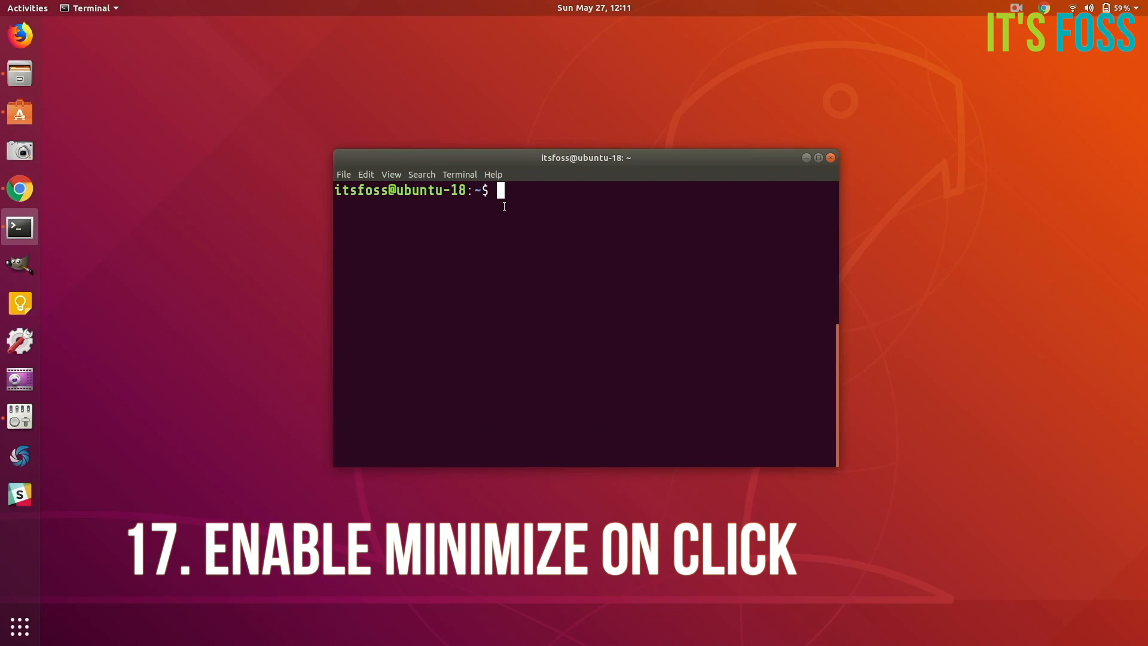
text(gsettings set org.gnome.shell.extensions.dash-to-dock click-action 'minimize')
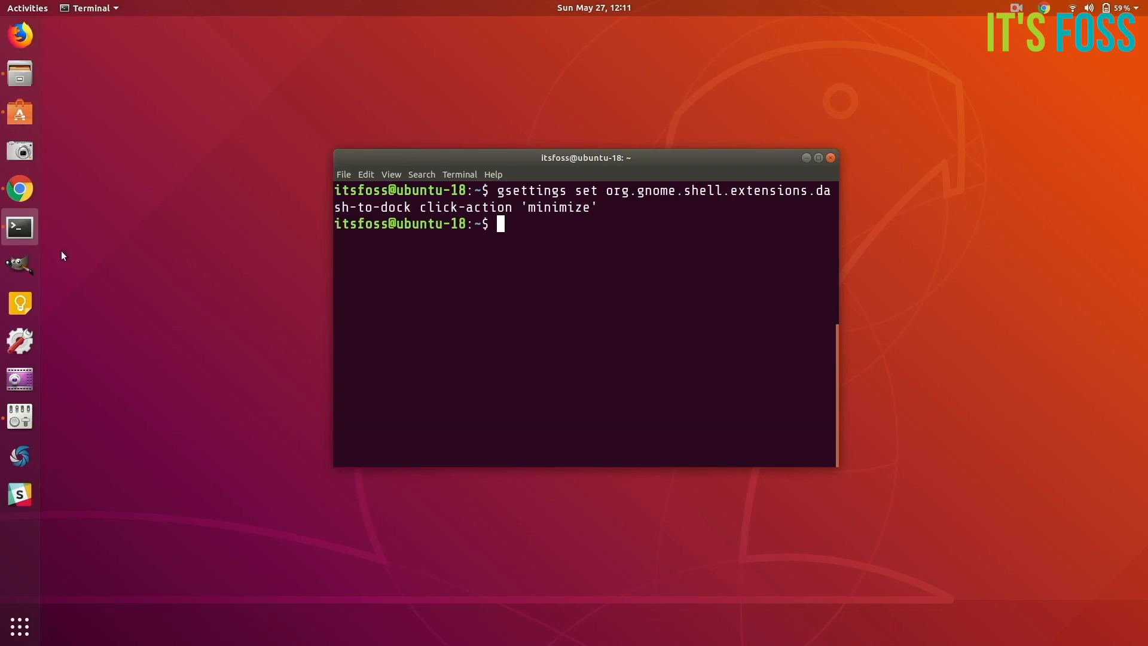
mouse_move(22, 232)
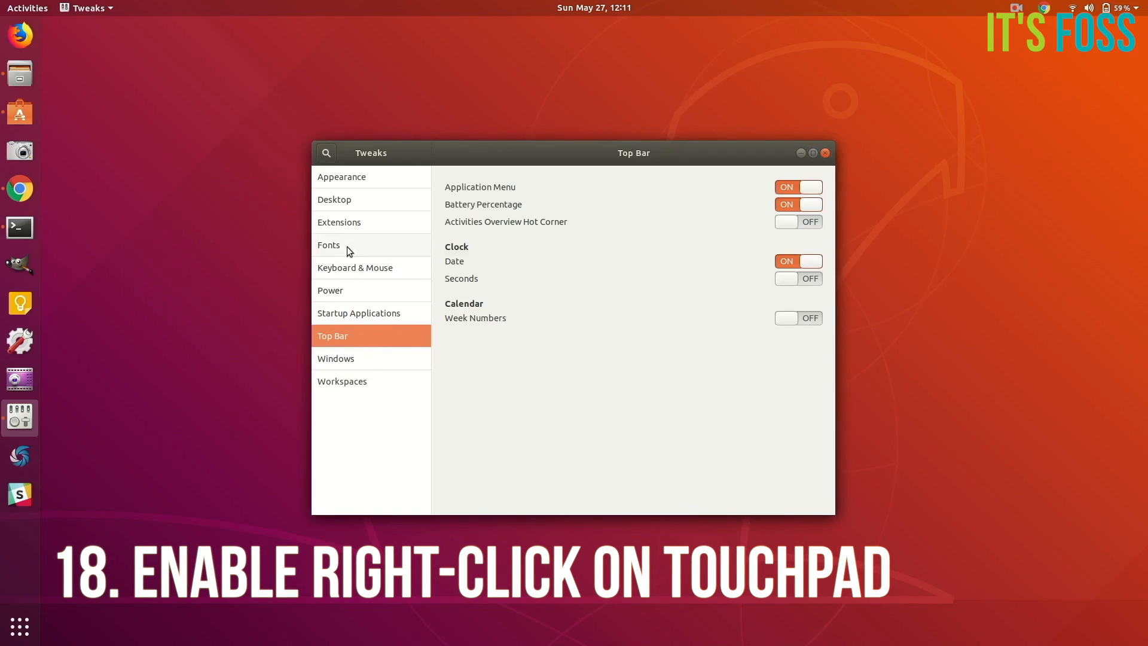
mouse_move(354, 196)
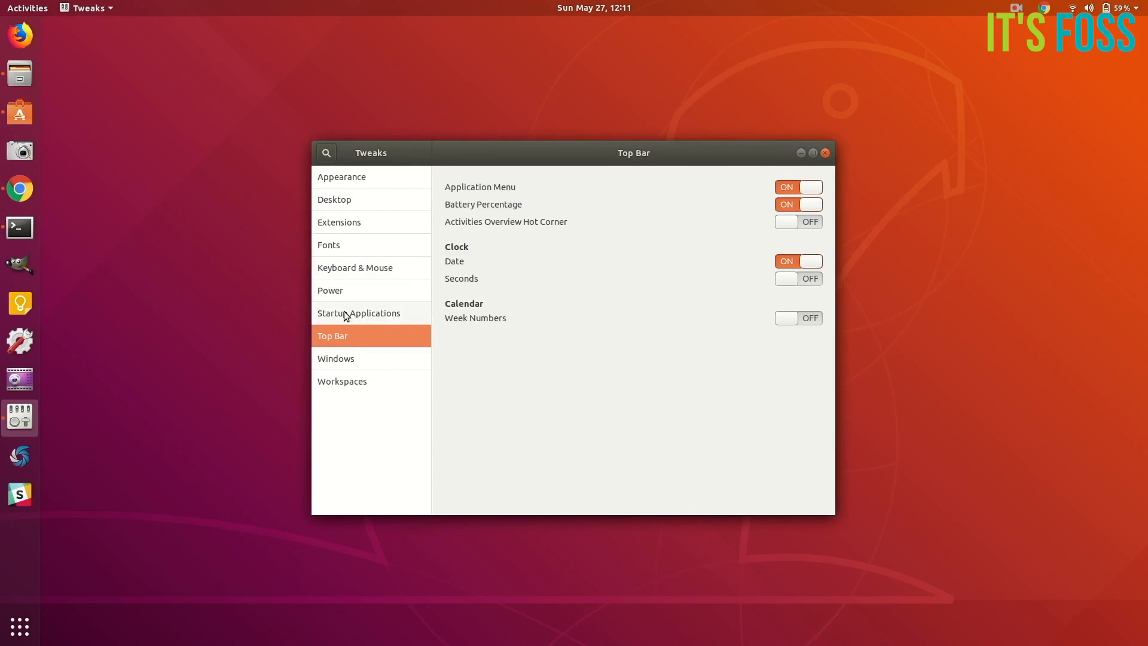
- Set Mouse Click Emulation to Area under Keyboard & Mouse and close Tweaks
click(354, 268)
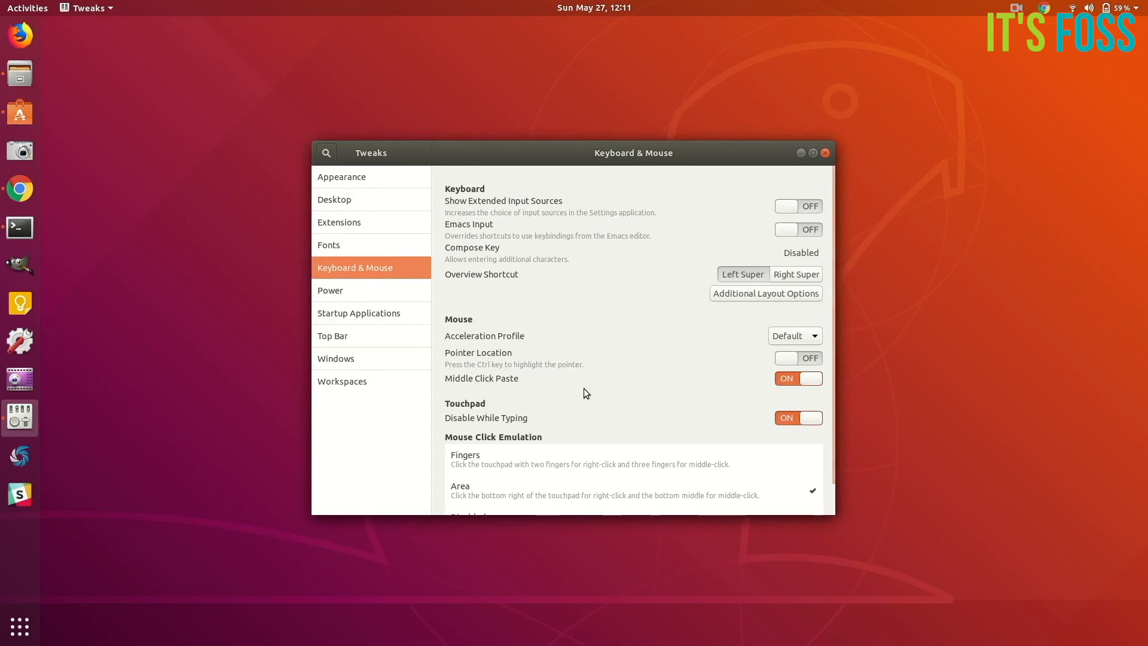
scroll(down, 3)
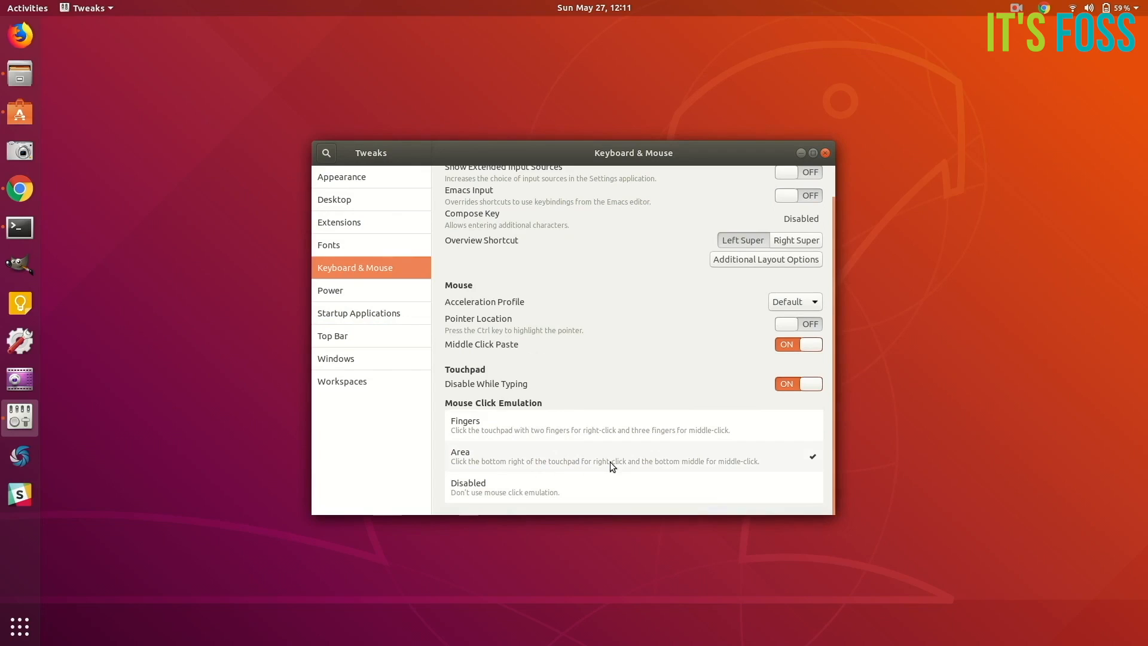
mouse_move(693, 466)
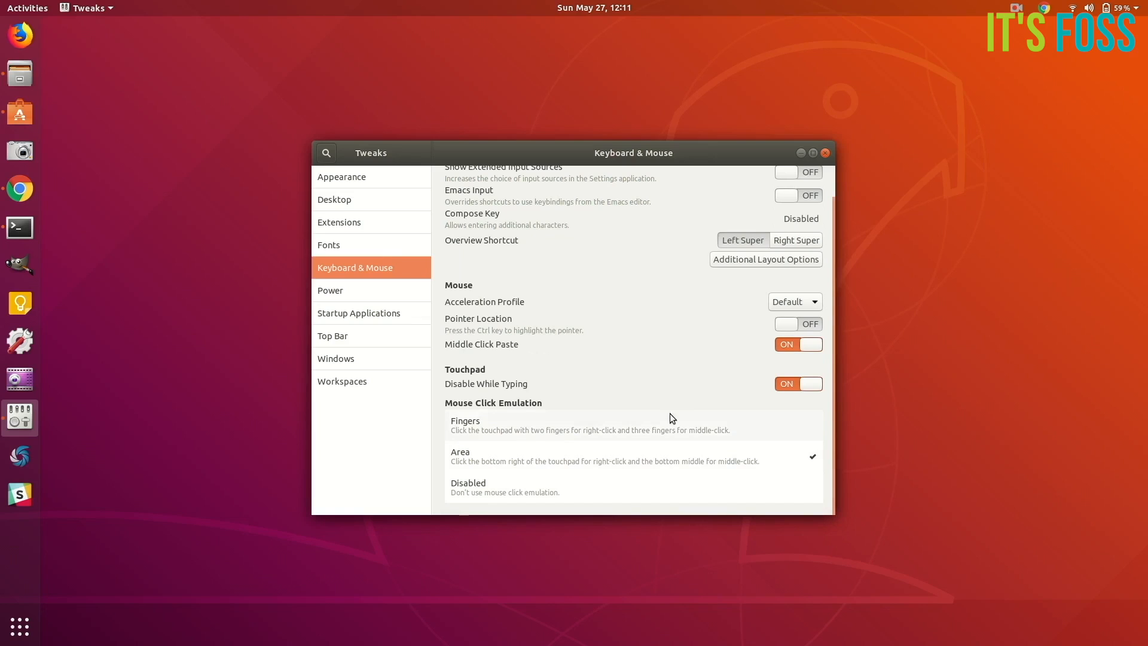
mouse_move(557, 418)
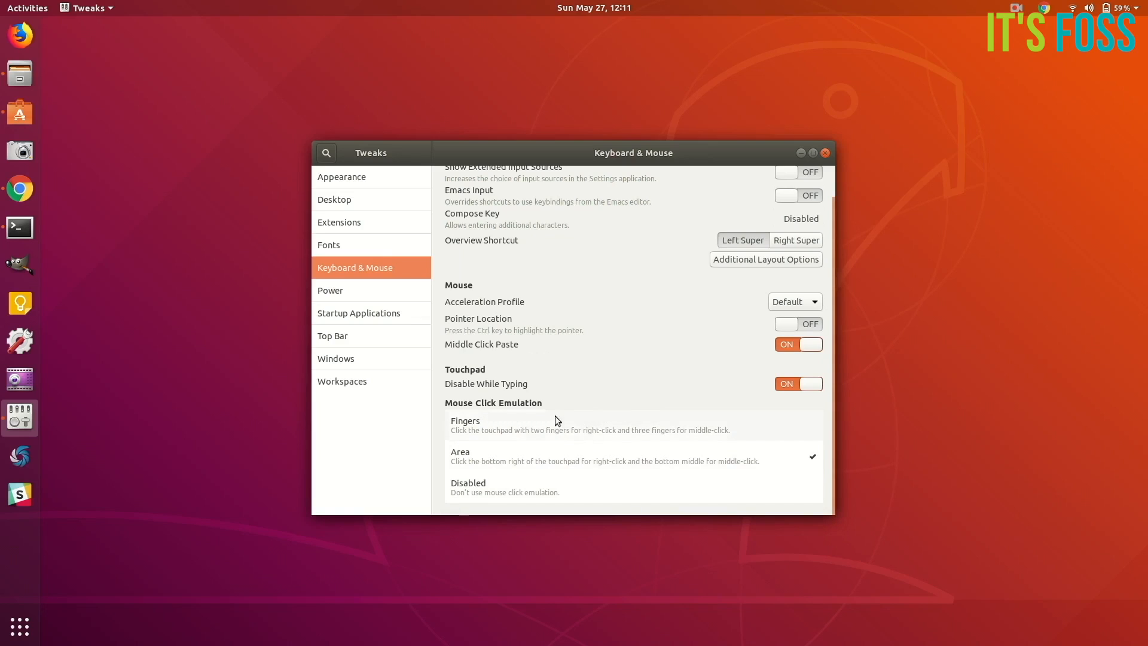
mouse_move(604, 448)
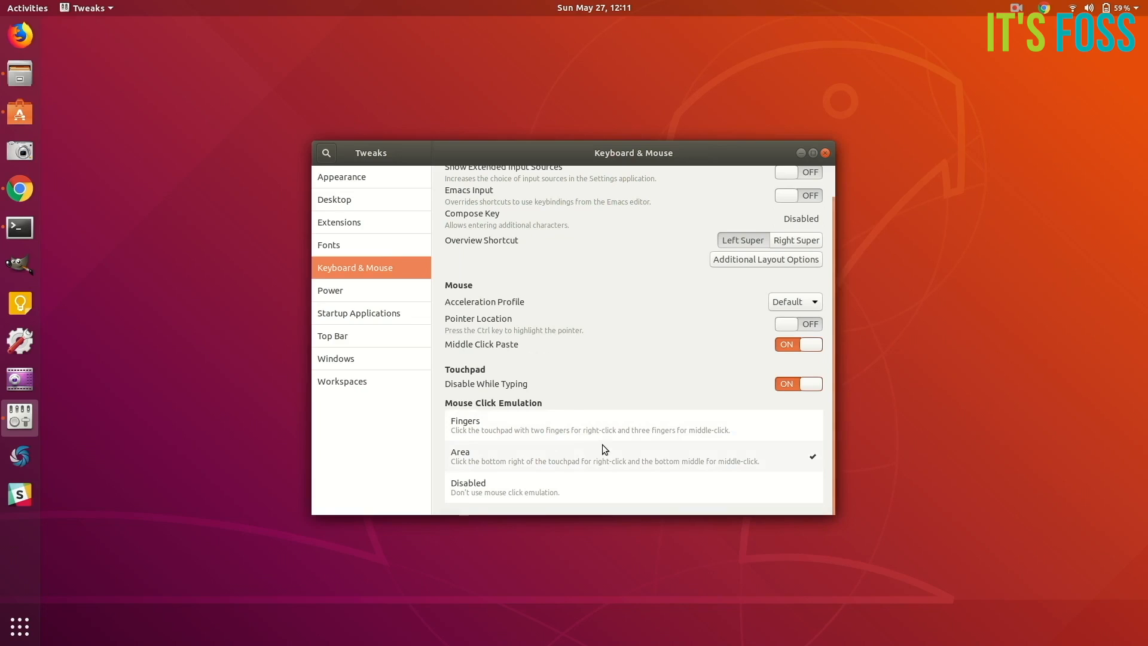
mouse_move(806, 165)
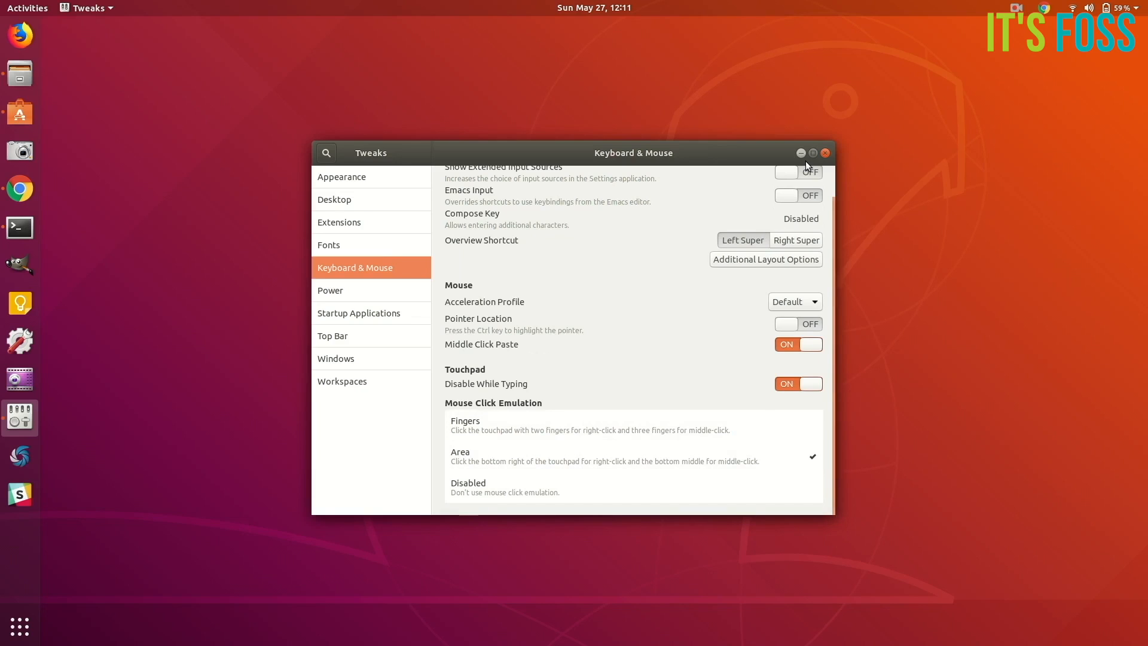
click(825, 153)
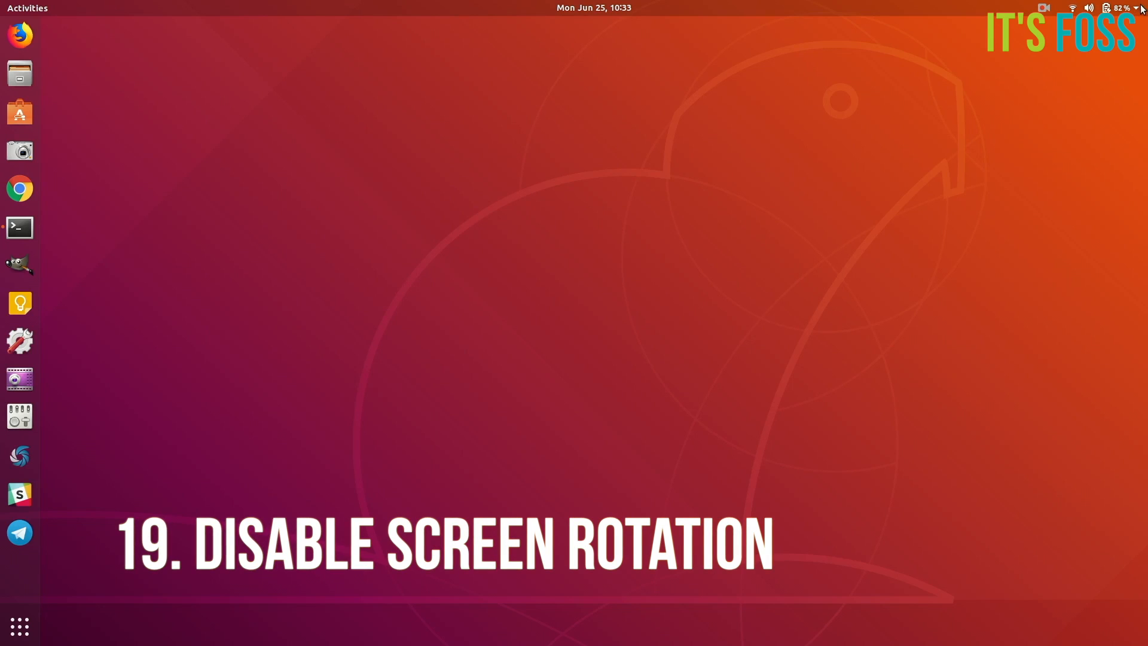
- Confirm the apt autoremove of unneeded packages with Y before installing bleachbit
click(1132, 8)
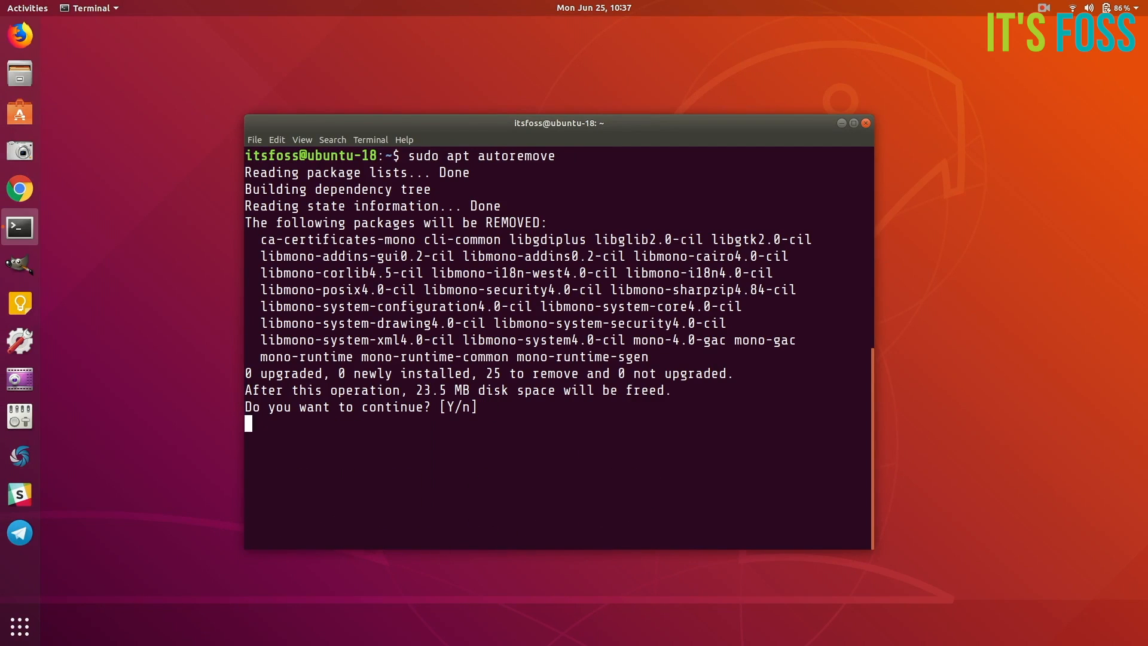
text(Y)
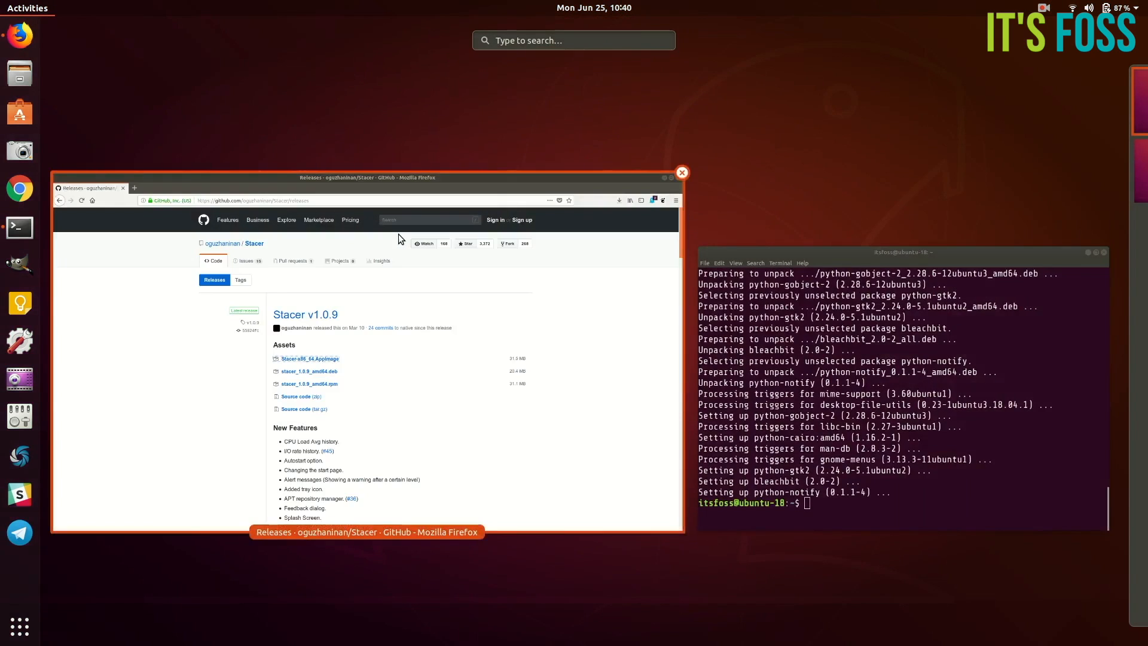
- Search 'bleach', then view Stacer's System Cleaner page listing caches, crash reports, logs and trash
text(bleach)
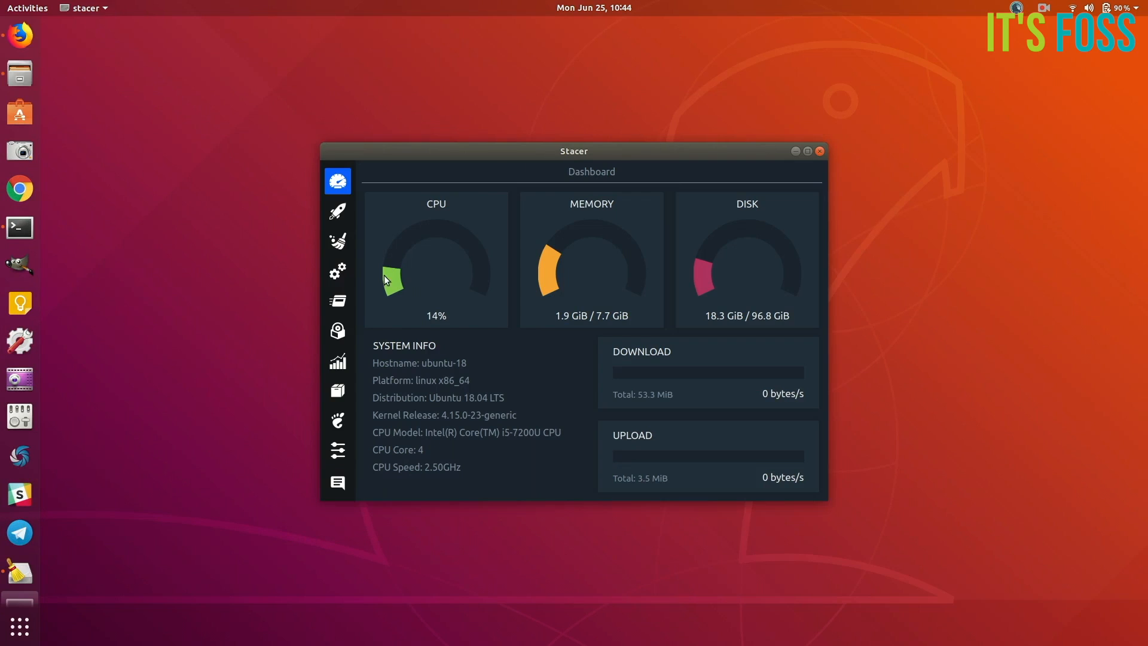
click(337, 242)
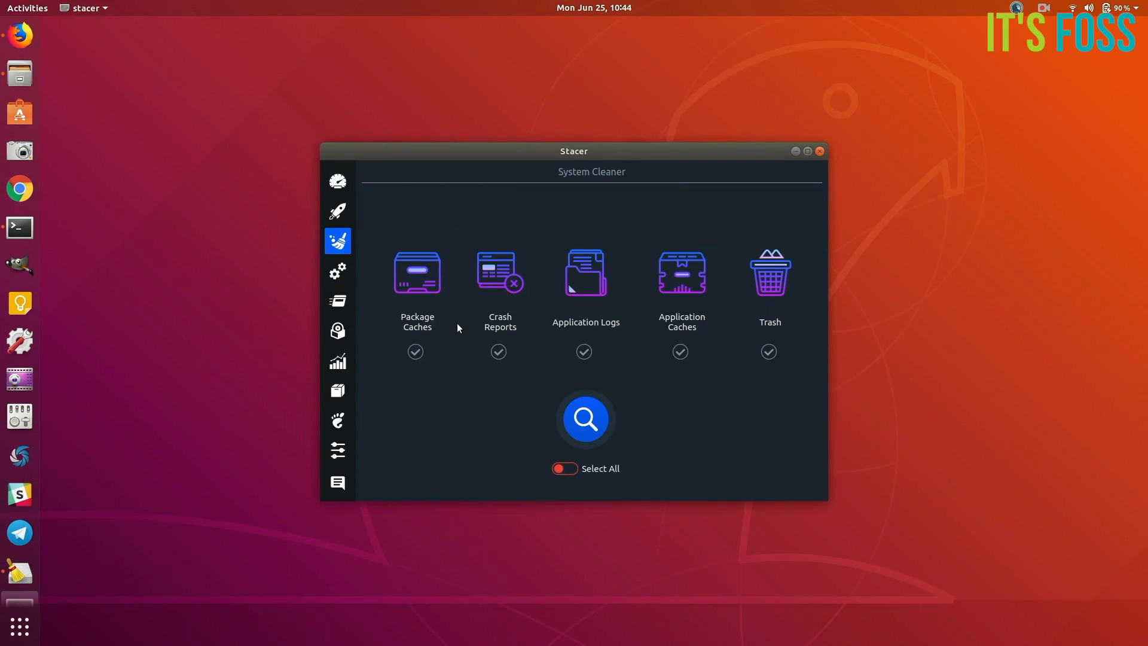
click(564, 469)
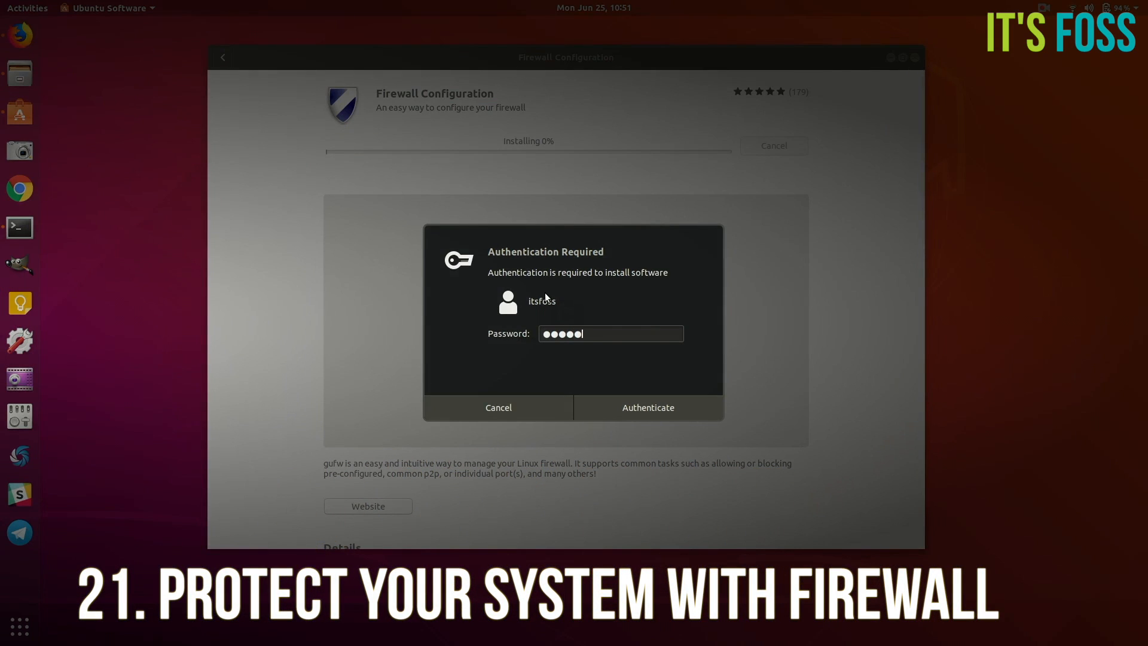
- Authenticate to install Firewall Configuration (gufw), launch it with the password, and close Ubuntu Software
click(647, 407)
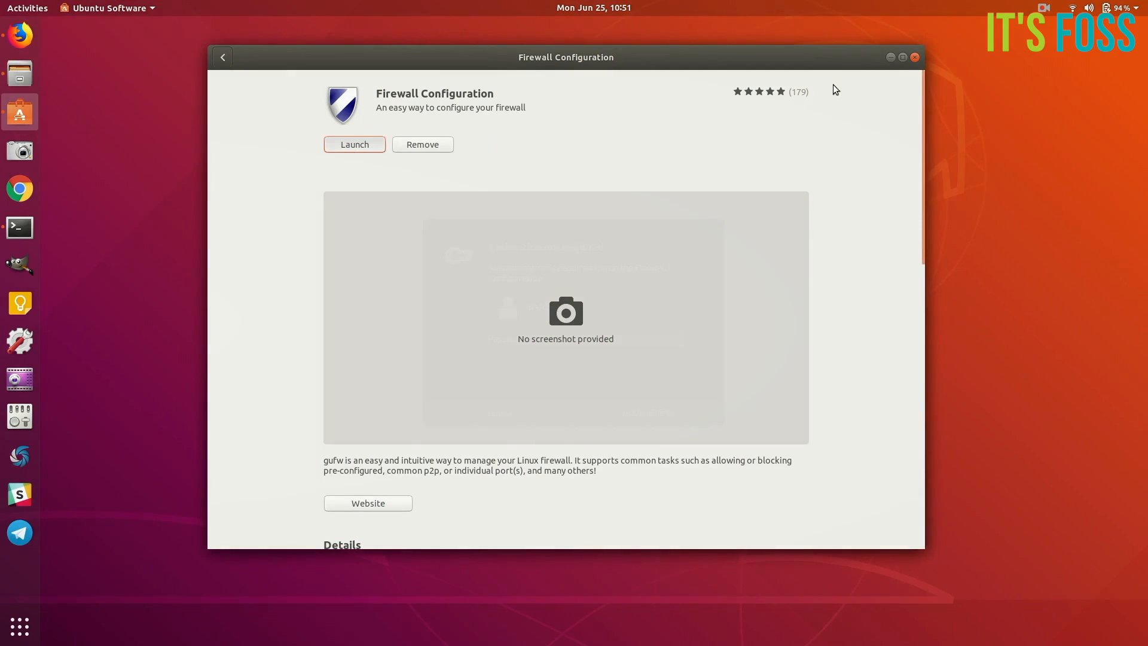
click(354, 144)
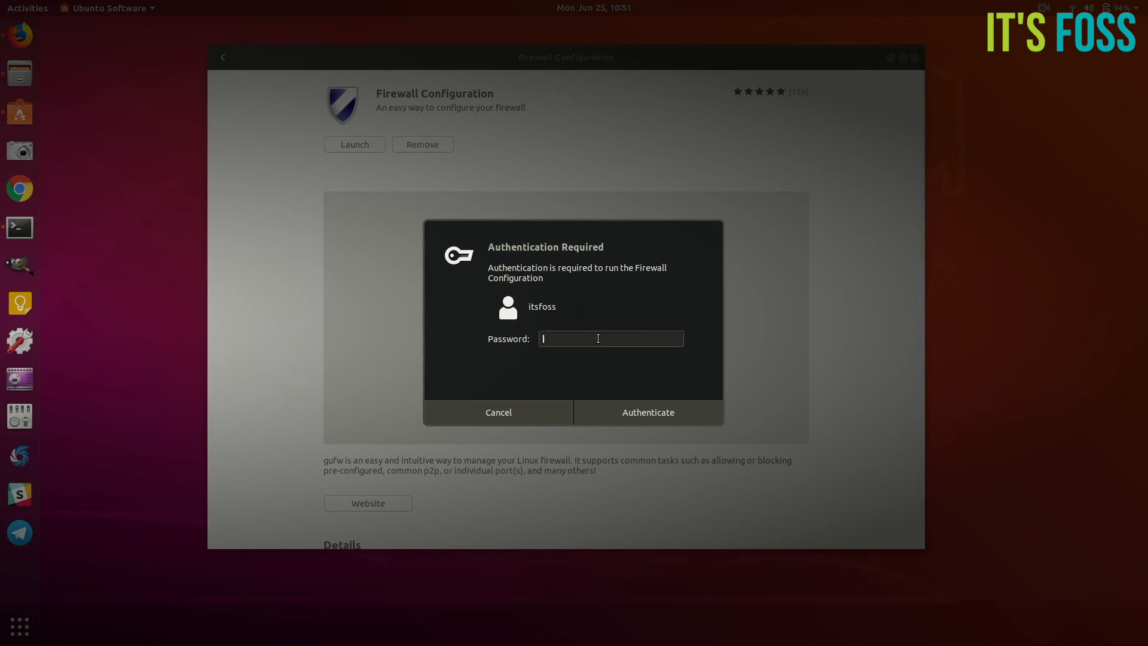
text(password)
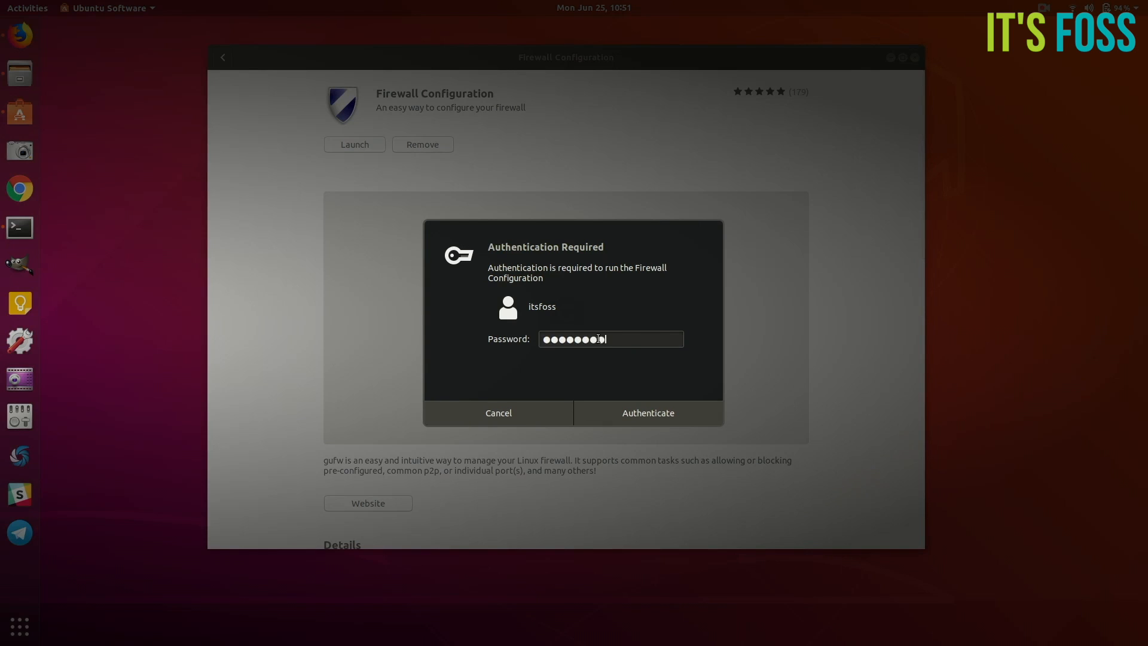
click(648, 413)
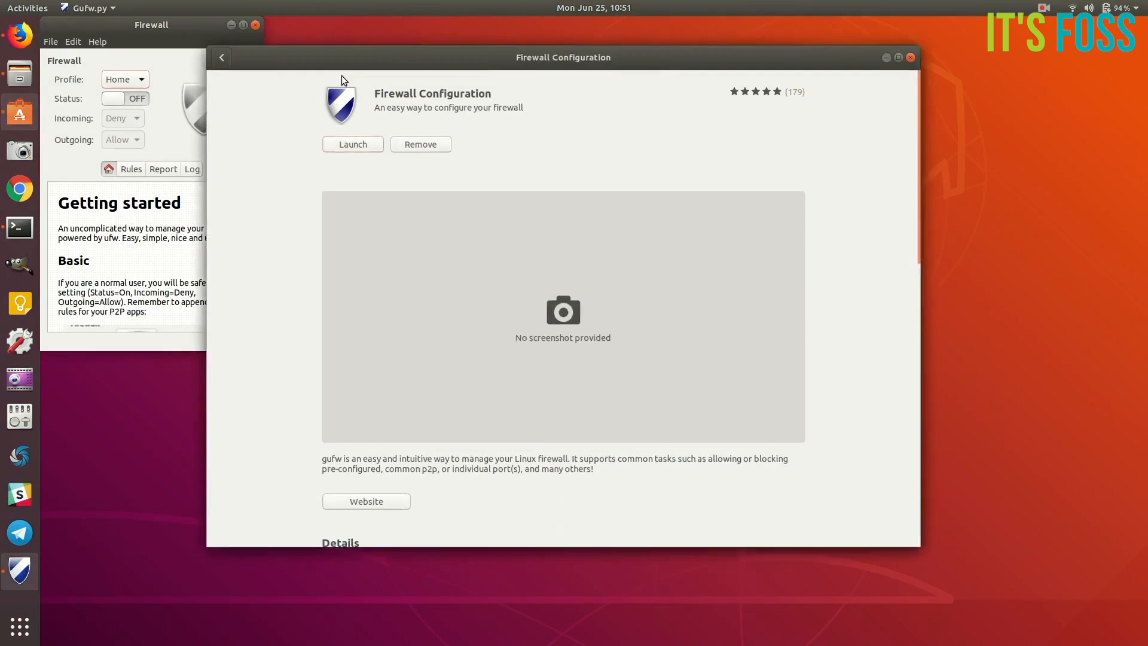
click(912, 57)
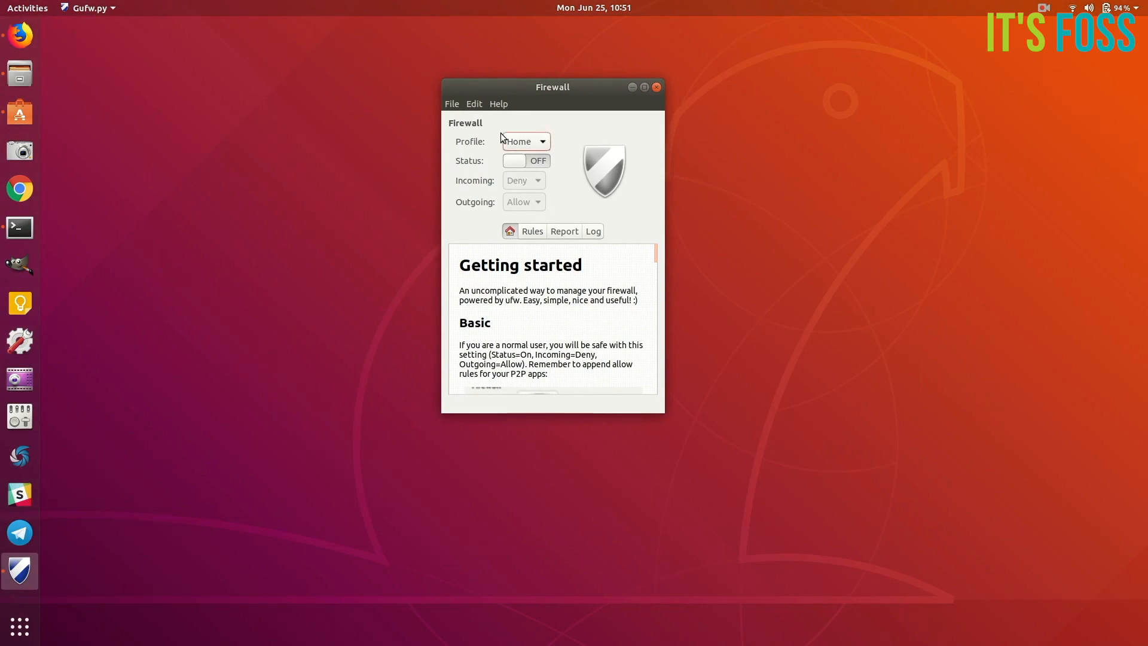
- Switch the firewall to the Public profile and leave its status enabled
click(524, 141)
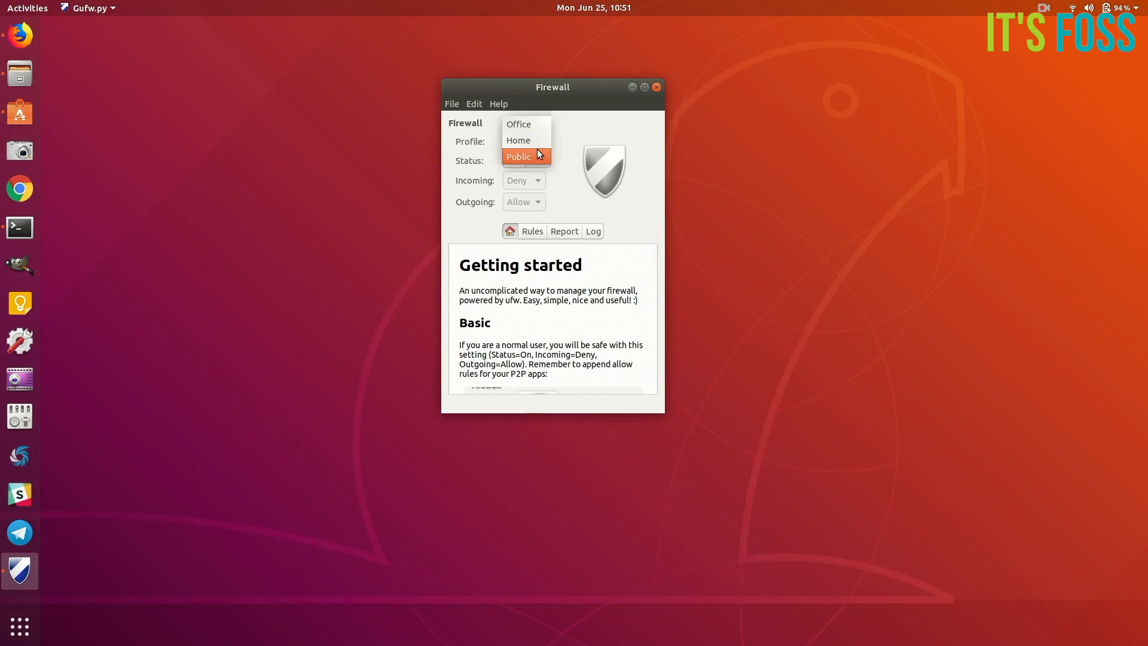
click(519, 140)
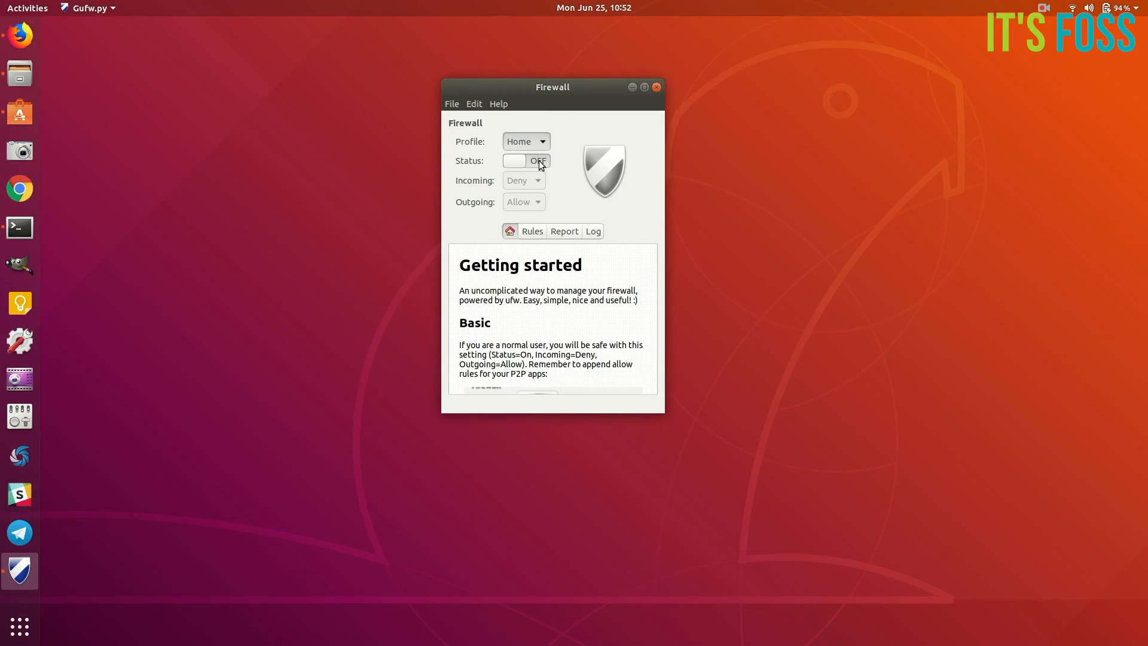
click(524, 161)
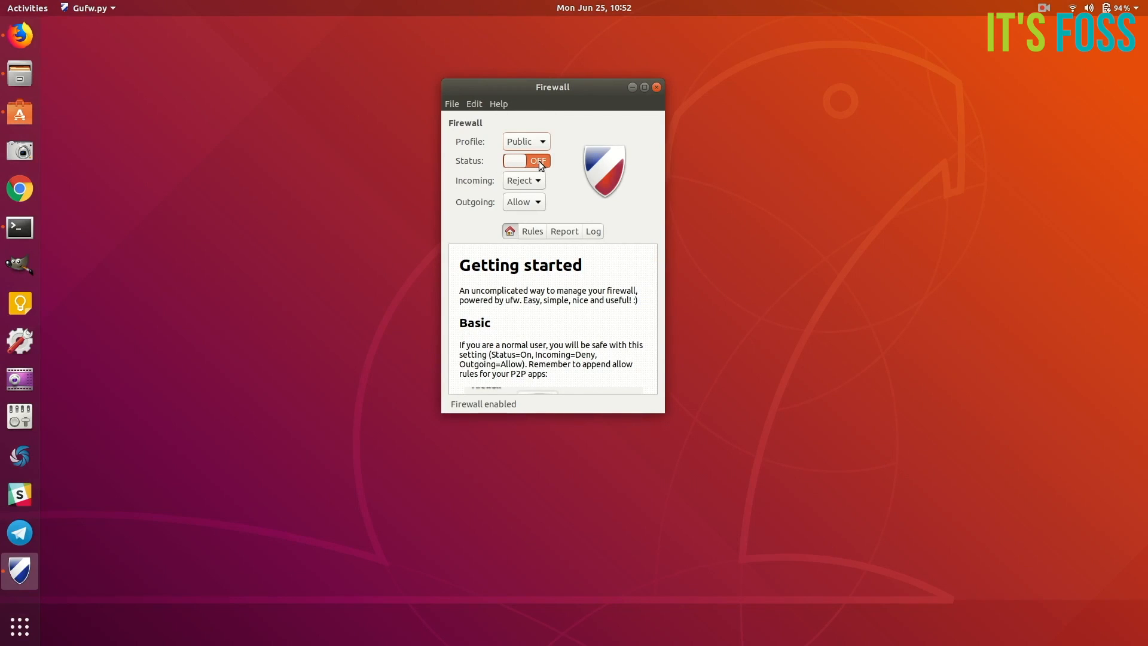
click(526, 160)
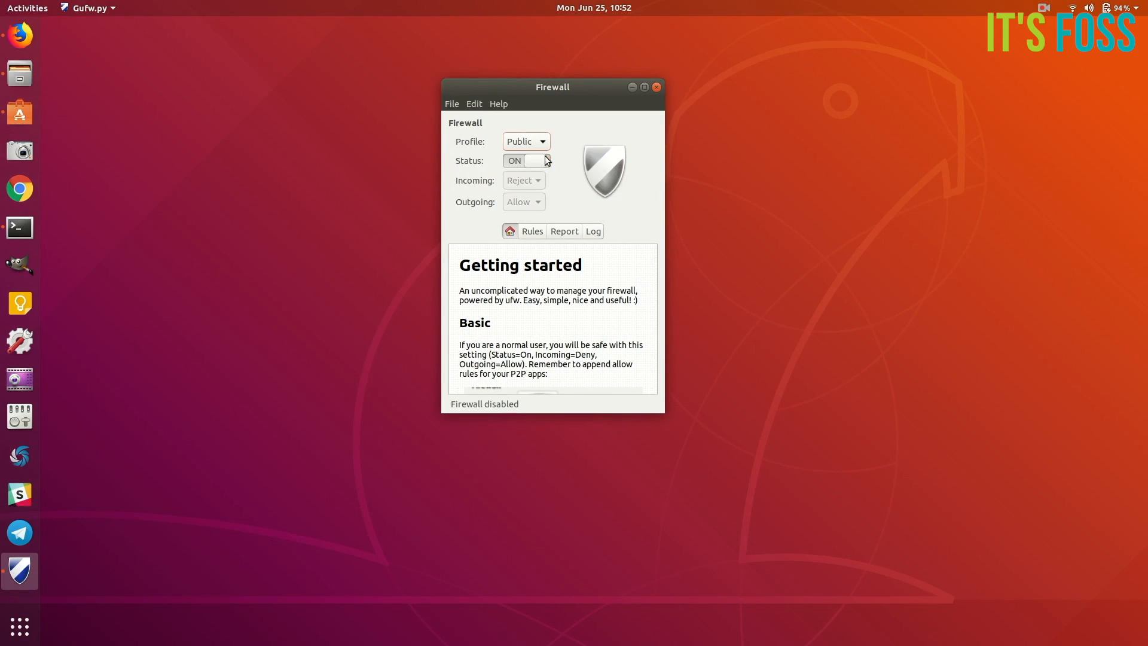
click(527, 160)
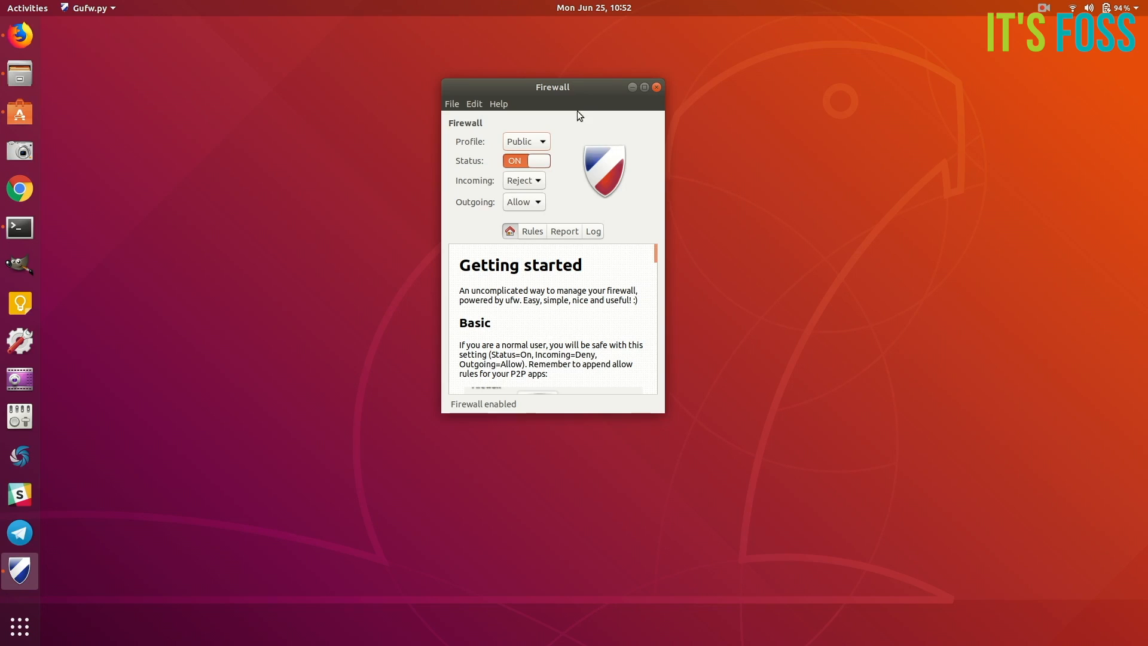
- Review the firewall's Rules list and activity Log, then return to the home page
click(525, 142)
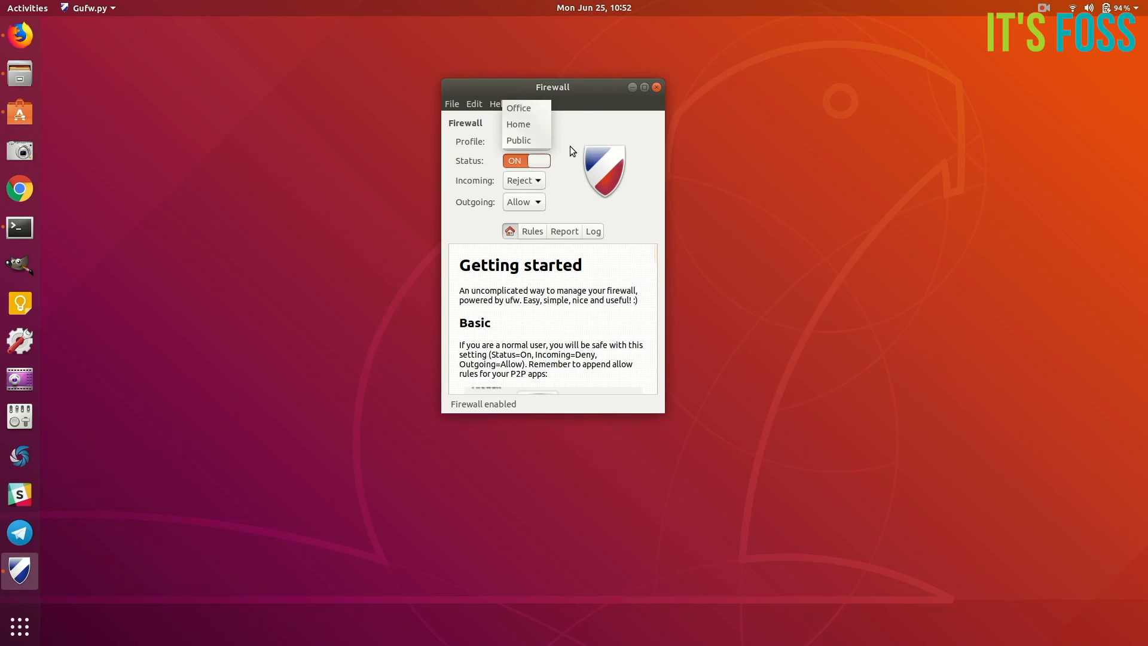
click(519, 140)
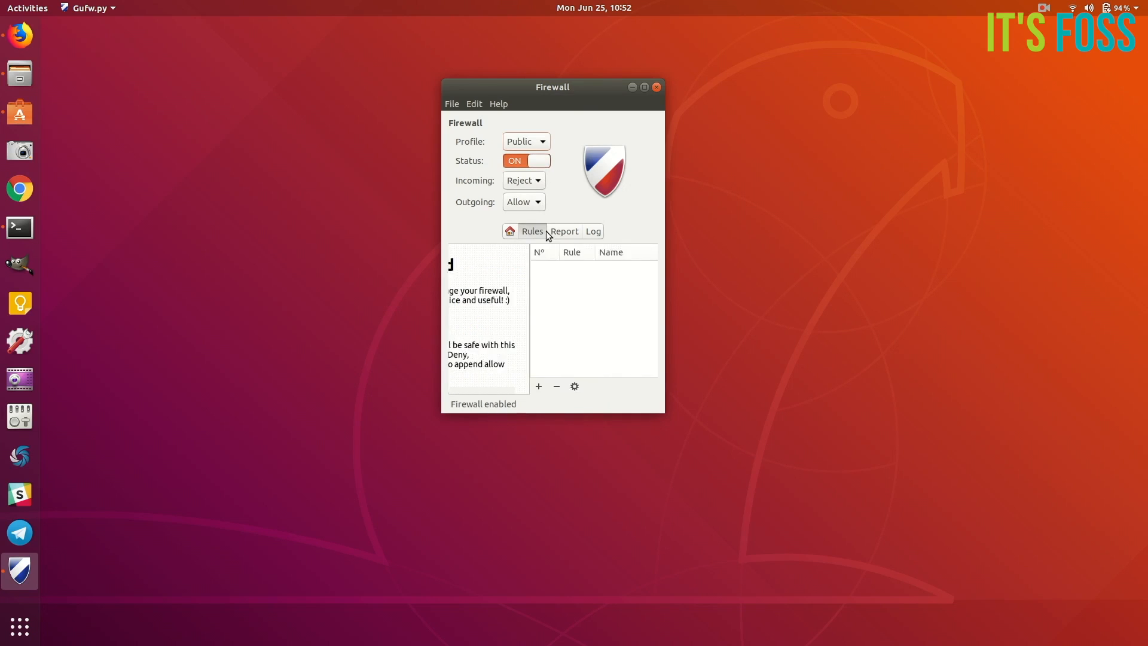
click(593, 231)
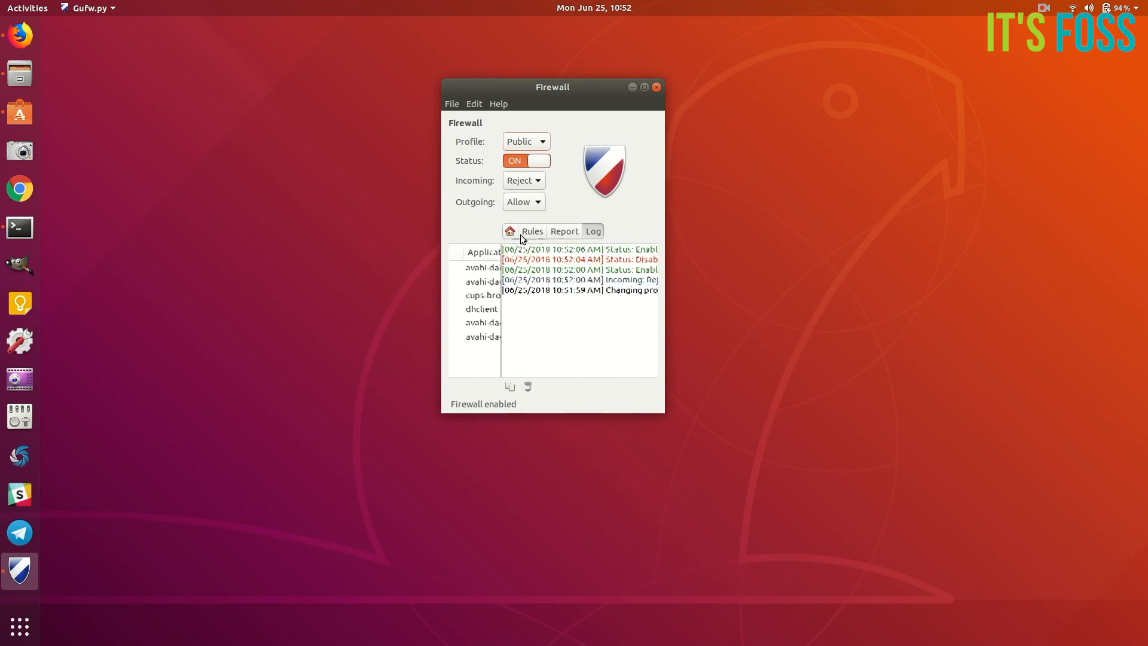
click(509, 231)
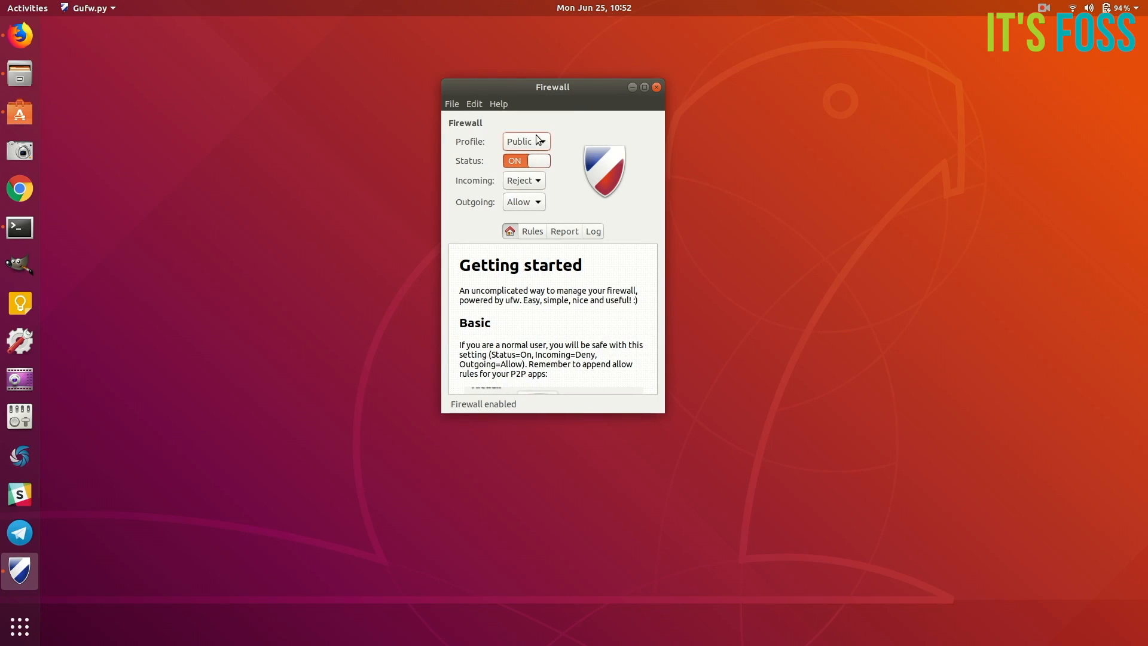
mouse_move(593, 93)
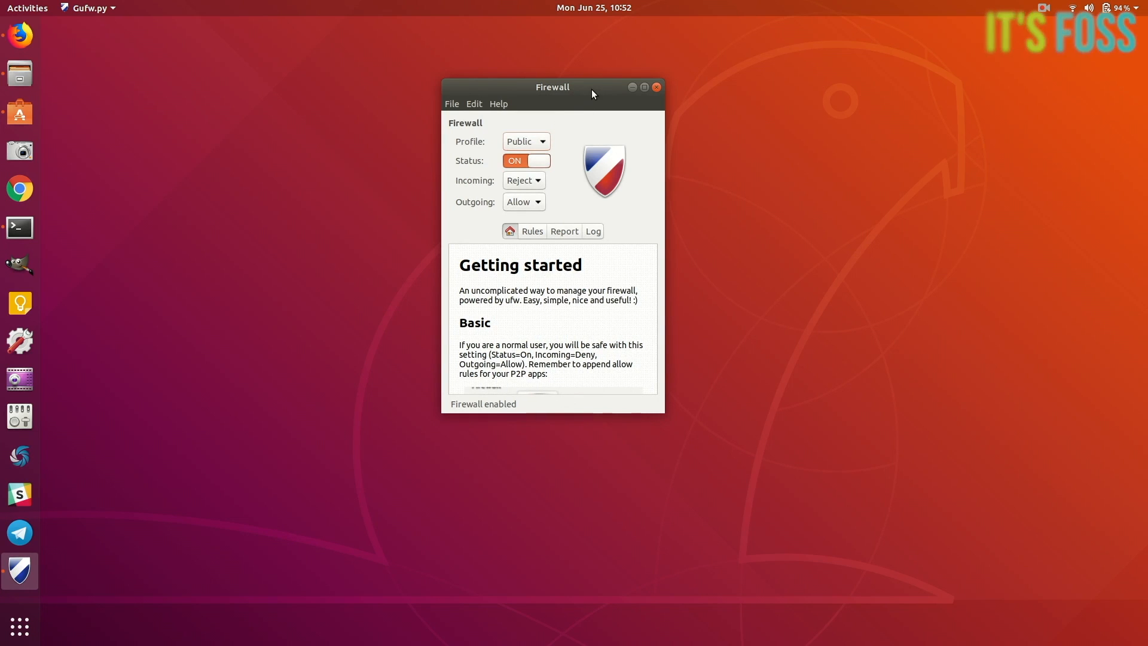